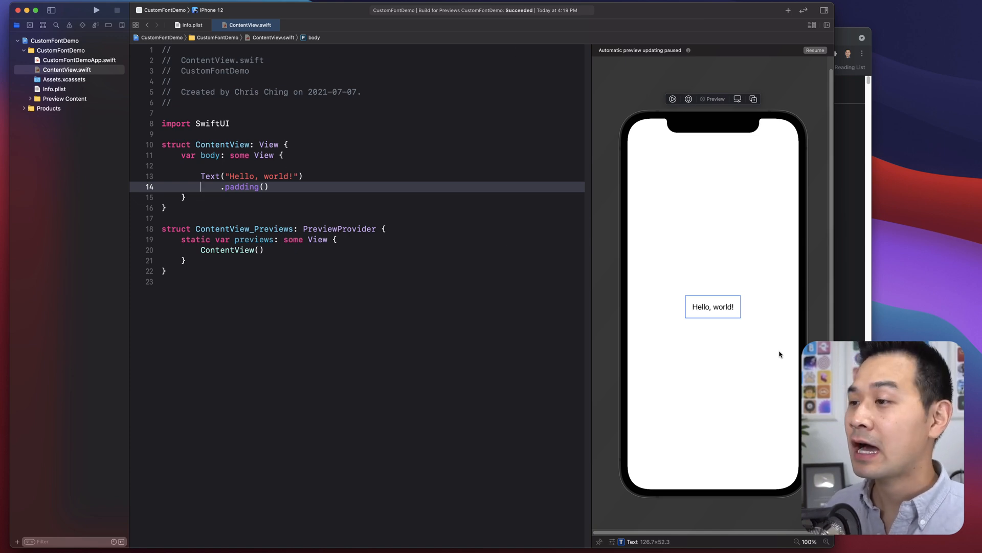
mouse_move(726, 311)
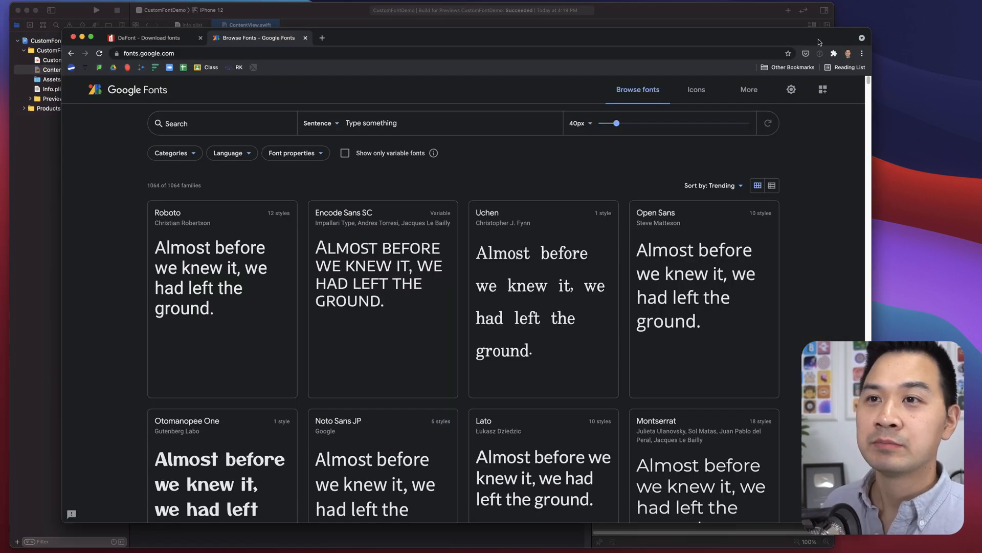
Switch to the DaFont tab showing font categories and recently added fonts
click(151, 38)
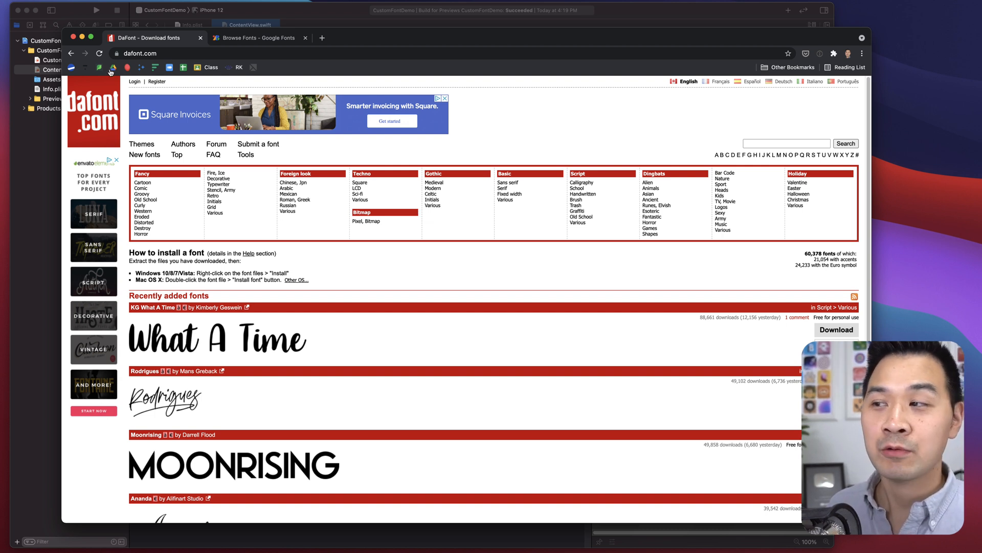
mouse_move(521, 268)
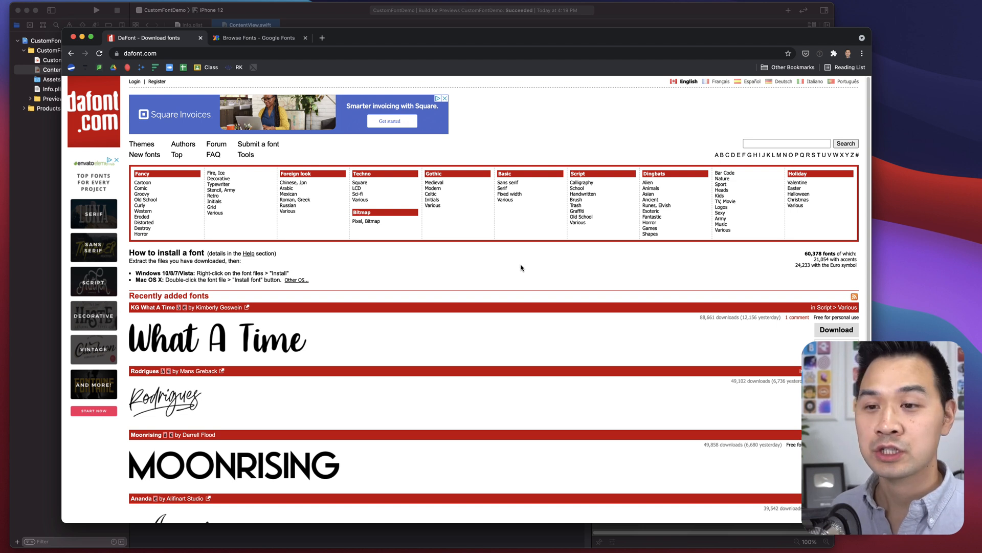
mouse_move(529, 275)
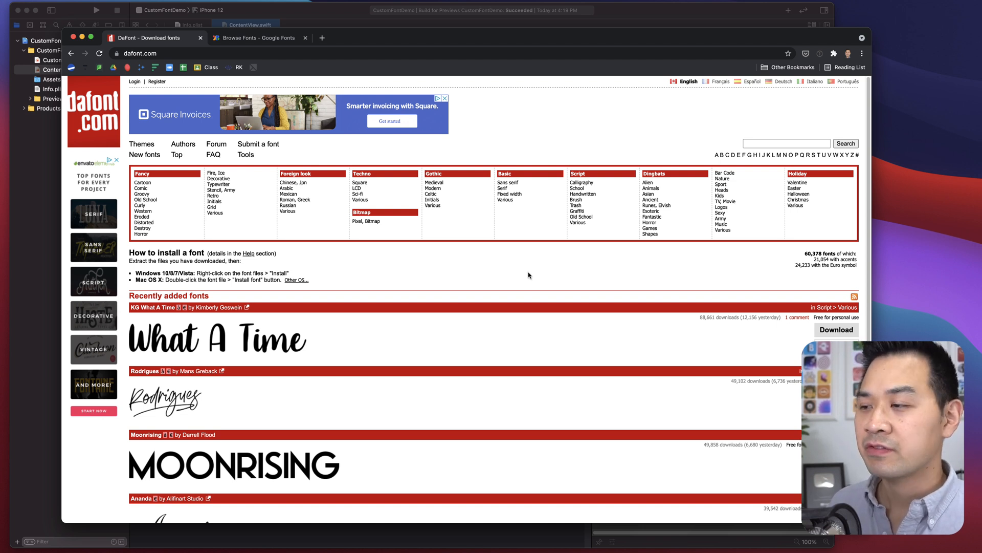
mouse_move(723, 316)
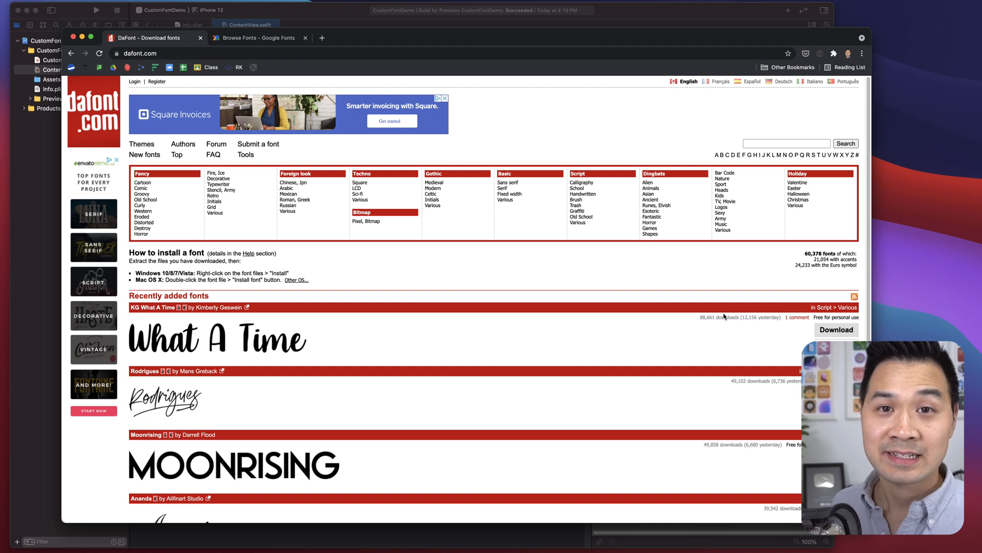
mouse_move(836, 317)
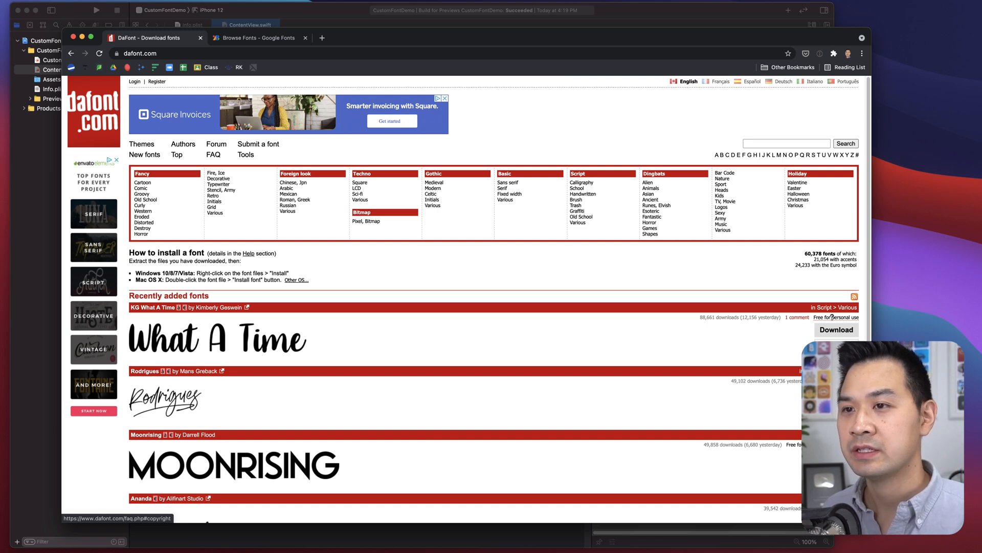
mouse_move(493, 335)
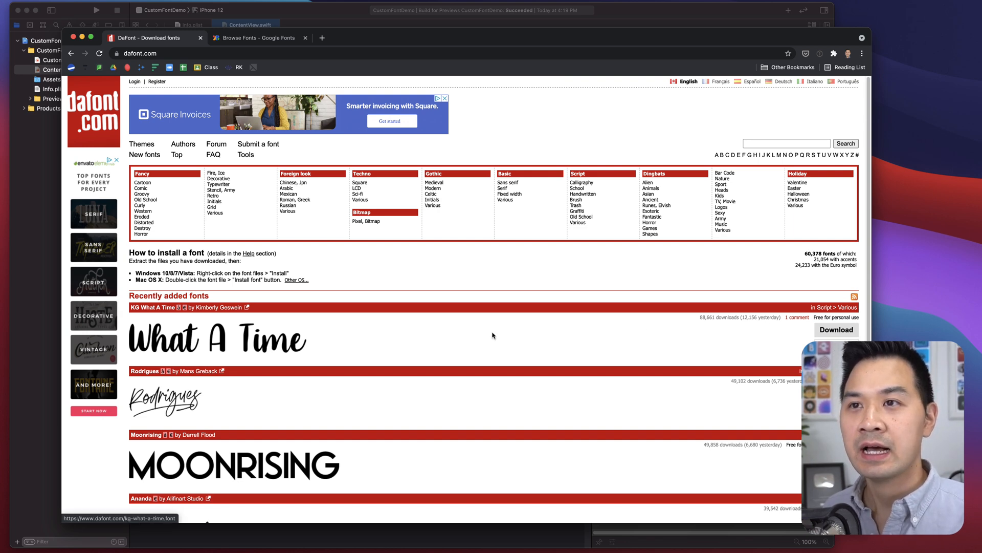
Find Zen Loop in the Google Fonts catalogue and save its family zip to Downloads
click(257, 37)
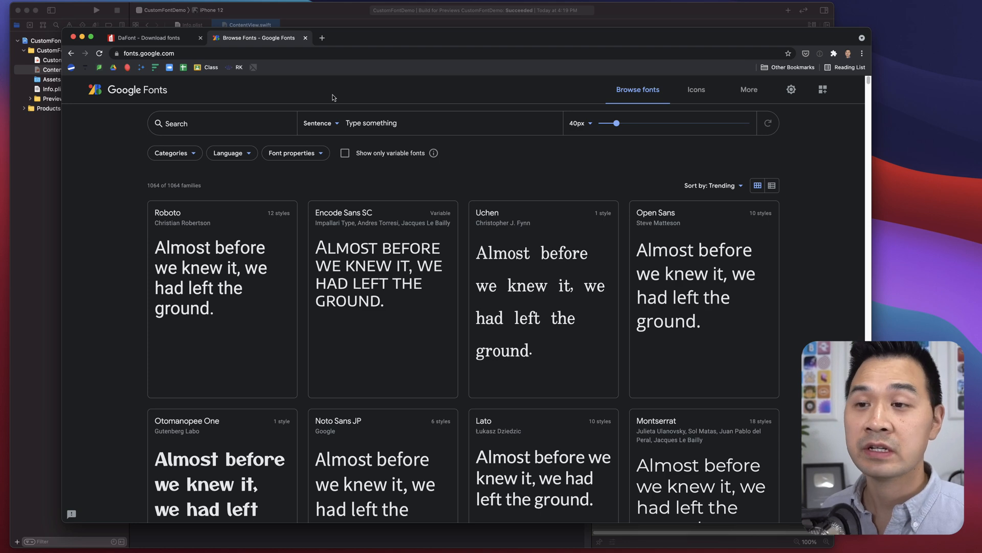
mouse_move(273, 239)
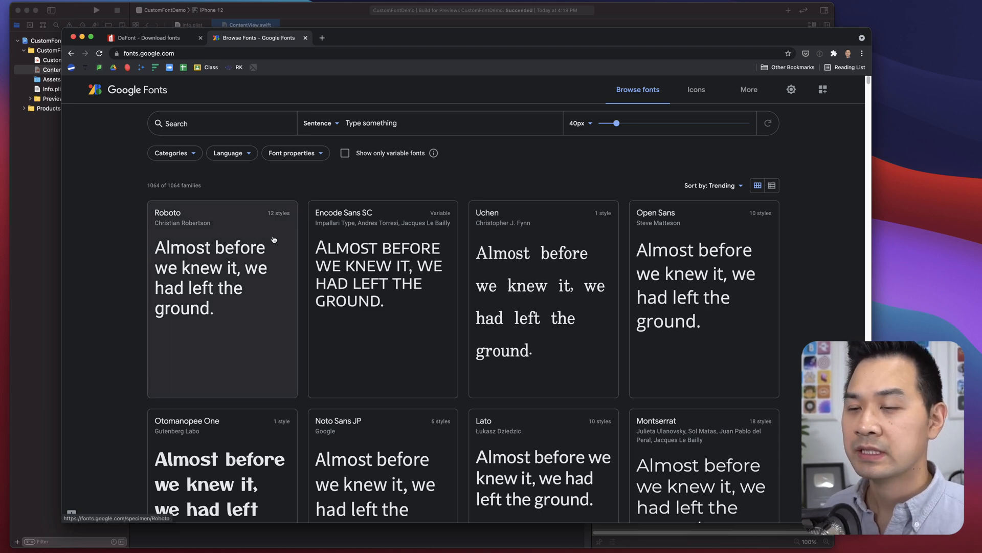
scroll(down, 3)
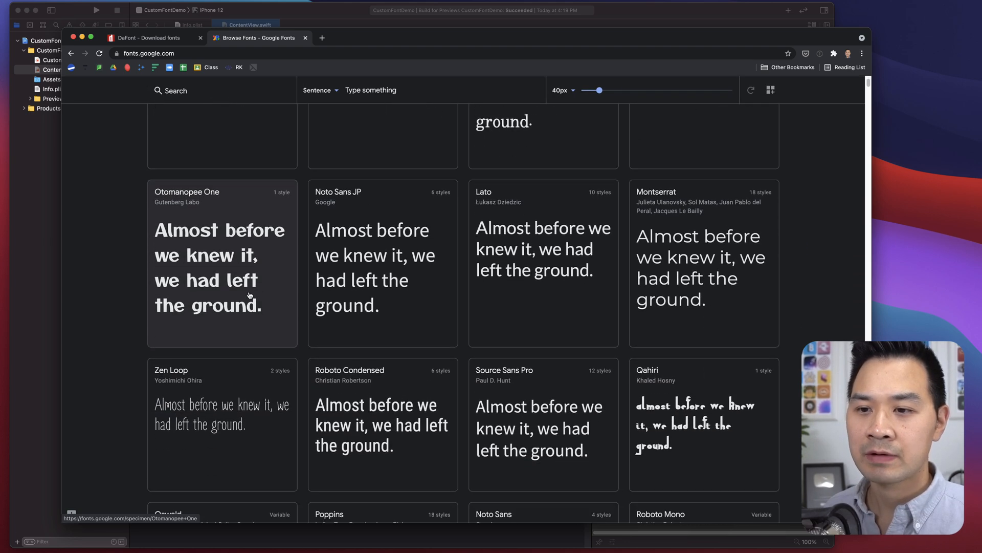
scroll(down, 3)
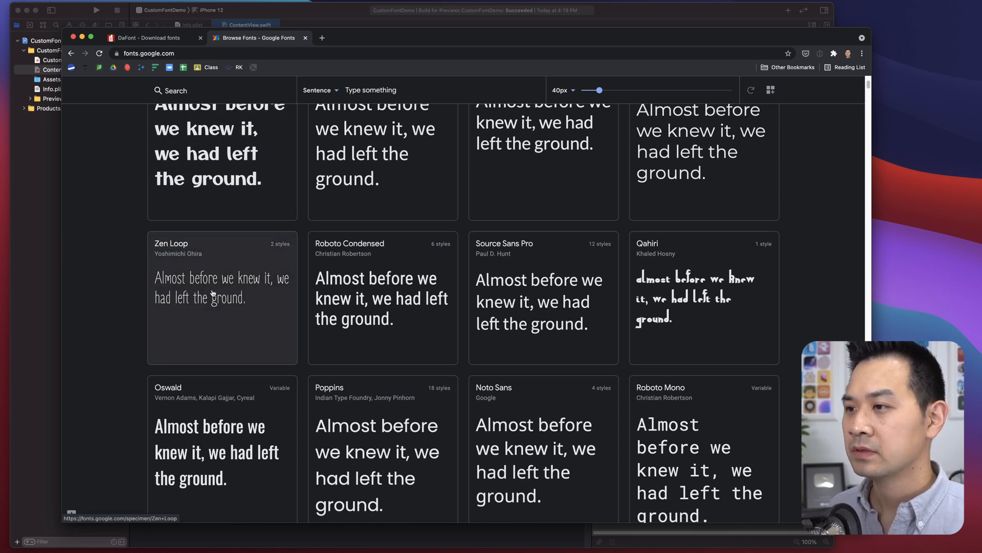
click(221, 297)
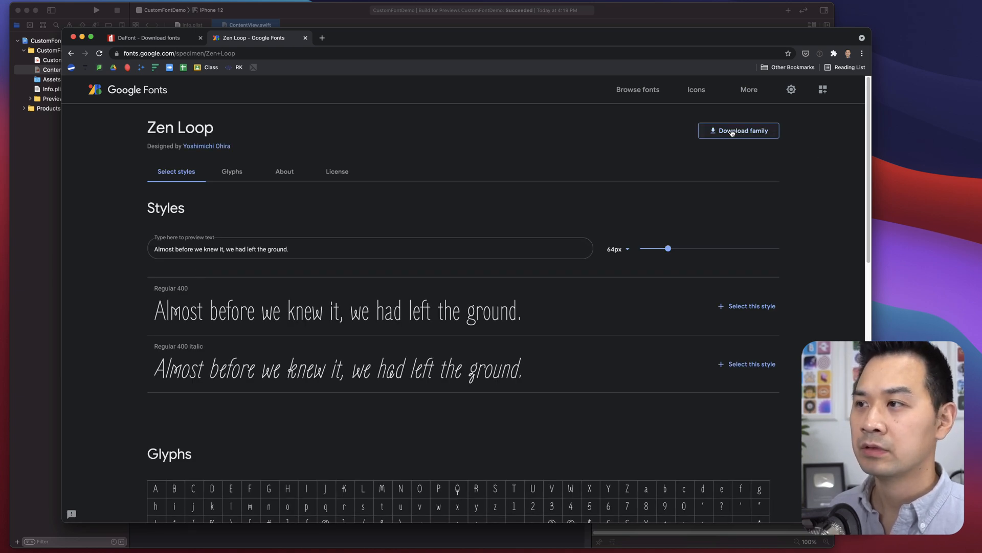
click(737, 130)
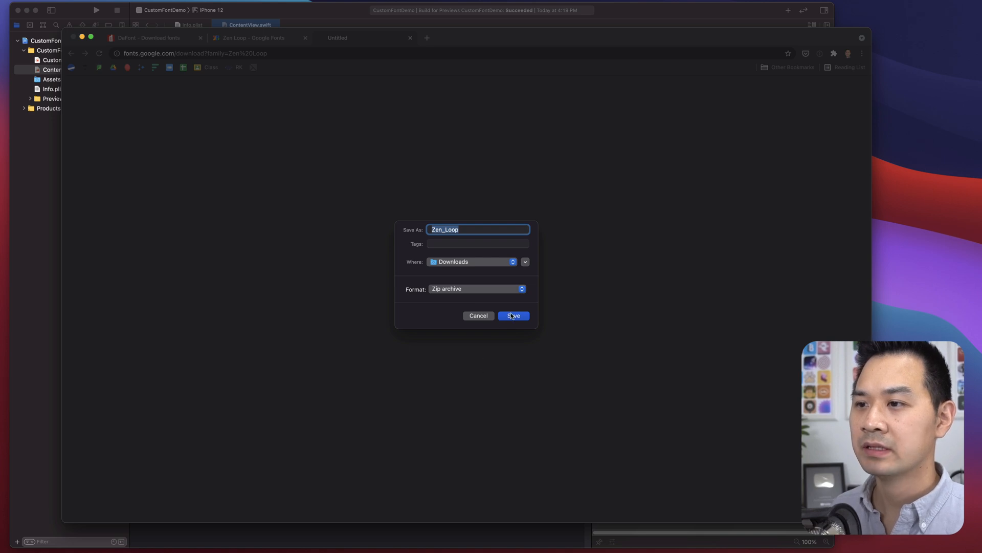
click(513, 316)
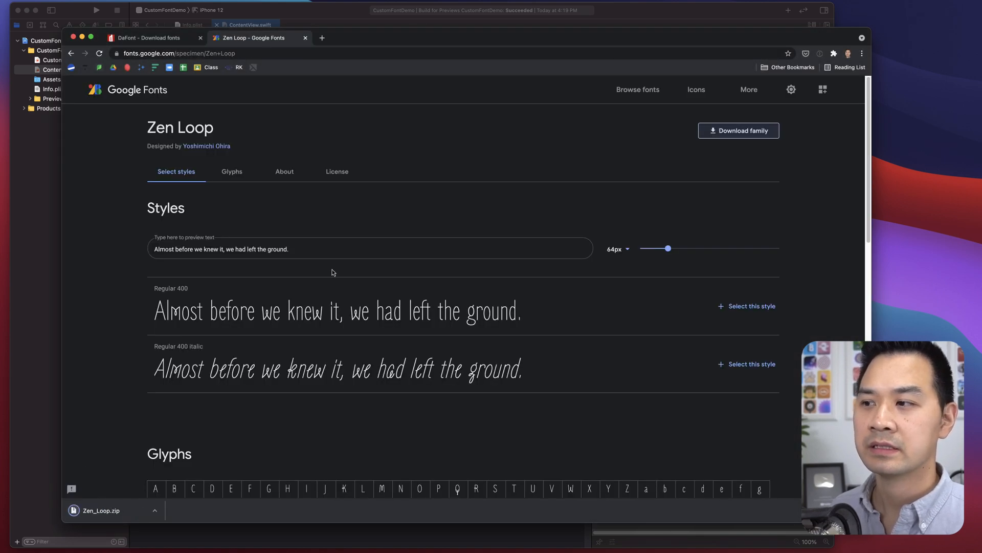
mouse_move(743, 315)
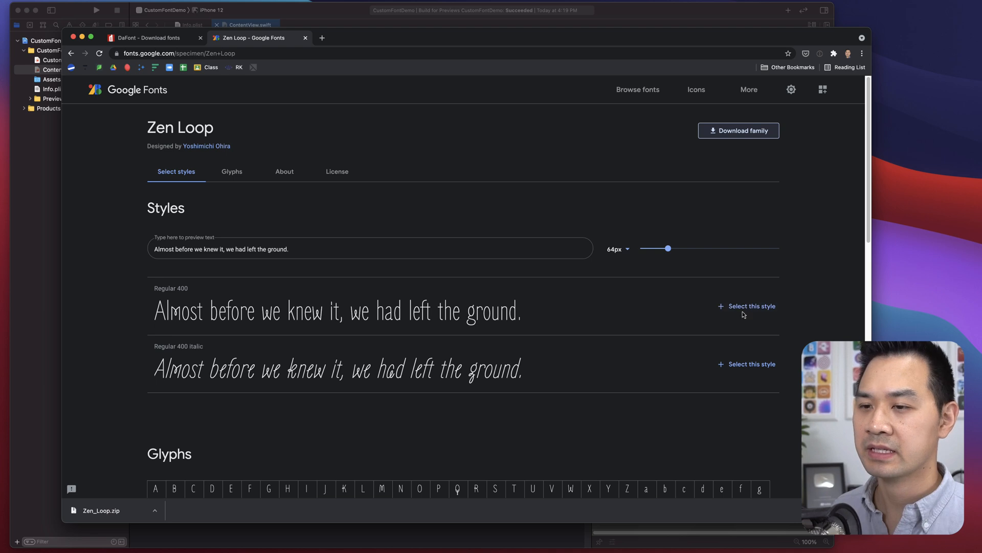
mouse_move(163, 498)
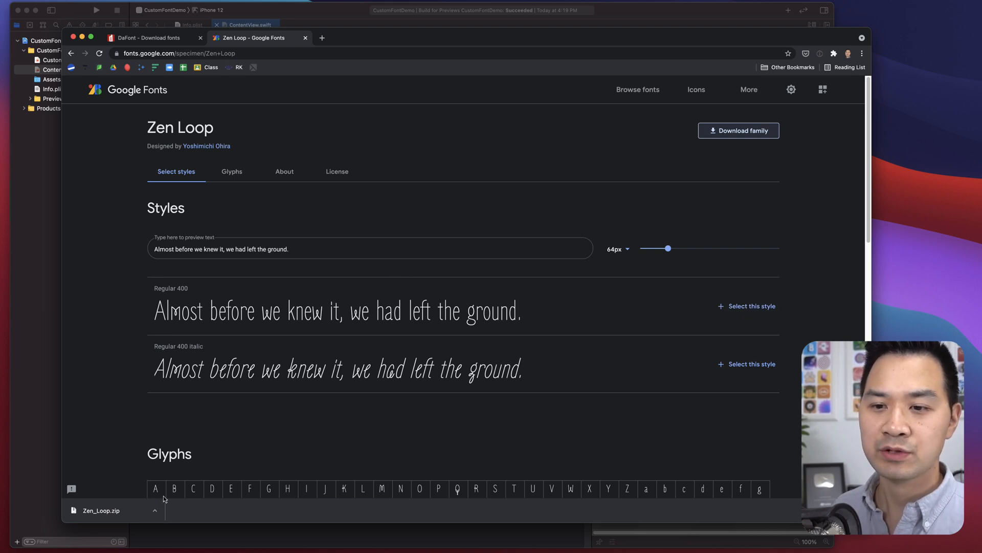
Unzip Zen_Loop.zip, open the Zen_Loop folder and select ZenLoop-Italic.ttf
click(100, 510)
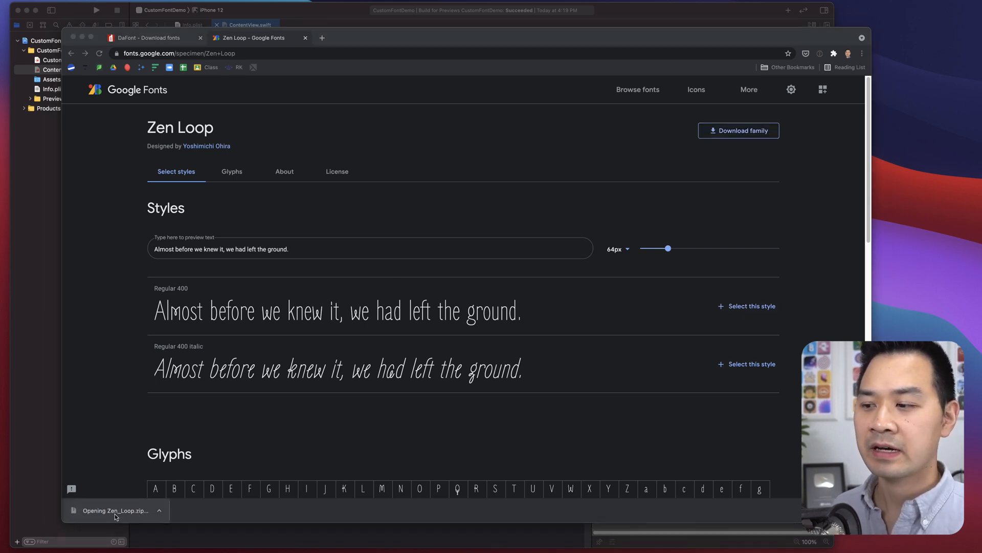
click(116, 511)
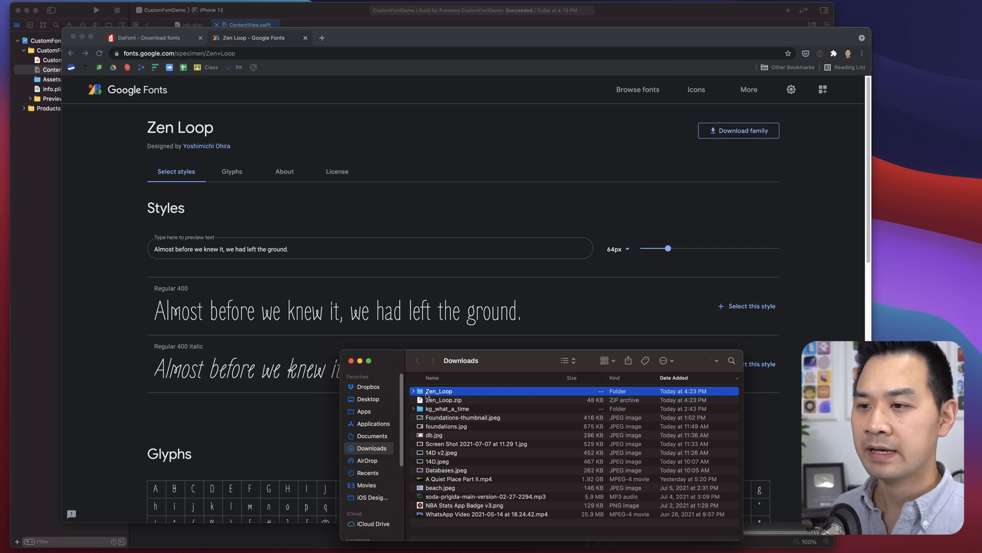
double_click(438, 391)
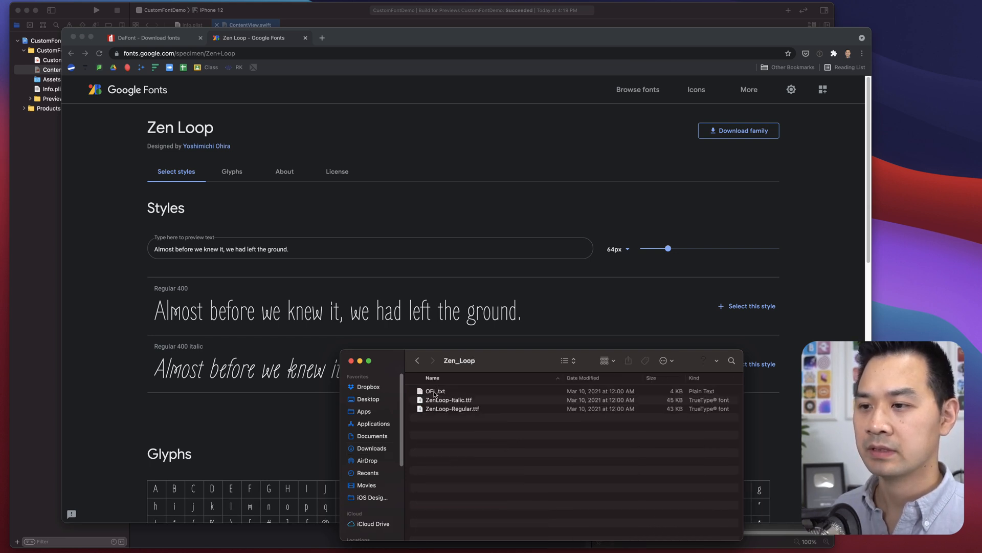
mouse_move(492, 403)
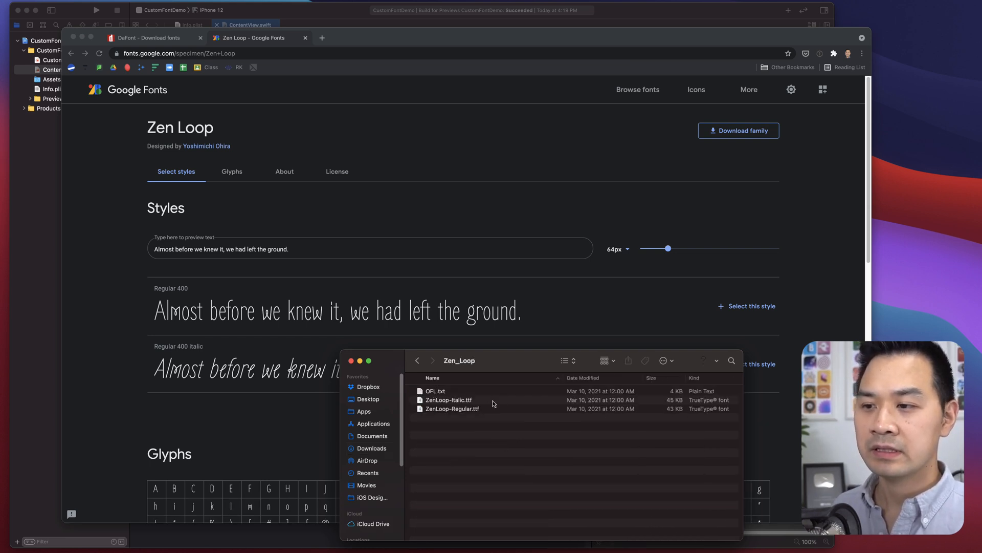
click(449, 399)
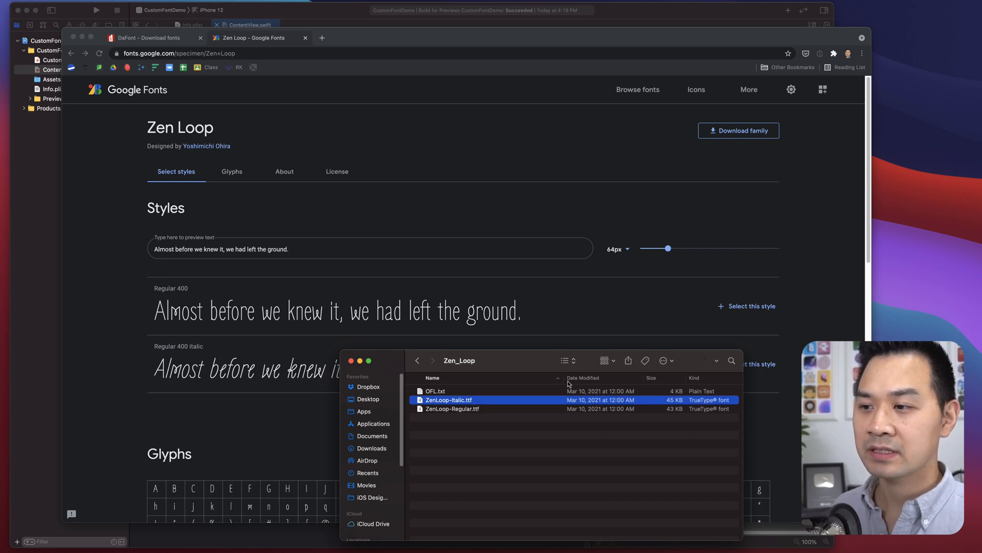
mouse_move(486, 421)
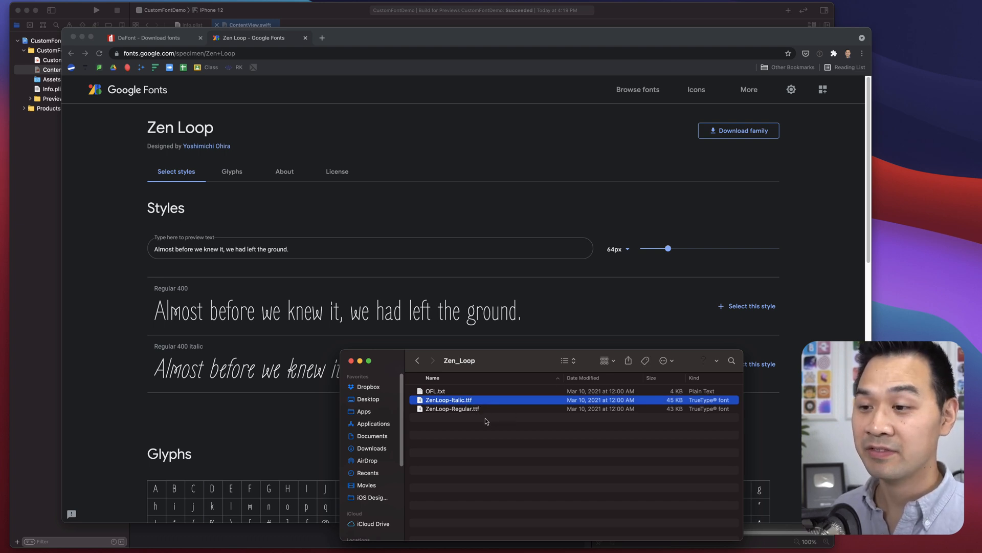
mouse_move(502, 470)
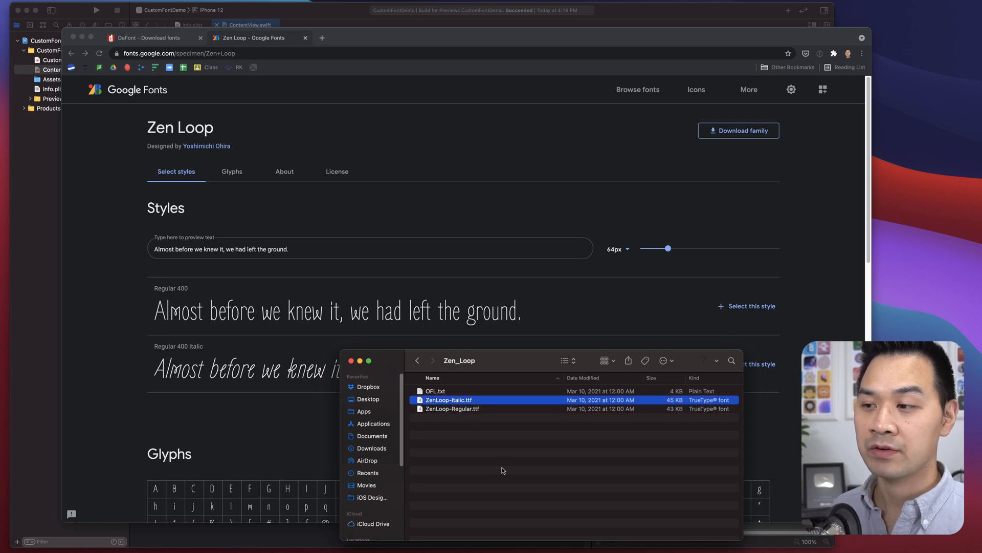
mouse_move(251, 89)
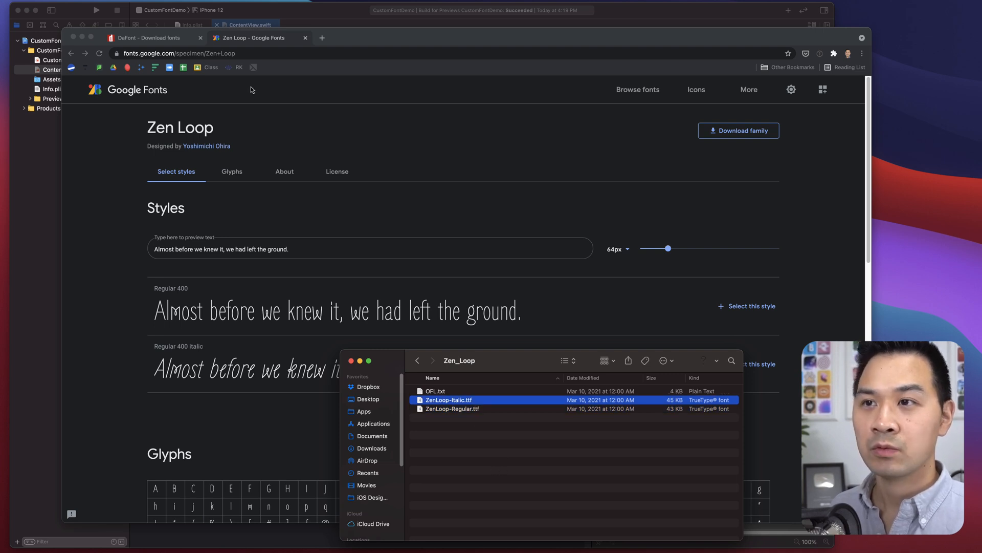
mouse_move(483, 411)
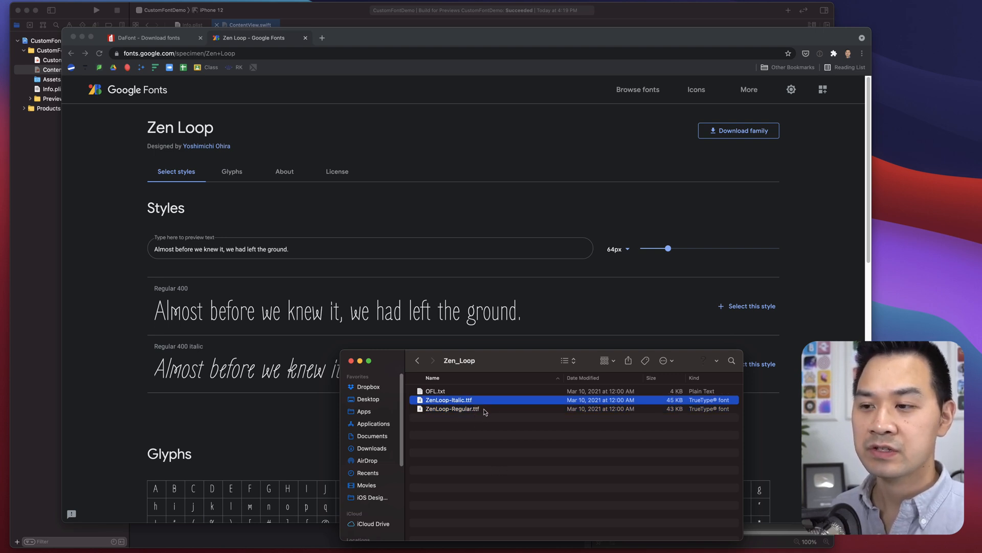
mouse_move(495, 413)
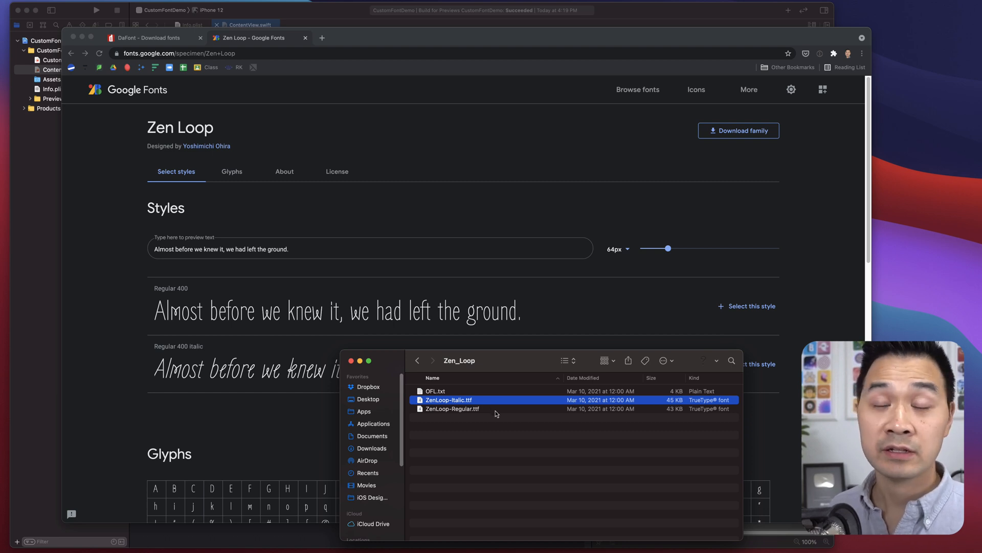
mouse_move(521, 366)
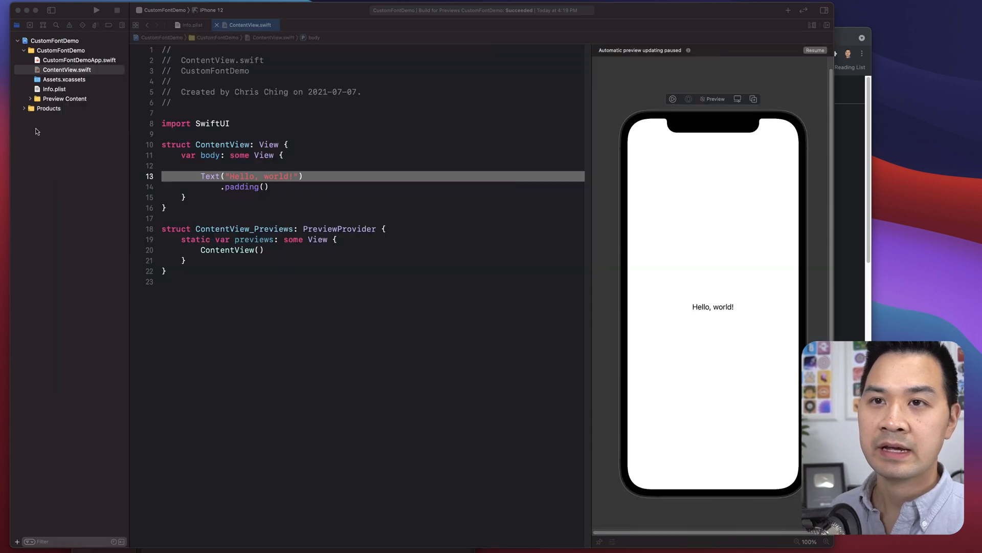
Create a new Font group inside the project in the navigator
right_click(55, 51)
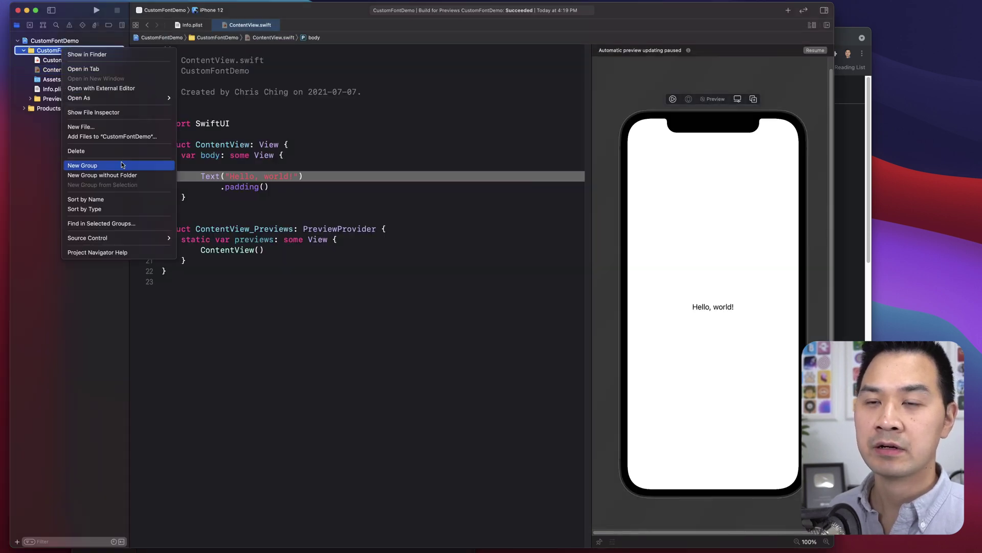
click(82, 165)
text(Font)
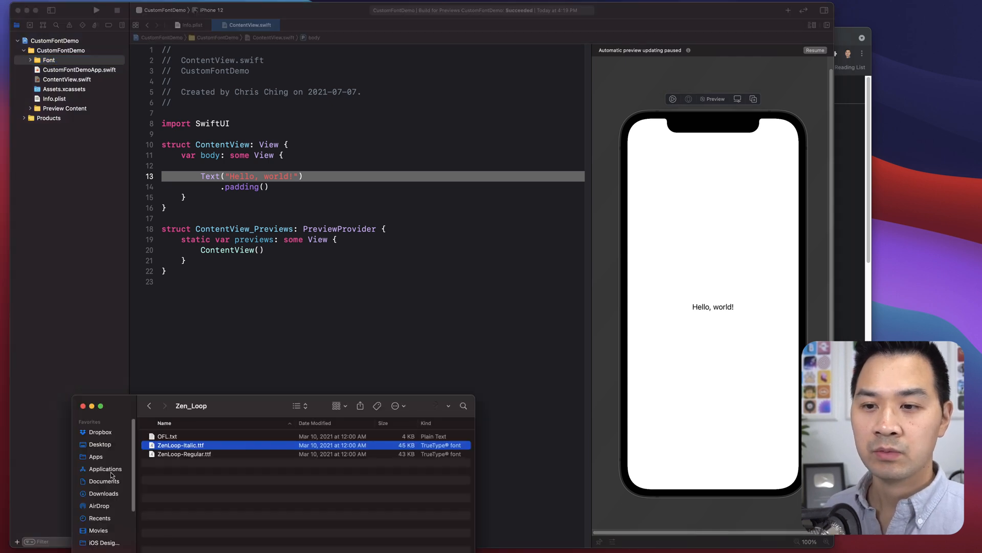
click(184, 454)
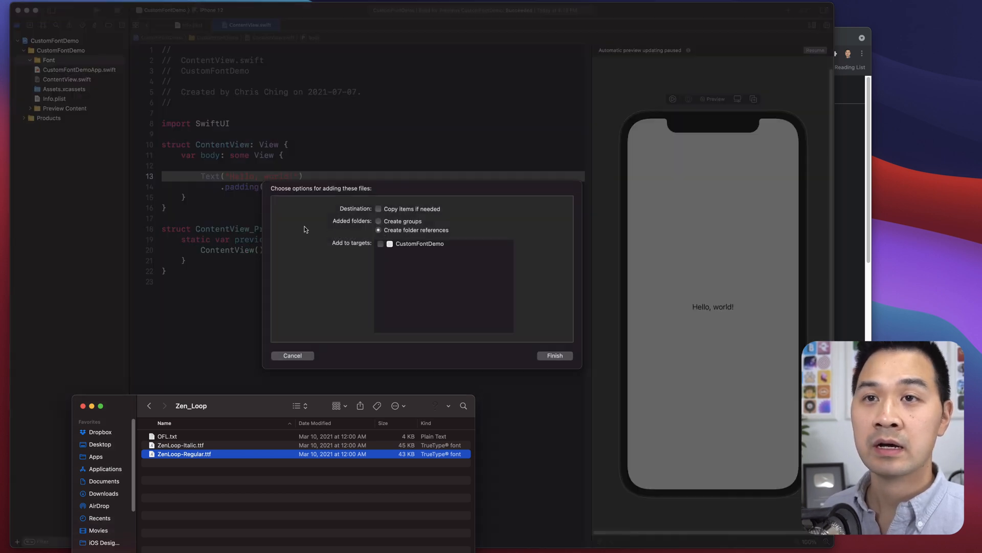
mouse_move(369, 215)
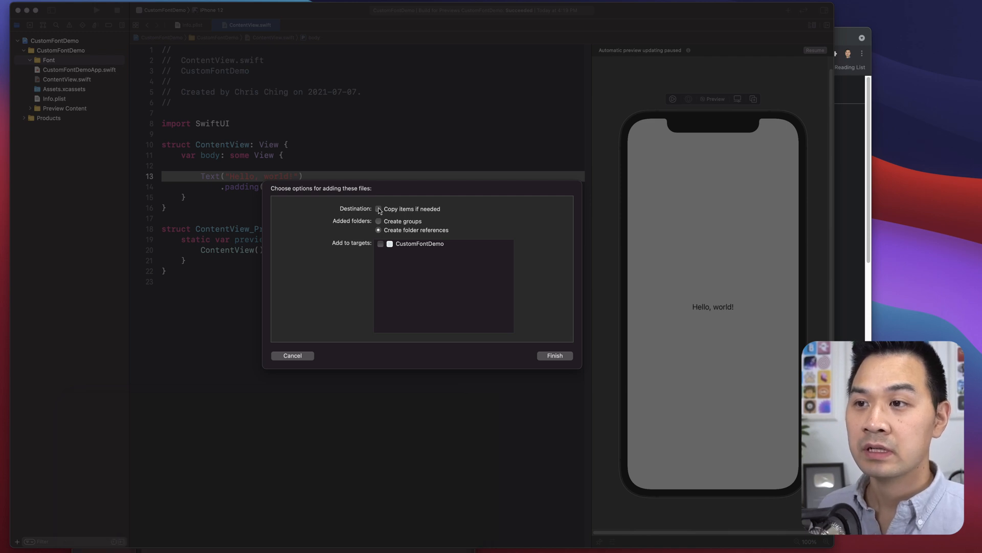
Add ZenLoop-Regular.ttf, copied into the CustomFontDemo target, and verify its Target Membership
click(379, 208)
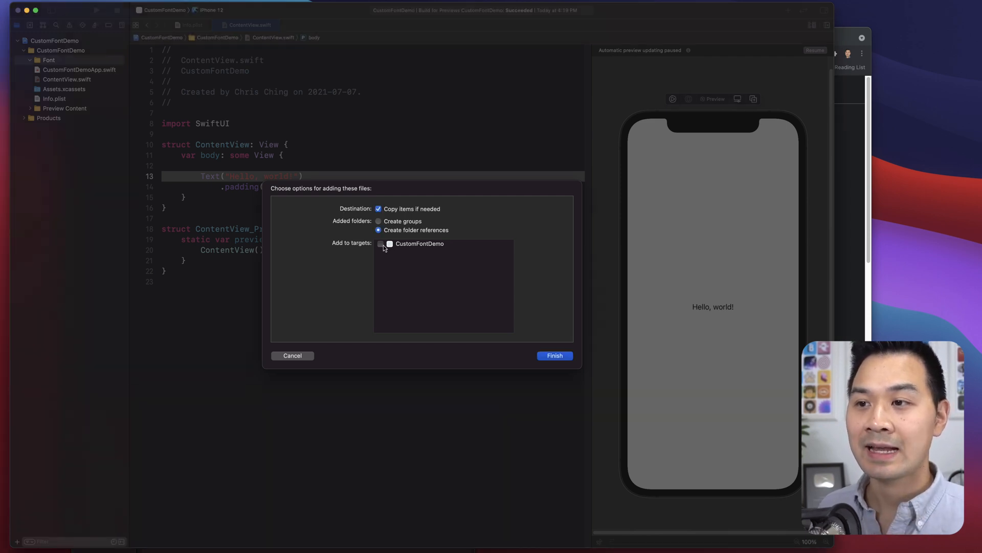
click(380, 244)
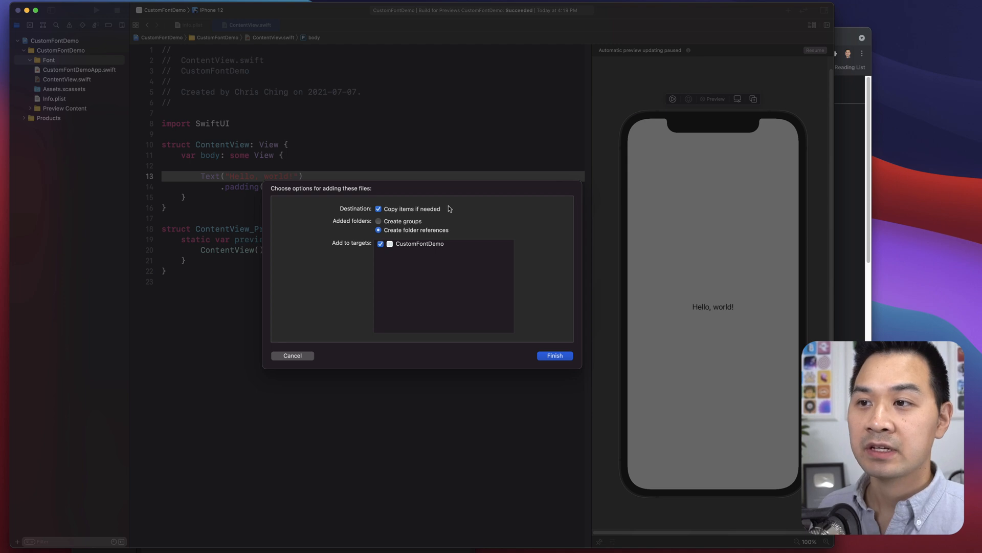
mouse_move(449, 213)
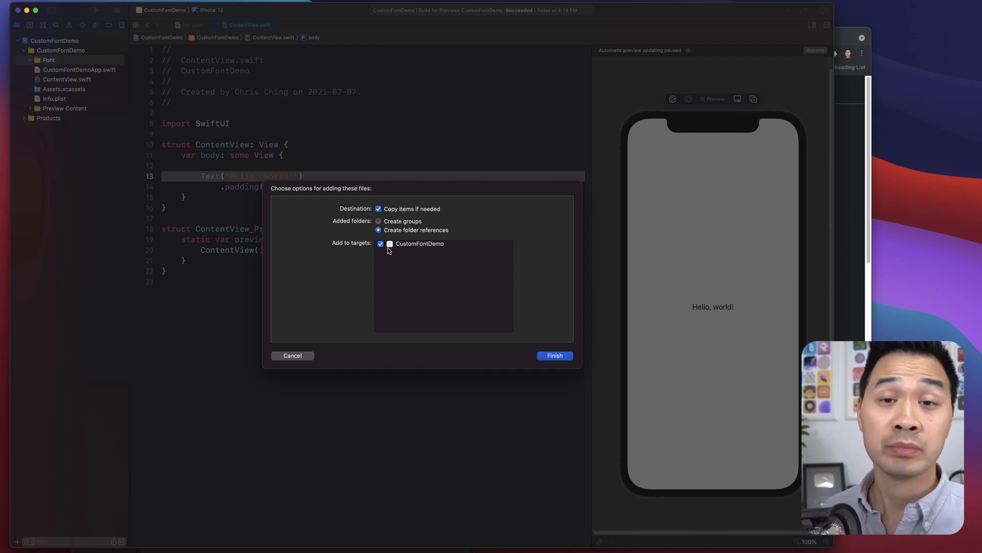
mouse_move(501, 249)
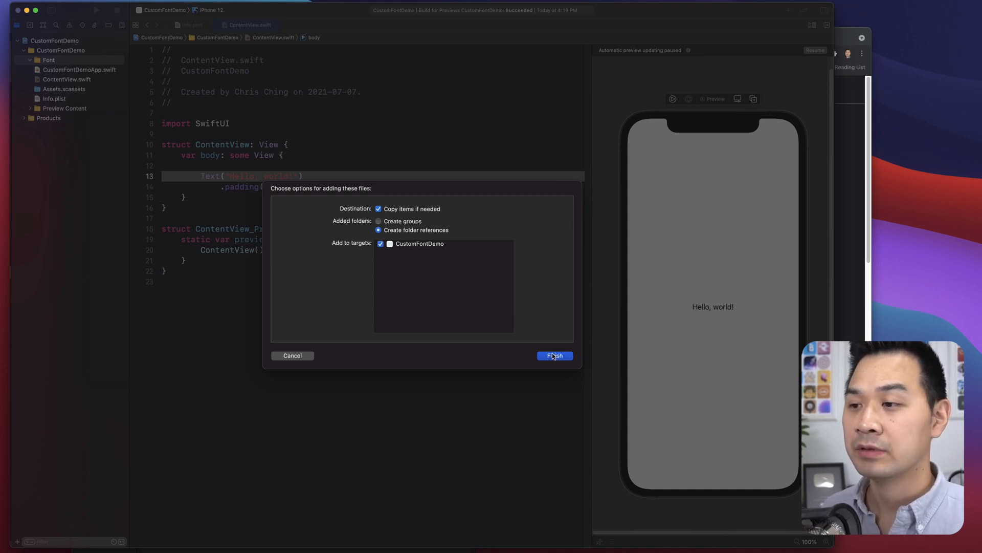
click(554, 355)
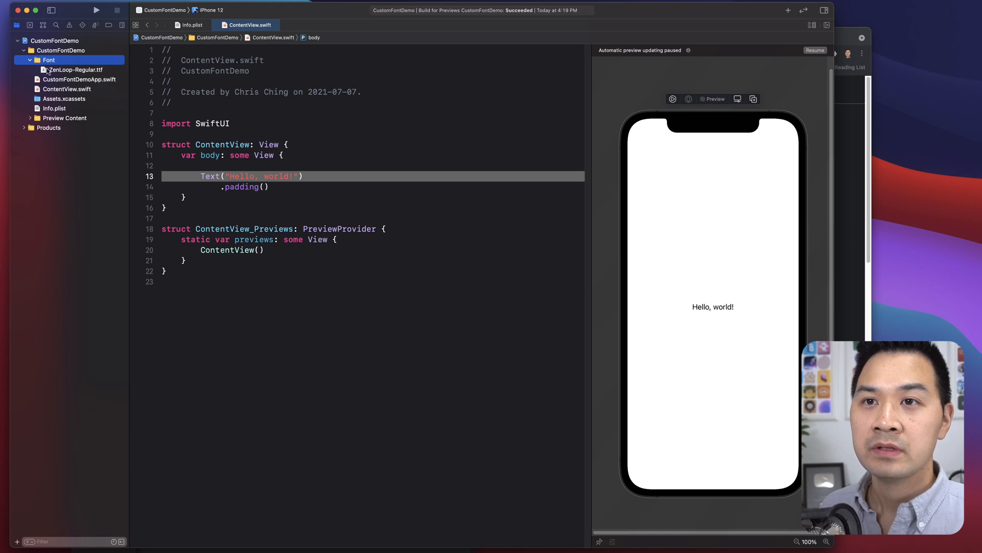
mouse_move(87, 71)
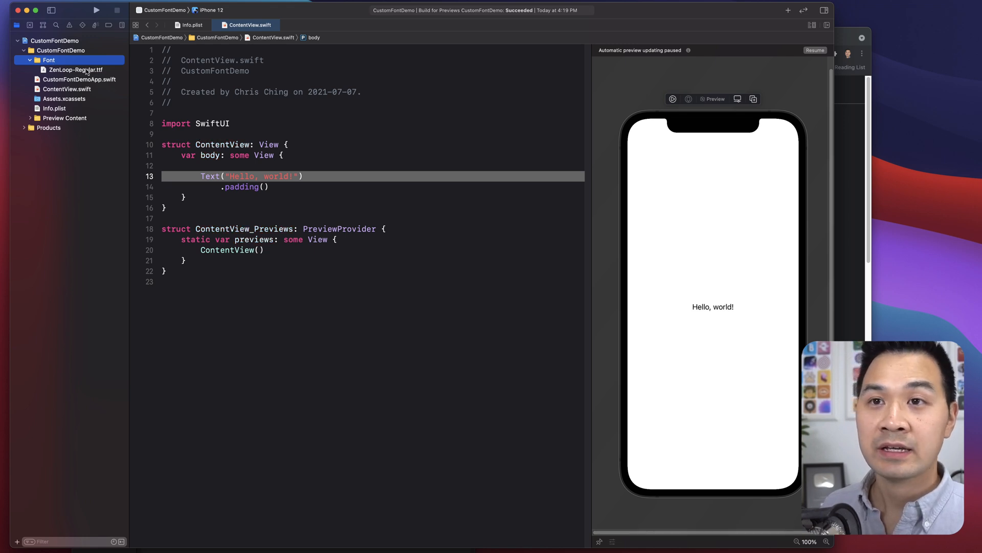
click(76, 69)
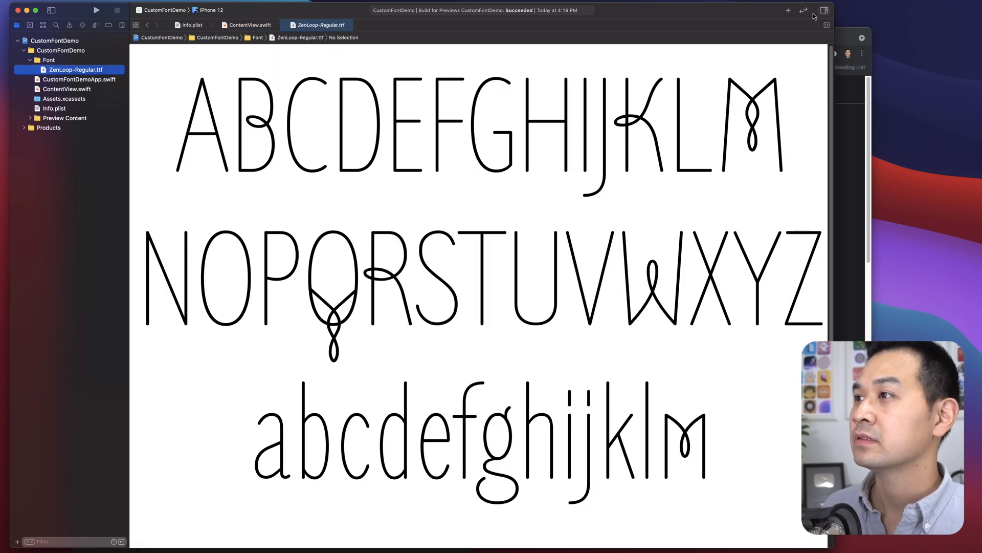
click(825, 10)
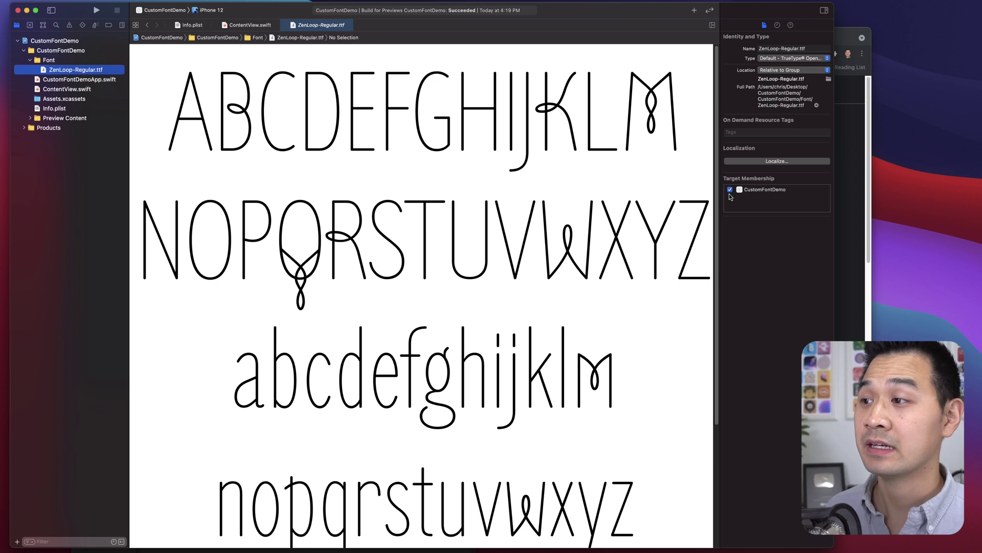
mouse_move(664, 212)
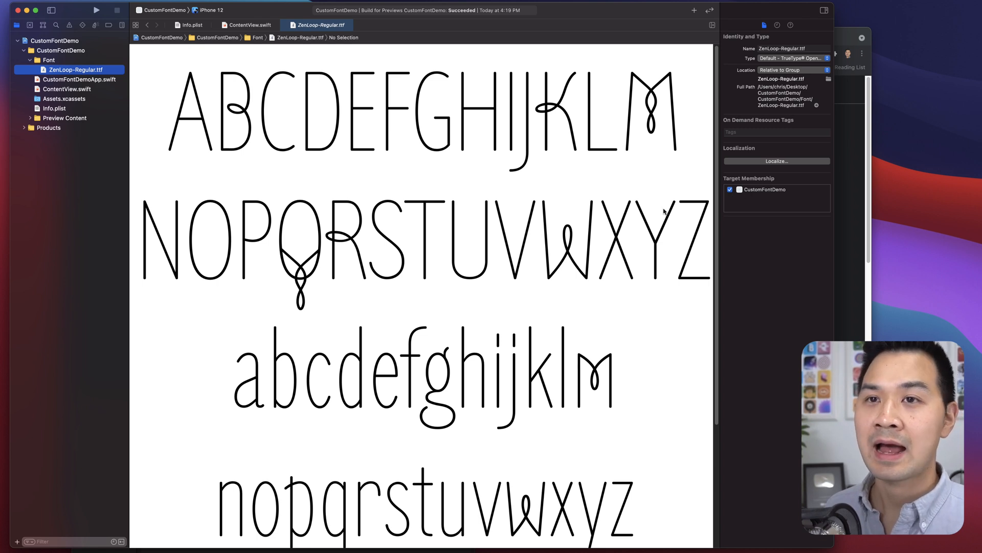
mouse_move(523, 188)
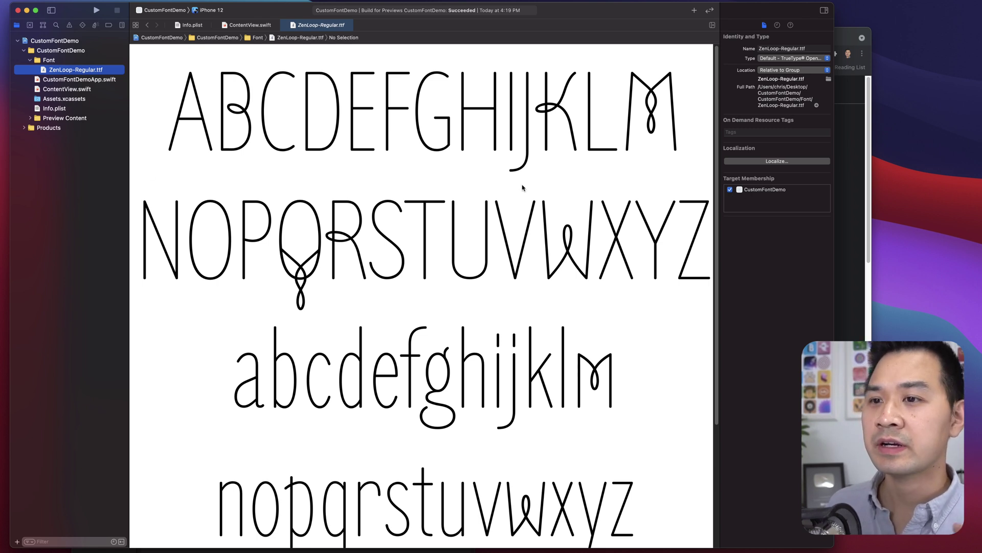
mouse_move(753, 196)
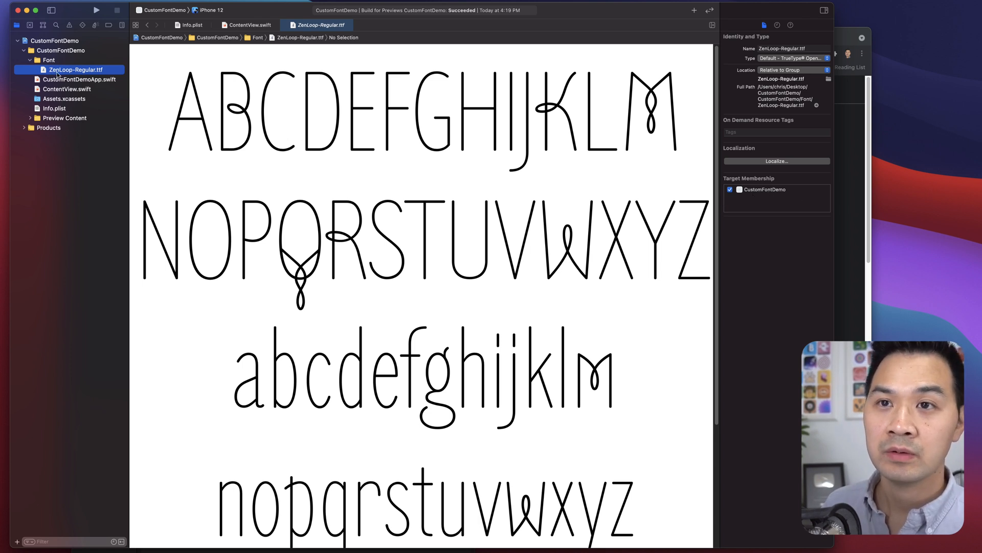
mouse_move(86, 117)
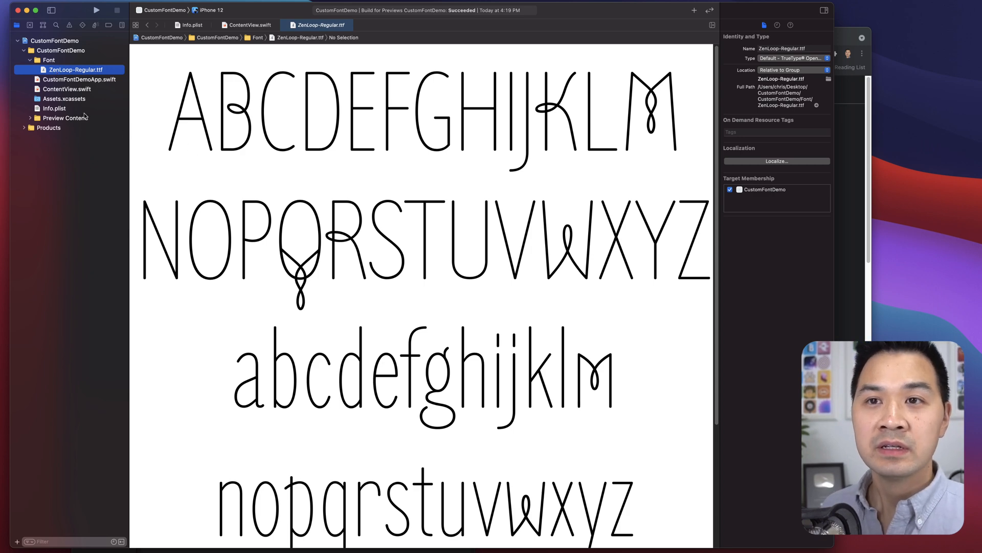
Add a 'Fonts provided by application' key to Info.plist
click(54, 111)
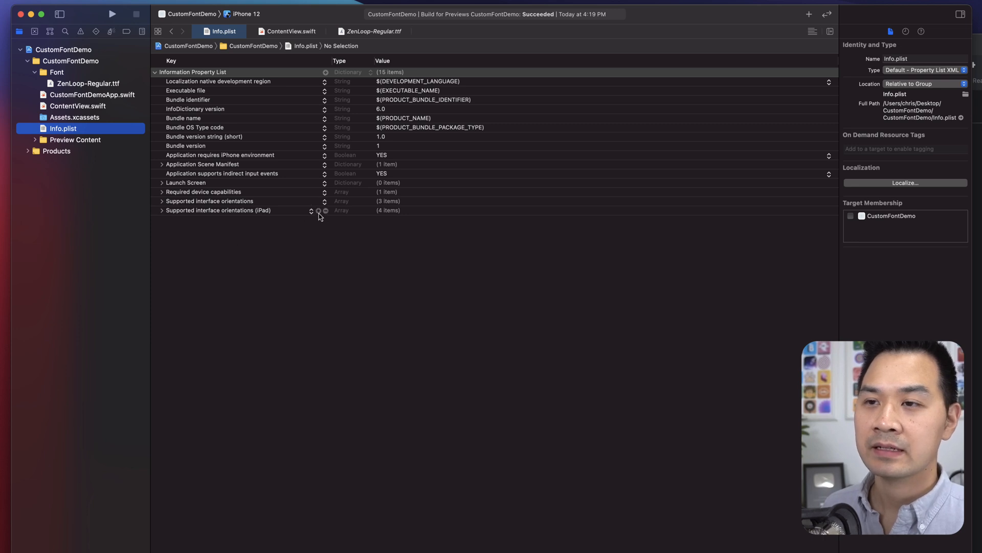
click(318, 209)
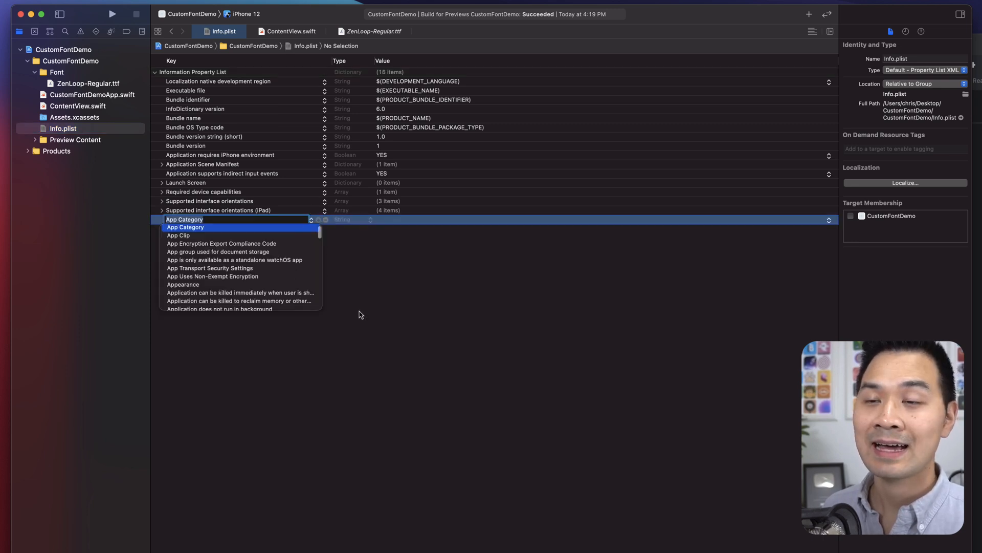
mouse_move(473, 339)
text(Fonts provided by application)
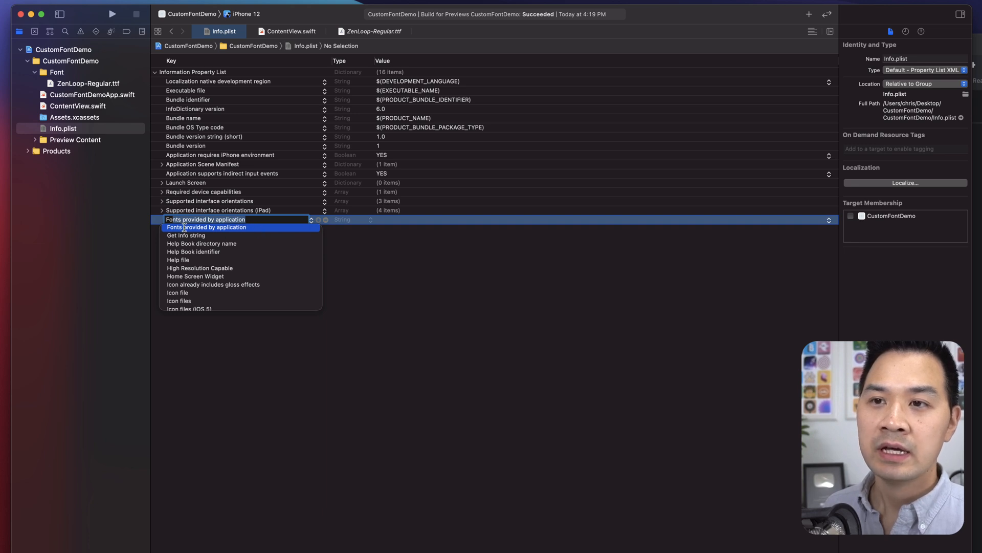
mouse_move(404, 227)
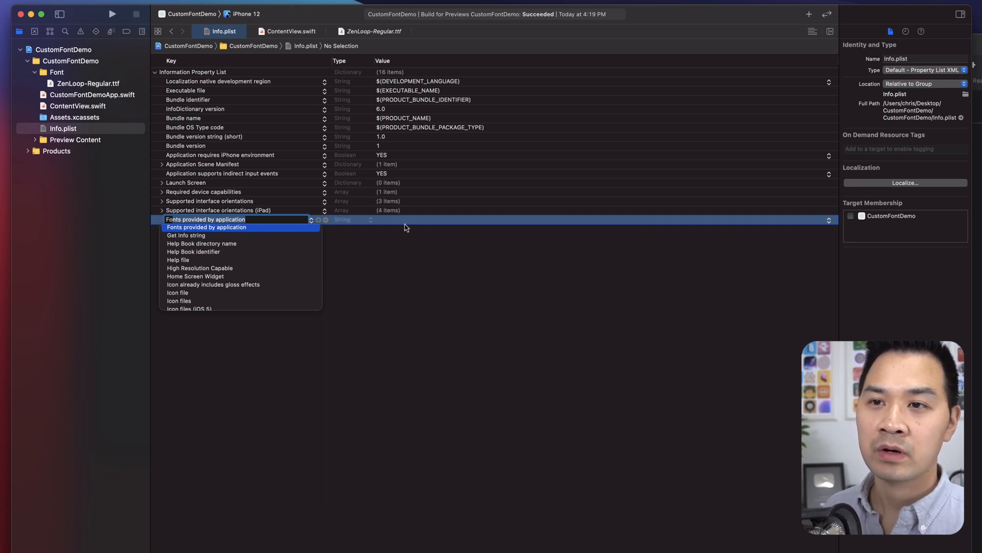
text(font)
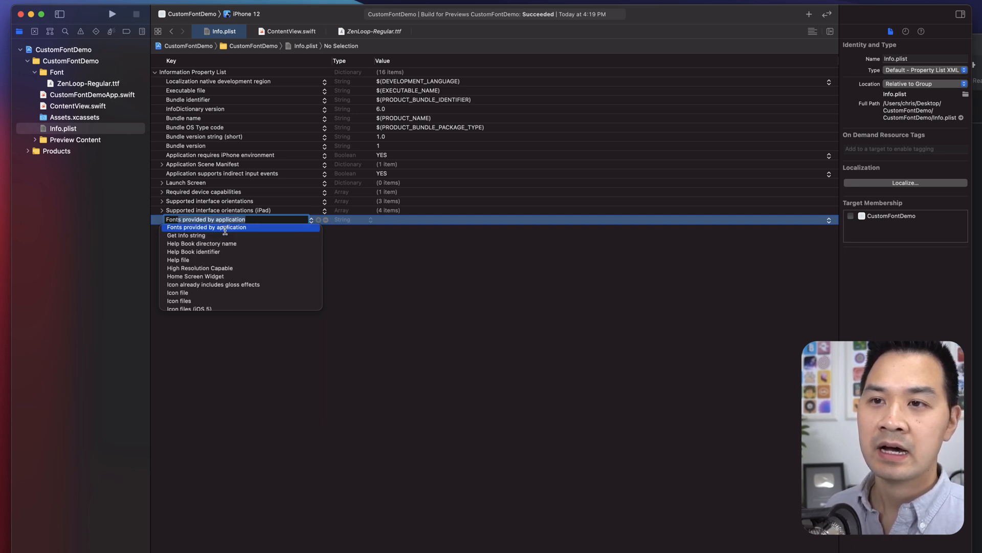
click(206, 227)
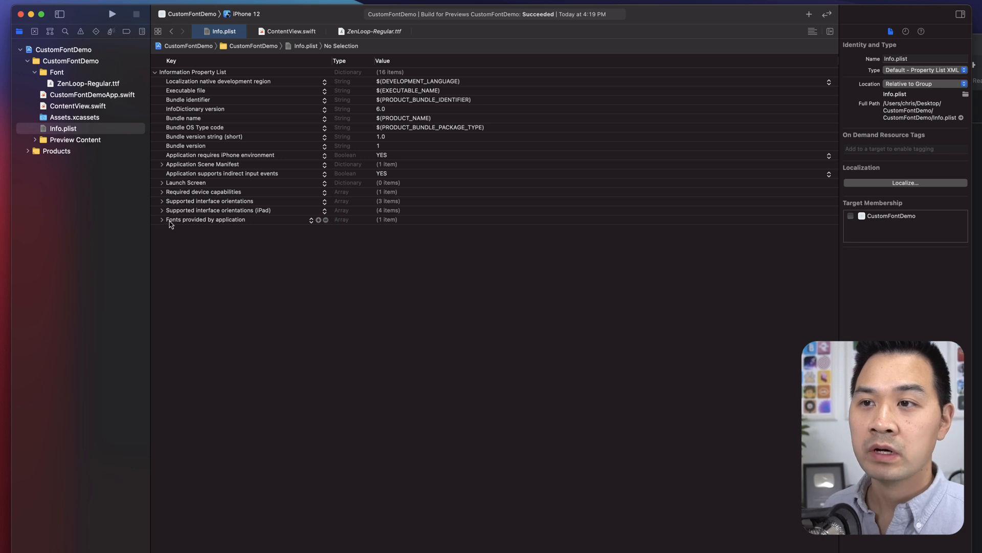
Set that key's Item 0 to ZenLoop-Regular
click(161, 220)
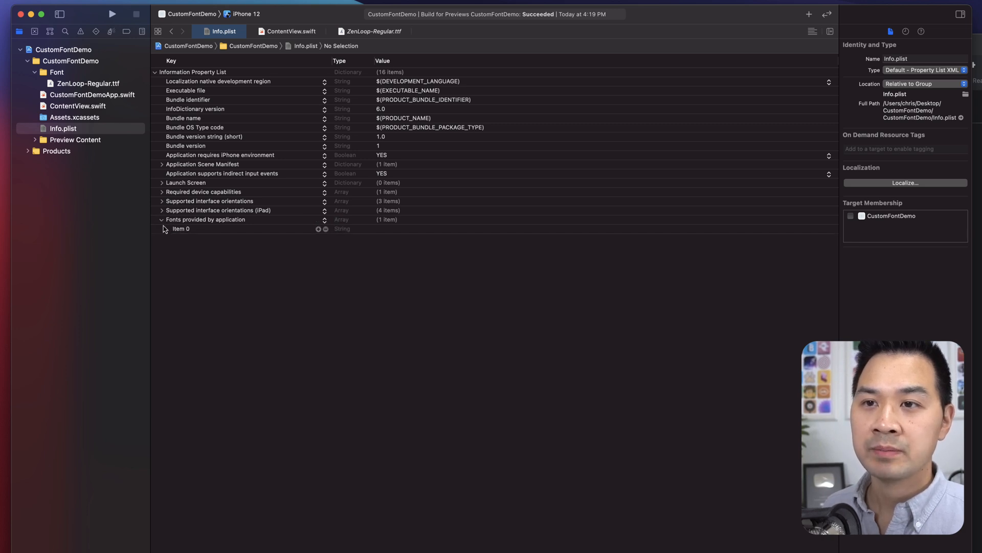
mouse_move(187, 234)
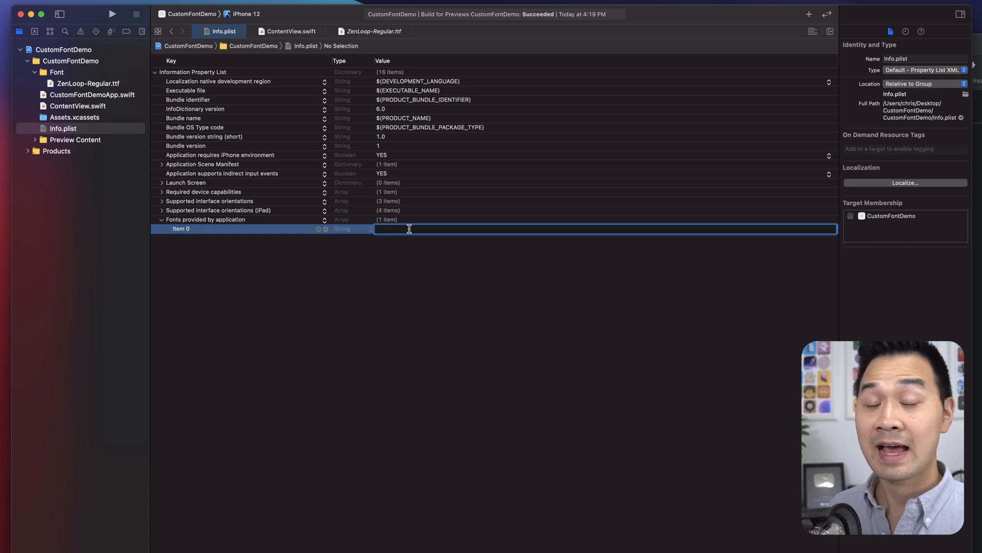
mouse_move(354, 215)
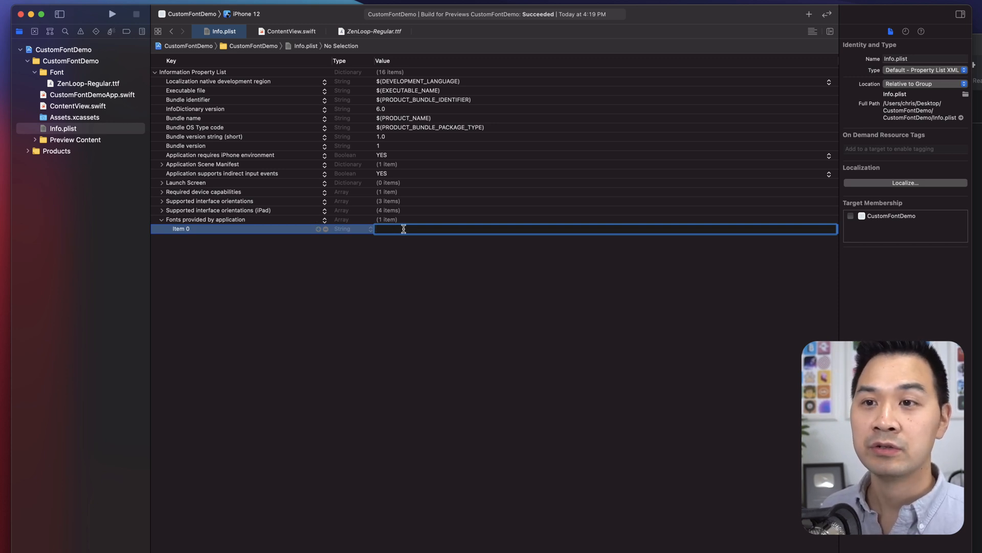
mouse_move(239, 231)
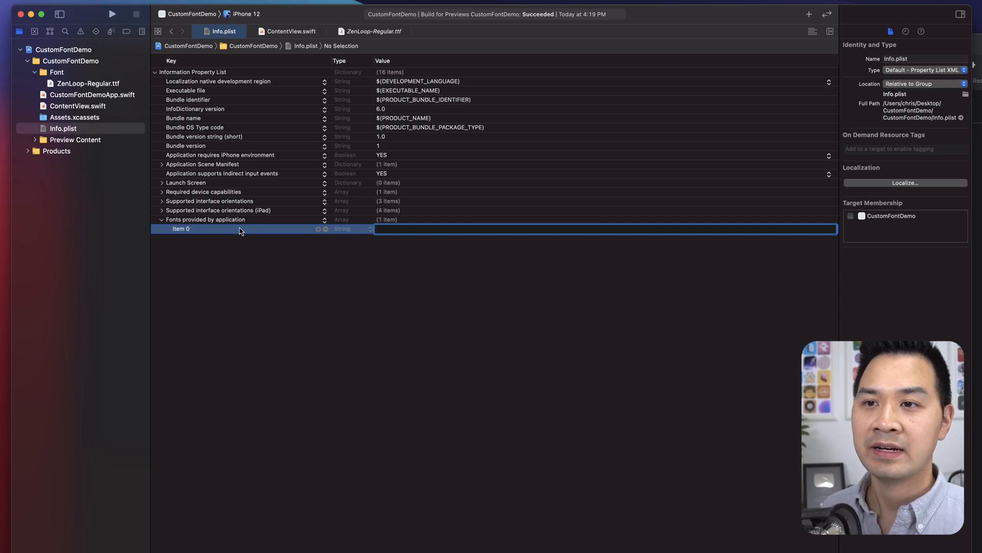
text(Zen)
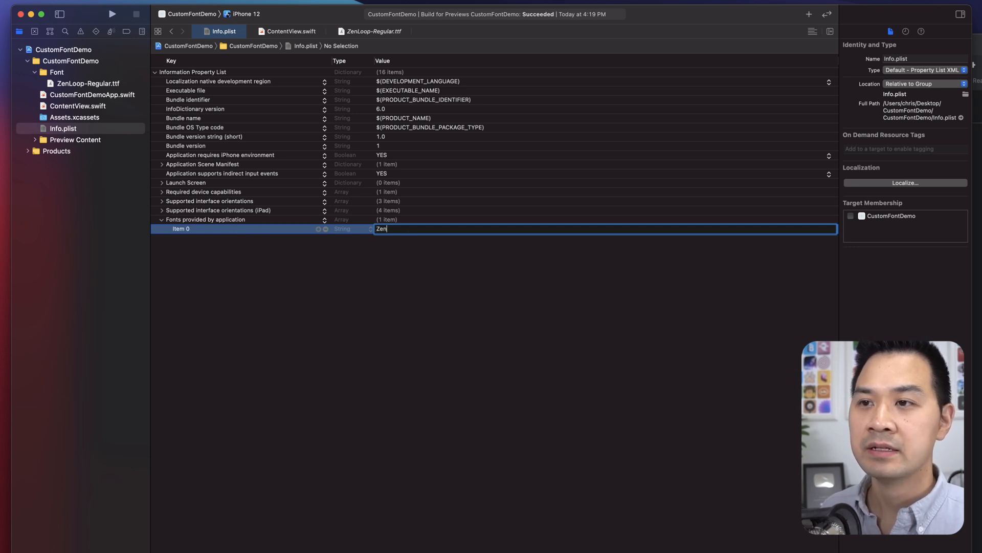
text(Loop-)
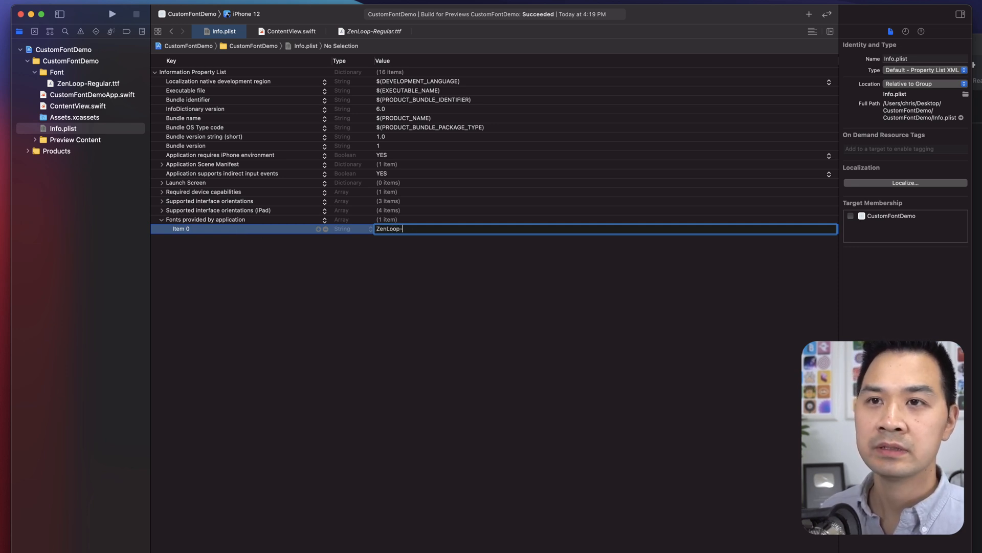
text(Regular)
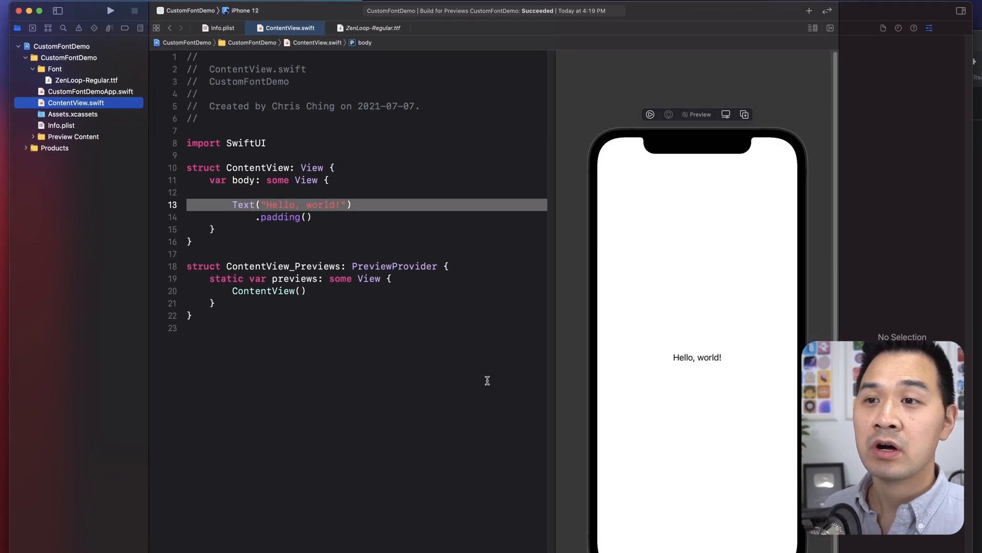
click(697, 357)
text(.f)
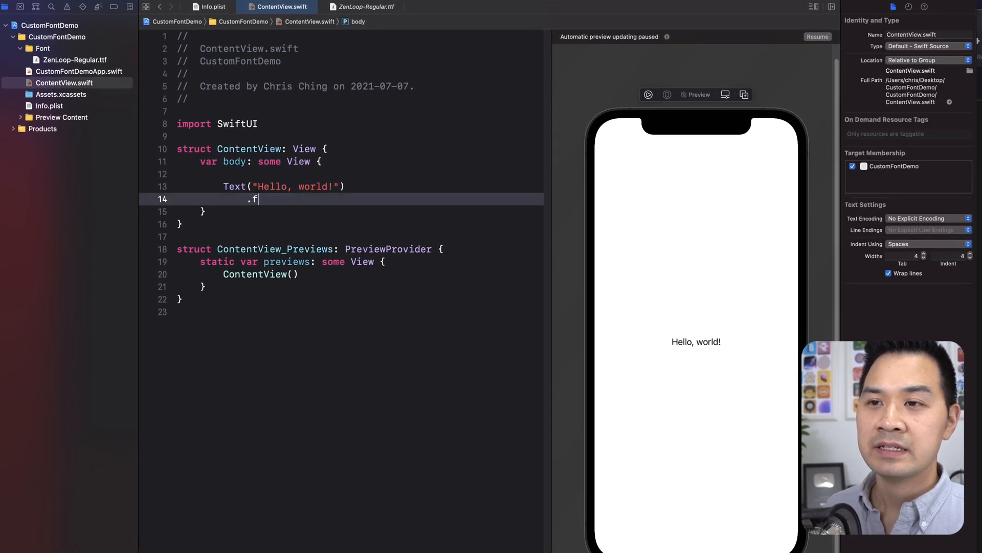
text(ont(.)
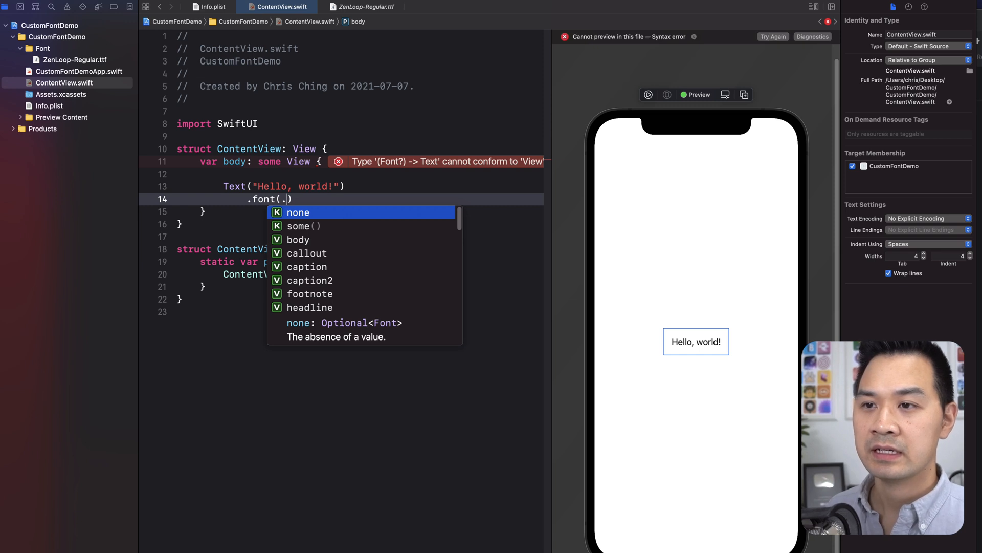
text(cu)
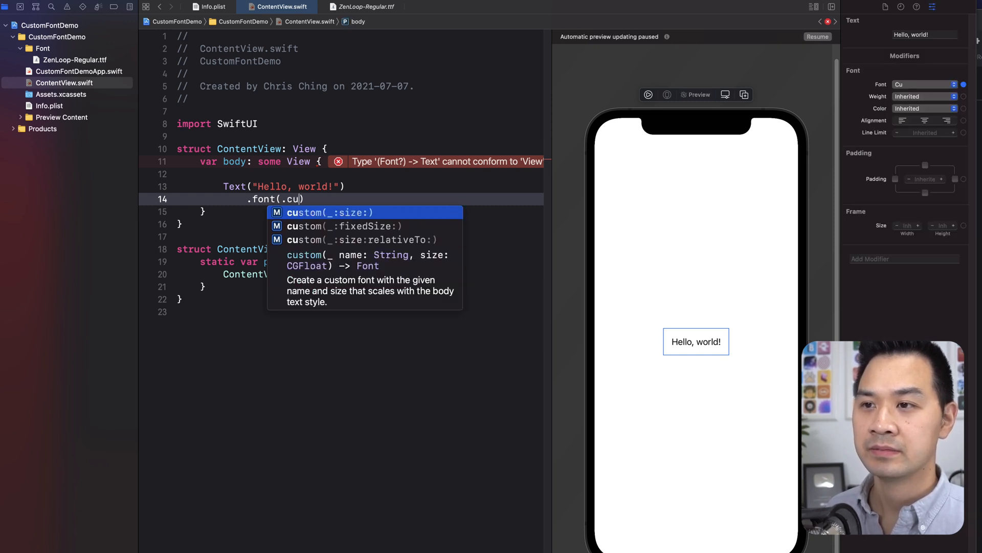
click(359, 253)
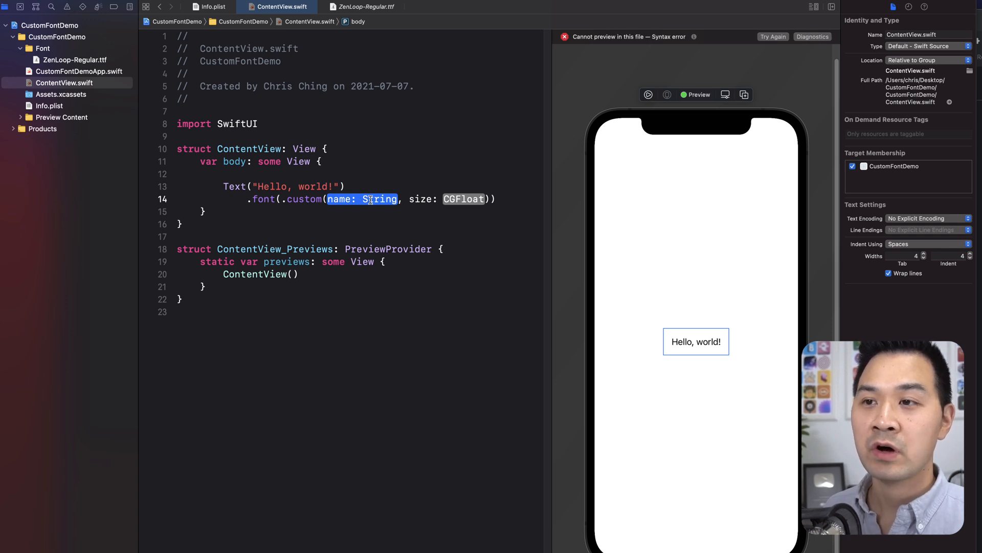
mouse_move(481, 198)
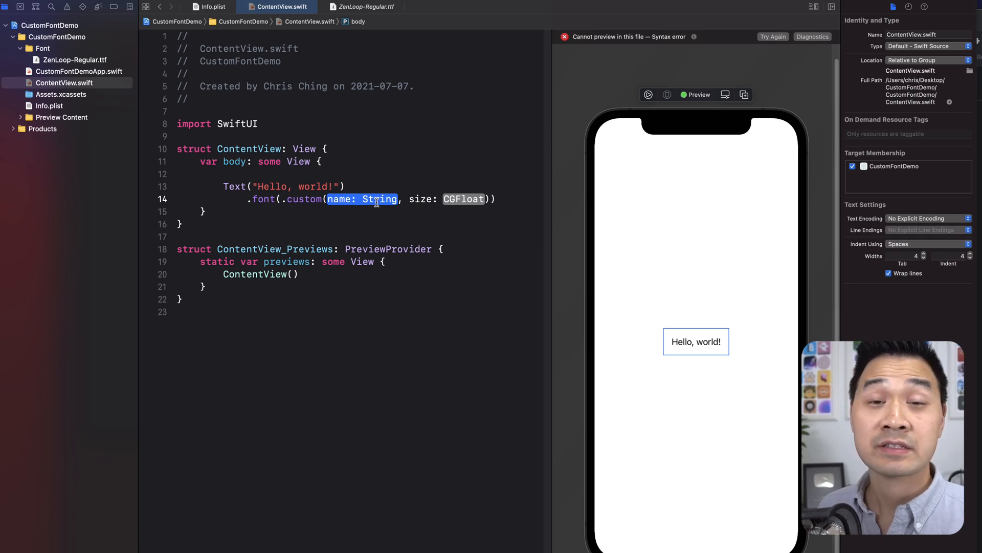
mouse_move(59, 57)
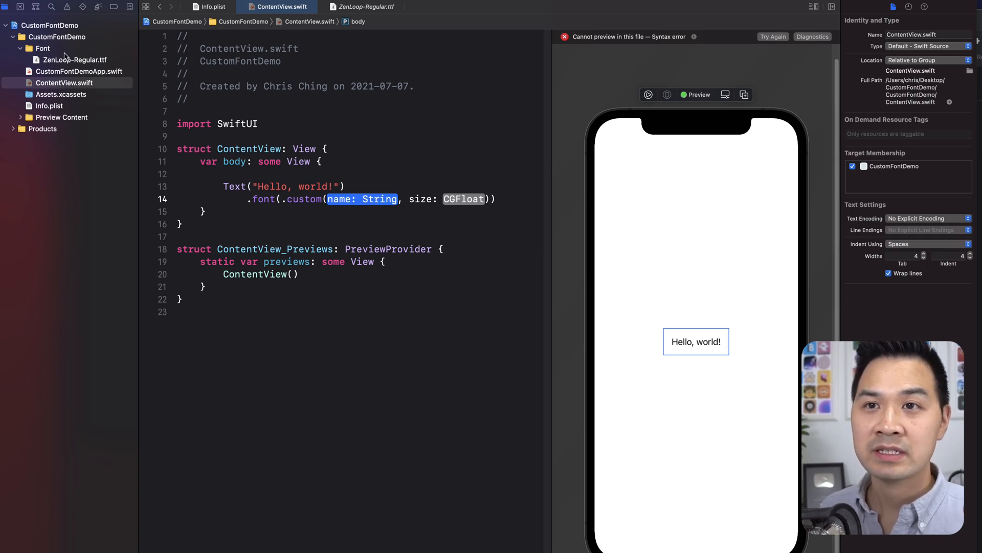
click(75, 60)
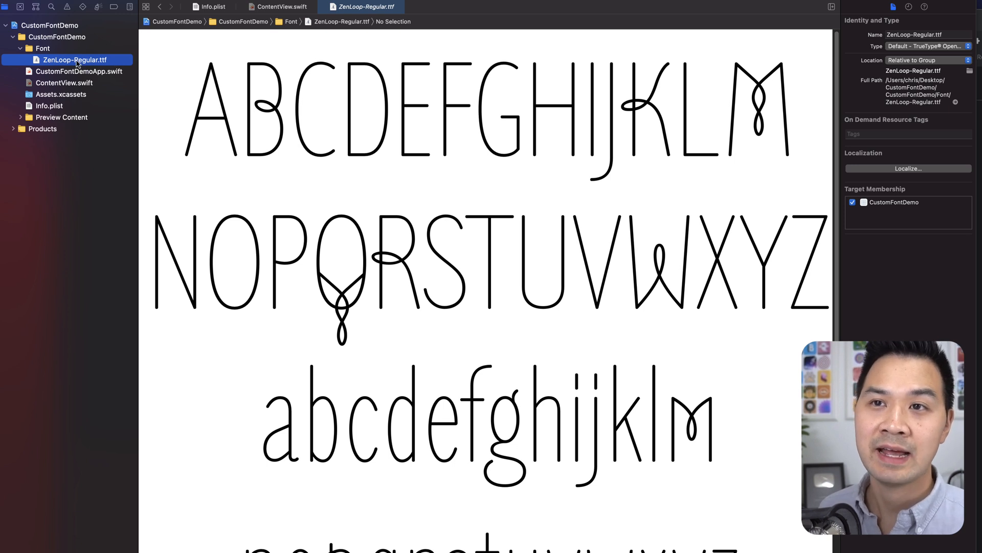
click(49, 106)
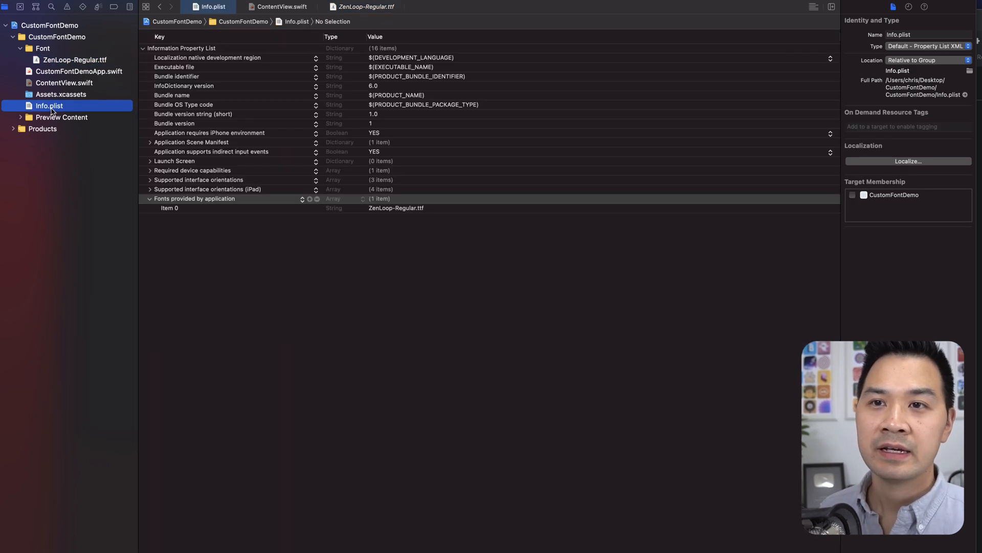
mouse_move(230, 199)
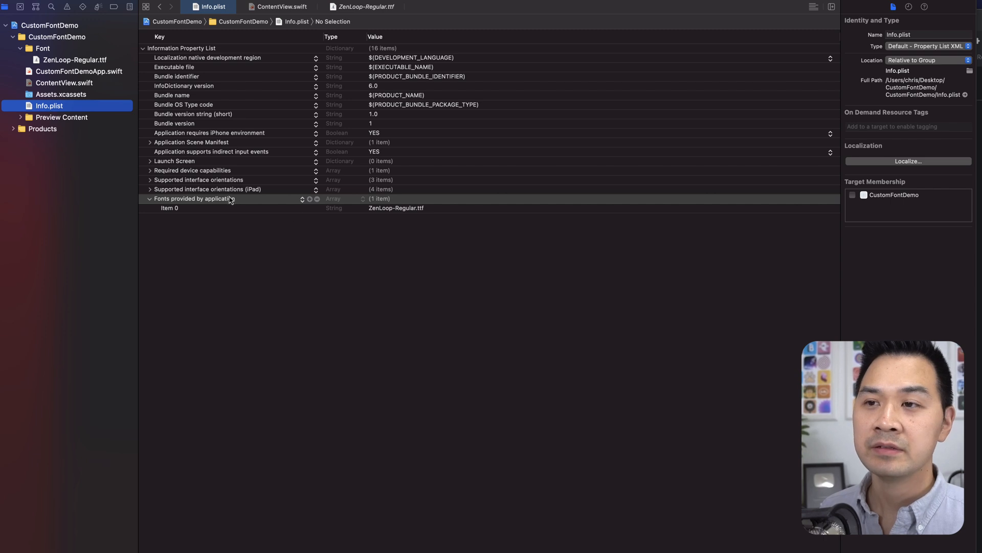
mouse_move(423, 220)
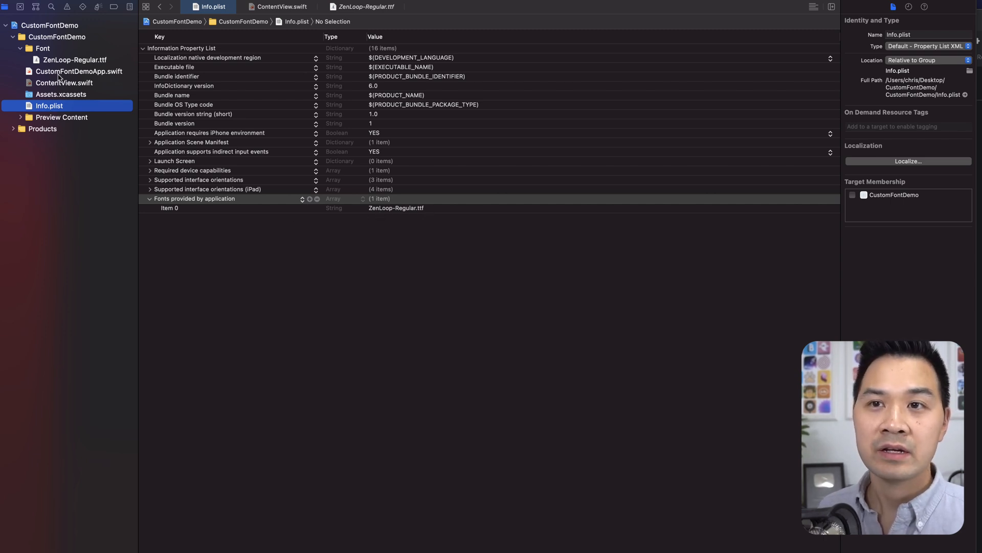
click(281, 6)
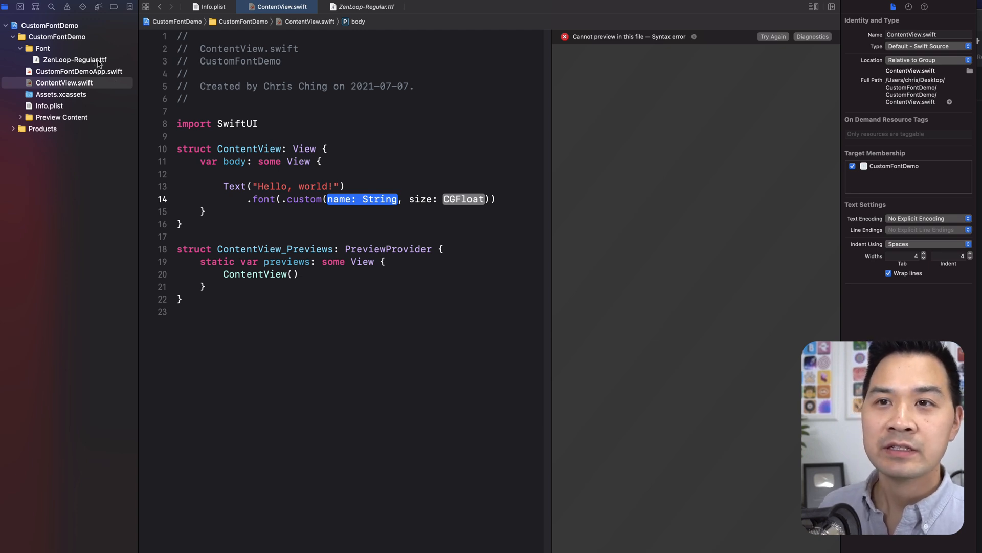
click(74, 59)
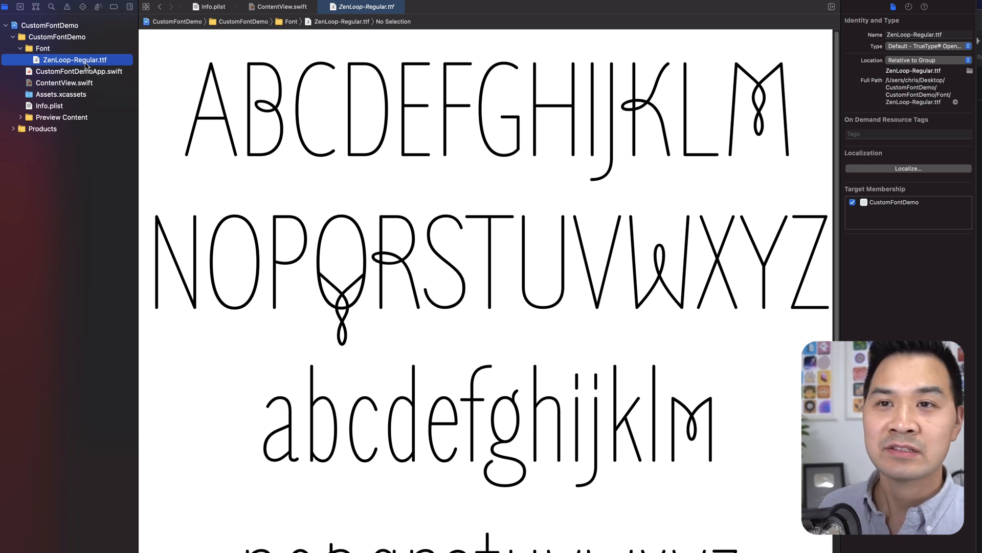
click(278, 6)
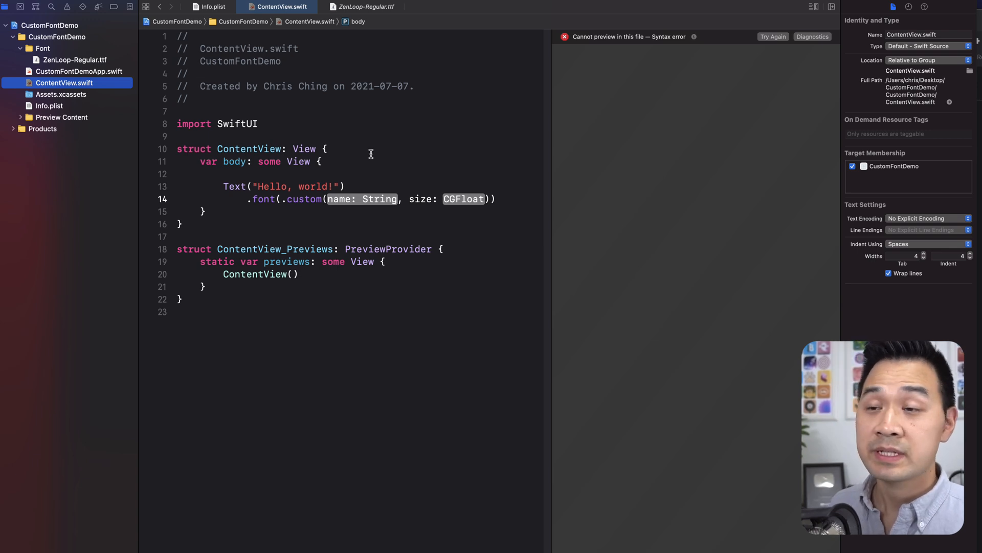
mouse_move(515, 191)
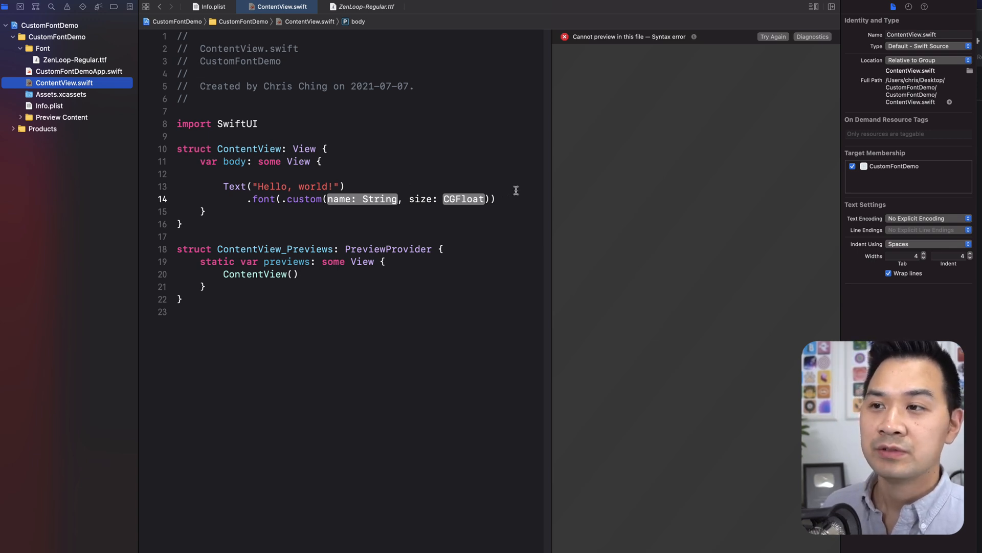
mouse_move(354, 148)
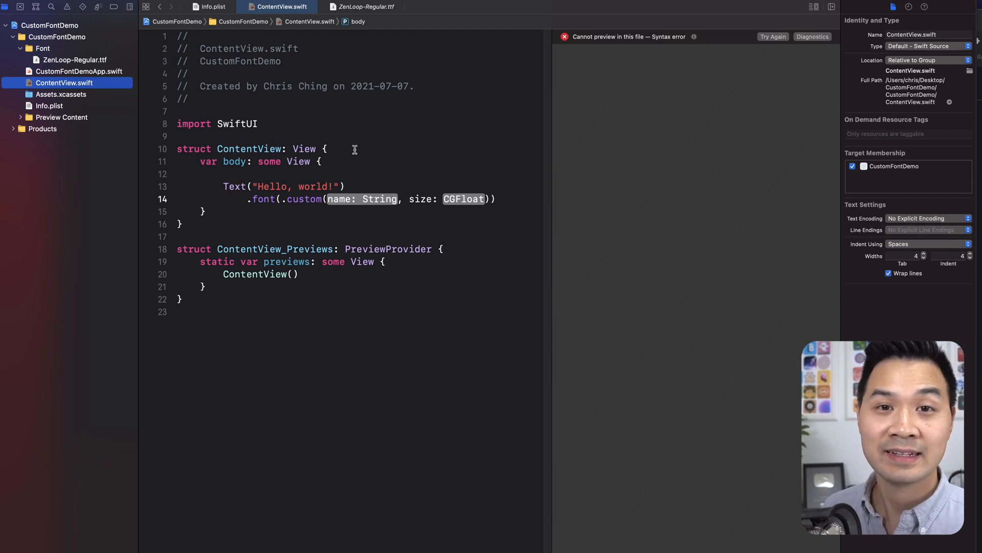
mouse_move(98, 63)
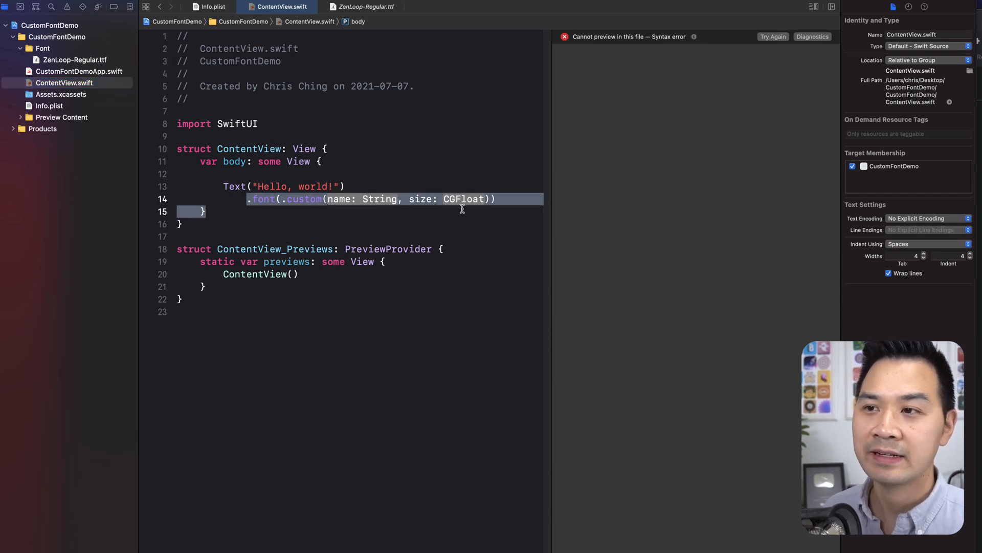
Comment out the .font modifier and add init() printing each UIFont.familyNames entry
click(436, 198)
text(//)
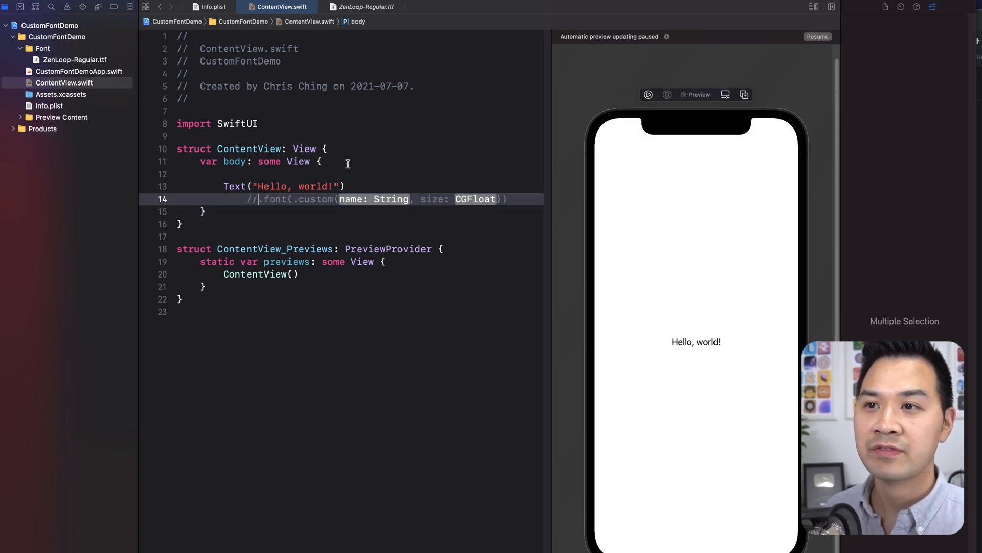
click(206, 211)
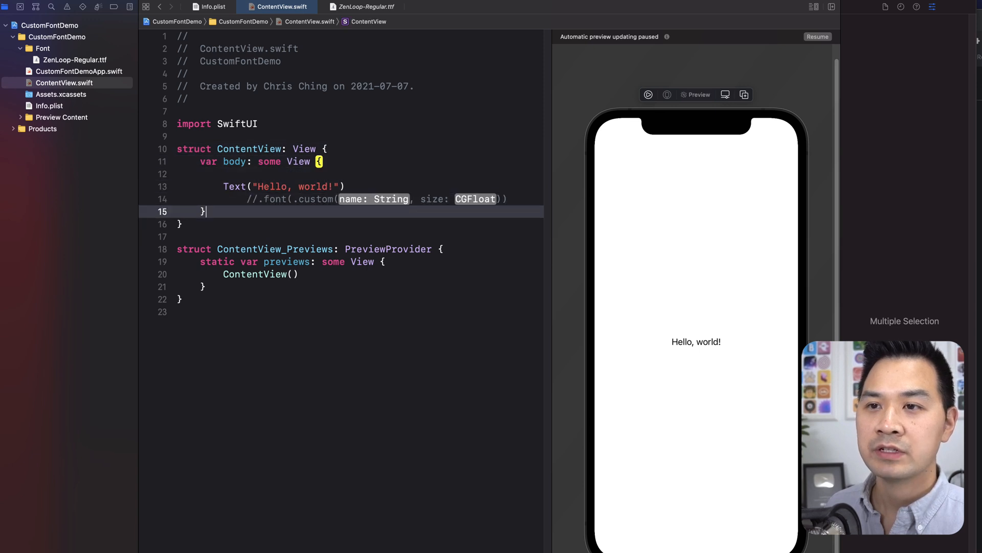
text(init() {)
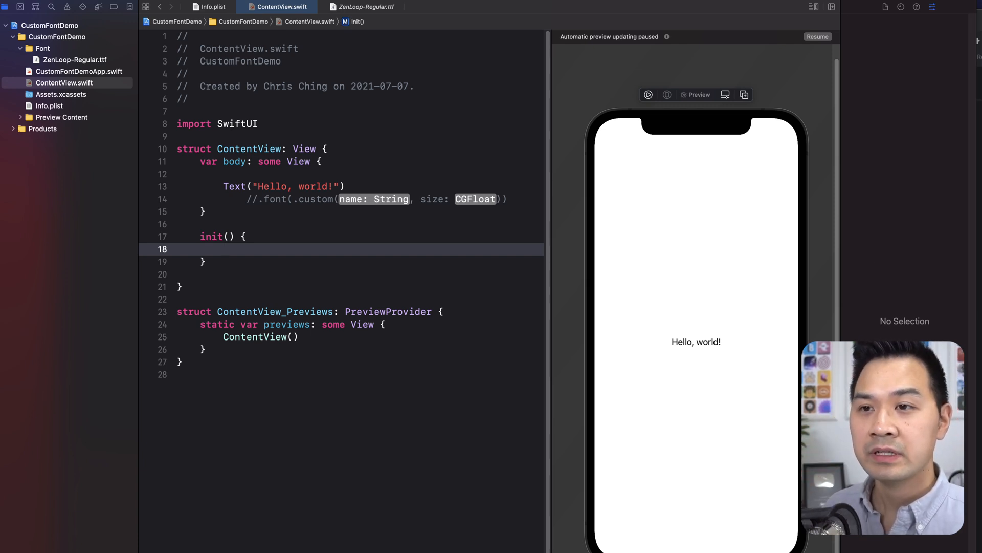
text(UIFont.)
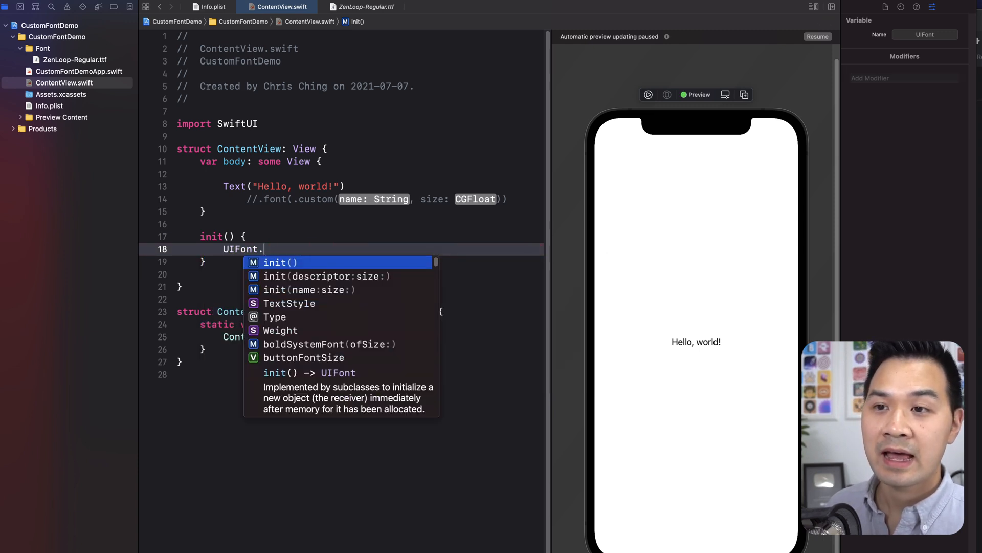
text(f)
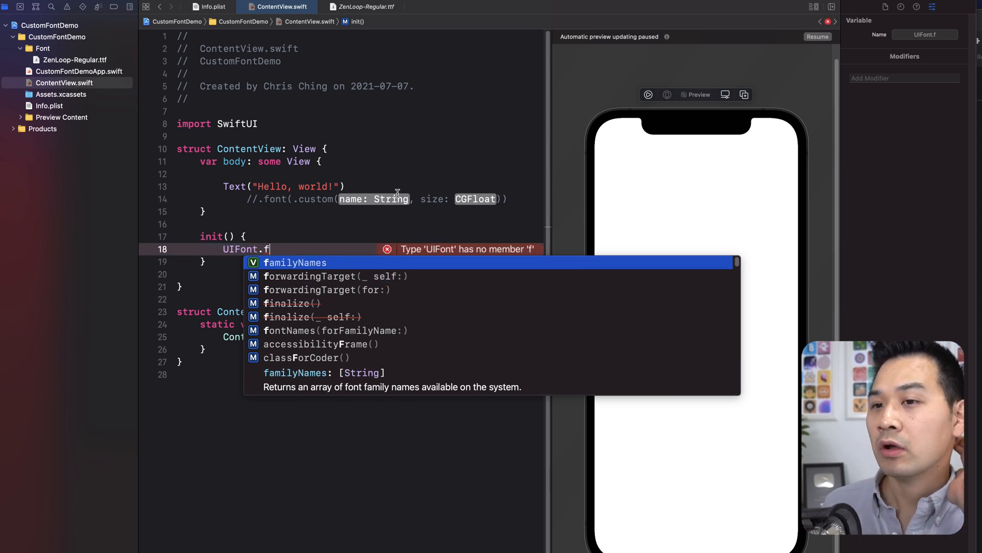
mouse_move(346, 263)
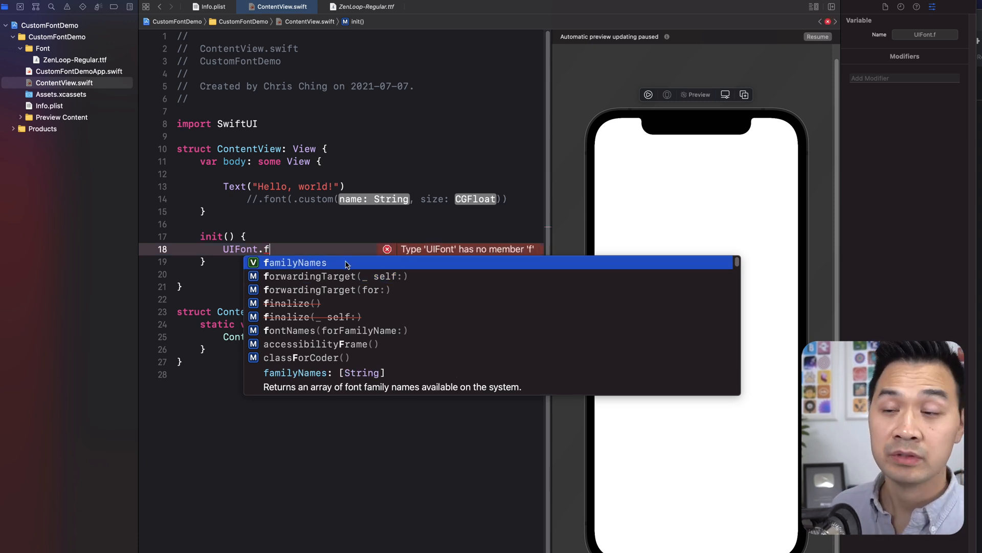
mouse_move(330, 399)
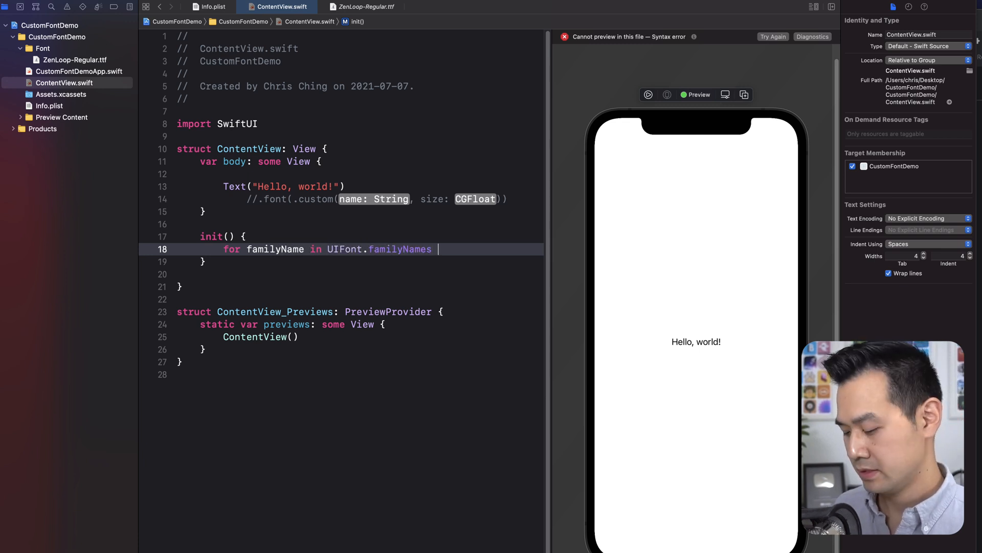
text(print()
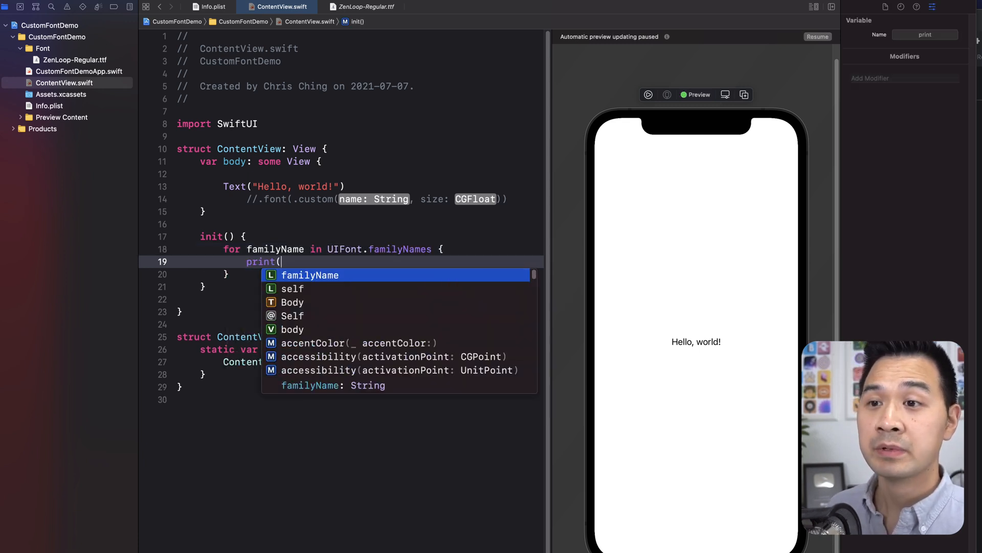
click(310, 274)
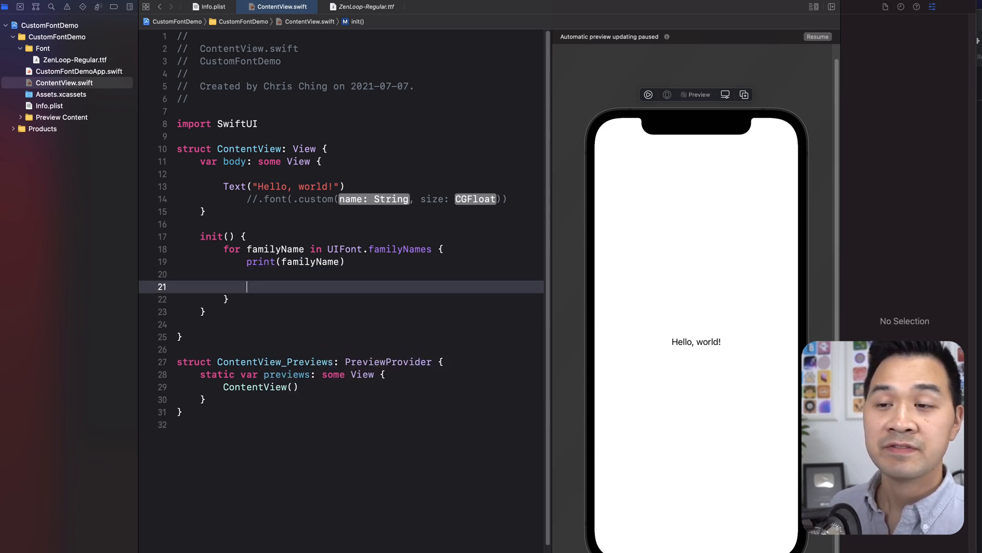
mouse_move(62, 69)
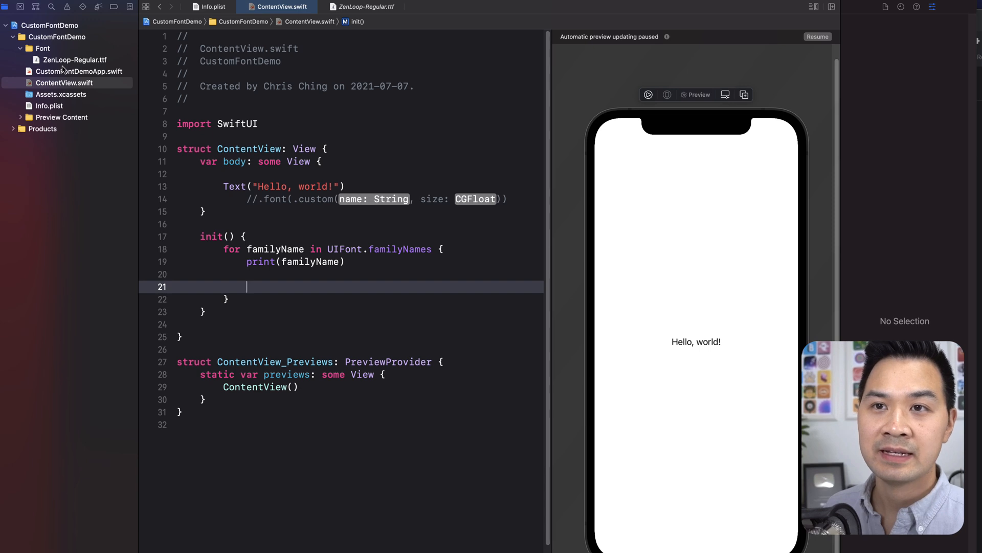
mouse_move(97, 56)
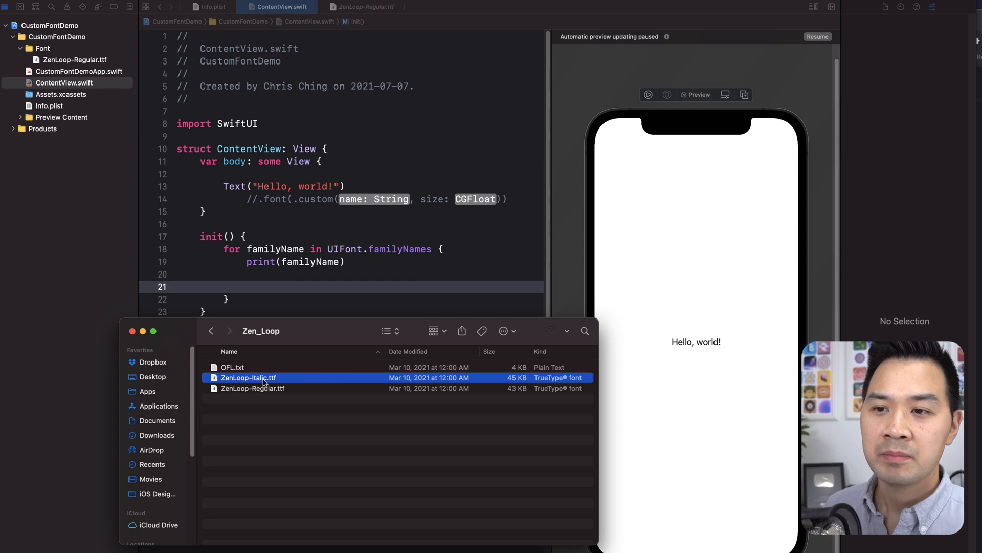
mouse_move(262, 393)
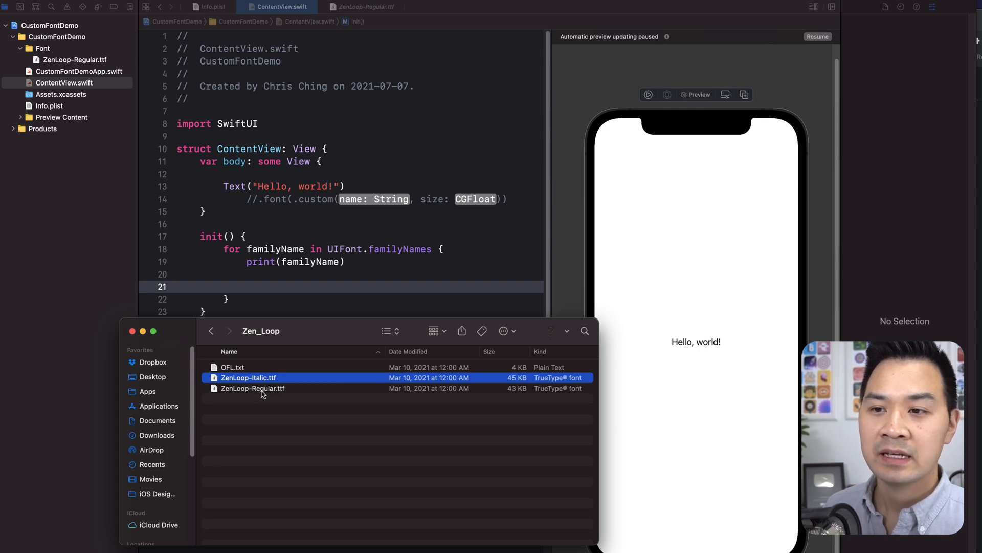
mouse_move(284, 441)
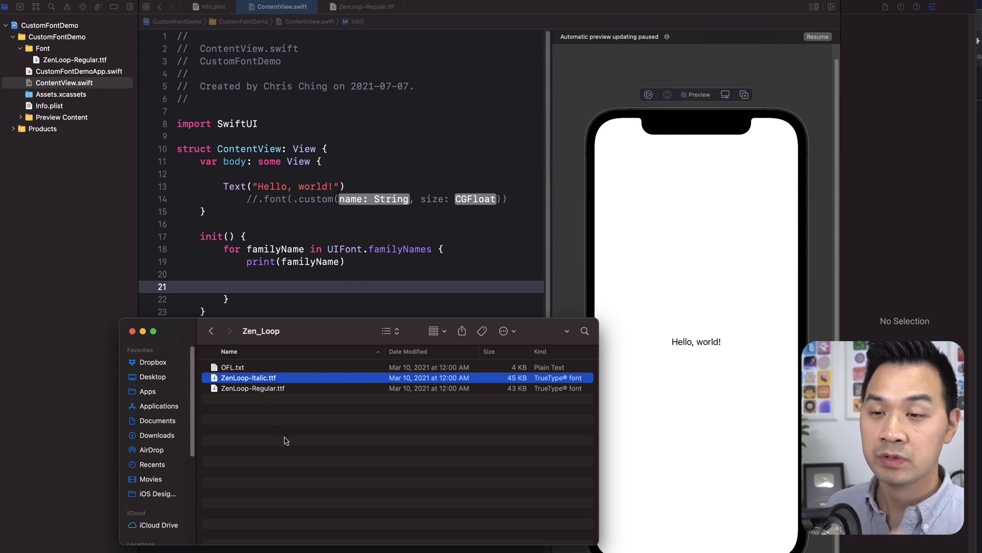
mouse_move(282, 407)
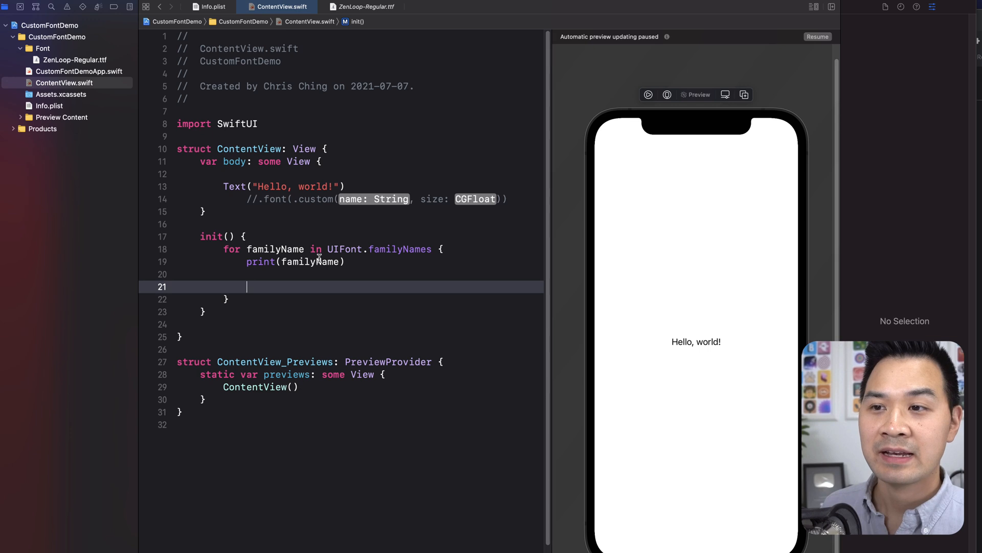
mouse_move(338, 277)
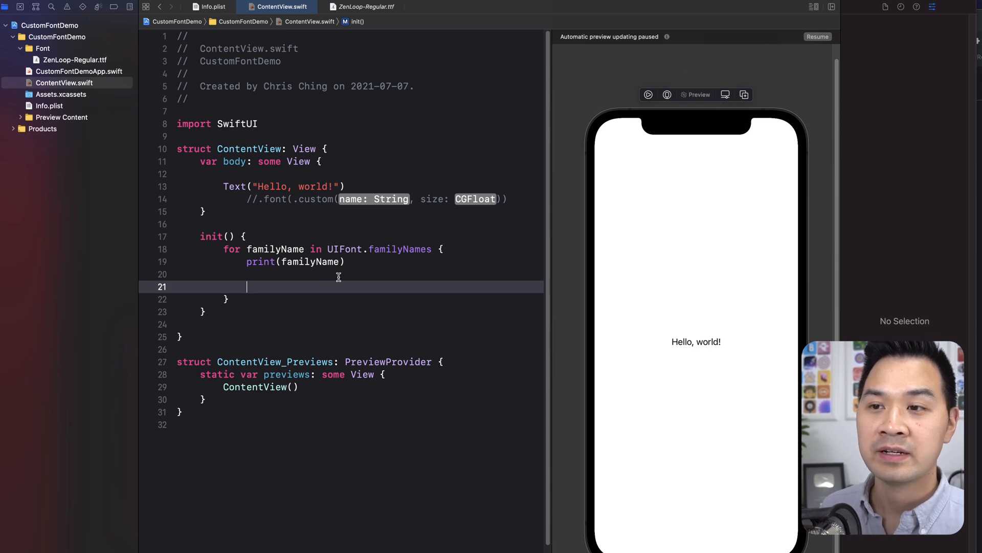
mouse_move(257, 295)
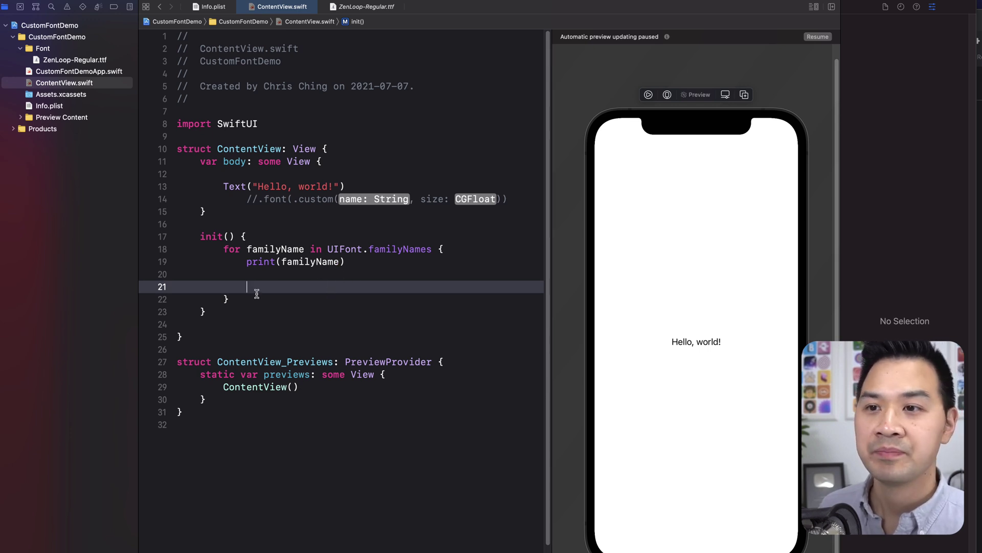
Nest a loop over UIFont.fontNames(forFamilyName: familyName) printing "-- \(fontName)"
text(for)
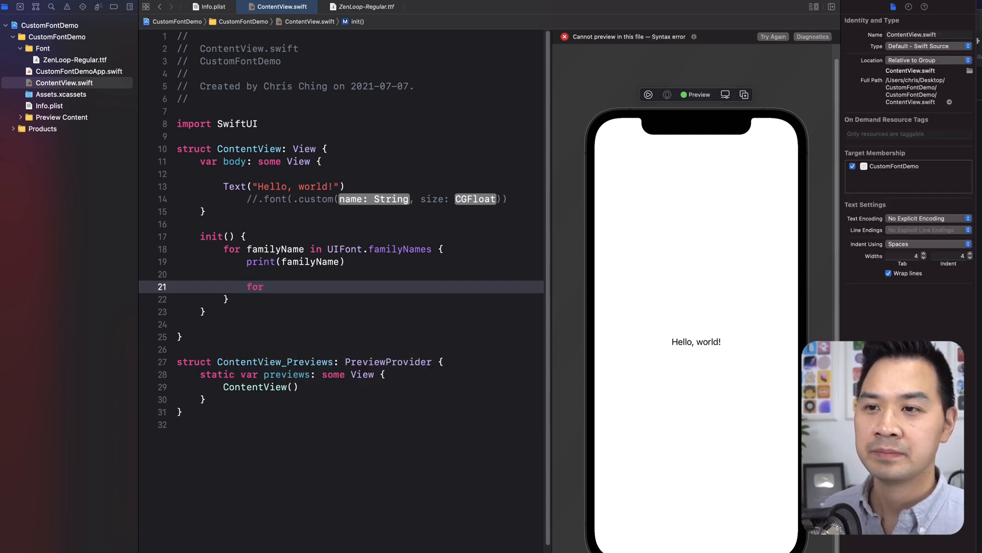
text(fontName in)
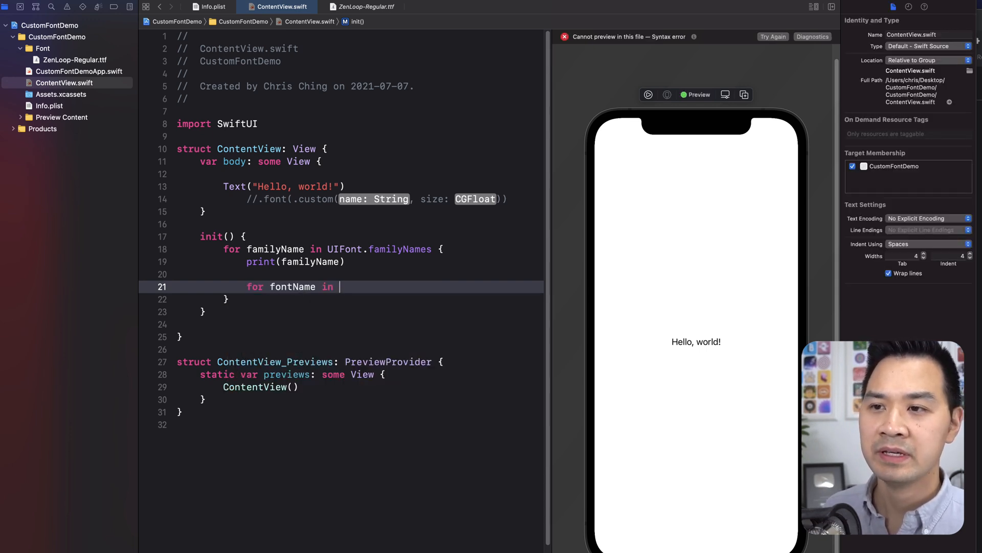
text(UIFont.)
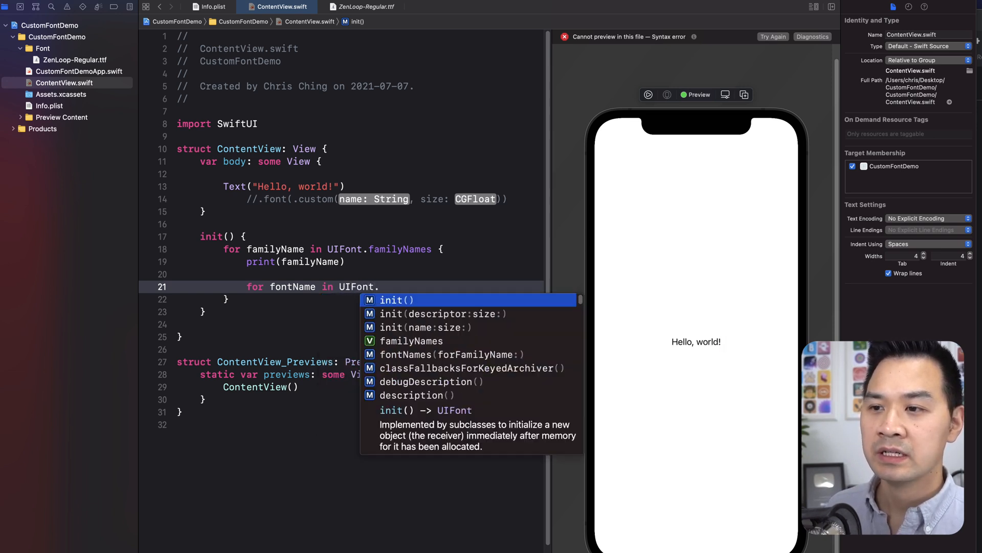
mouse_move(449, 354)
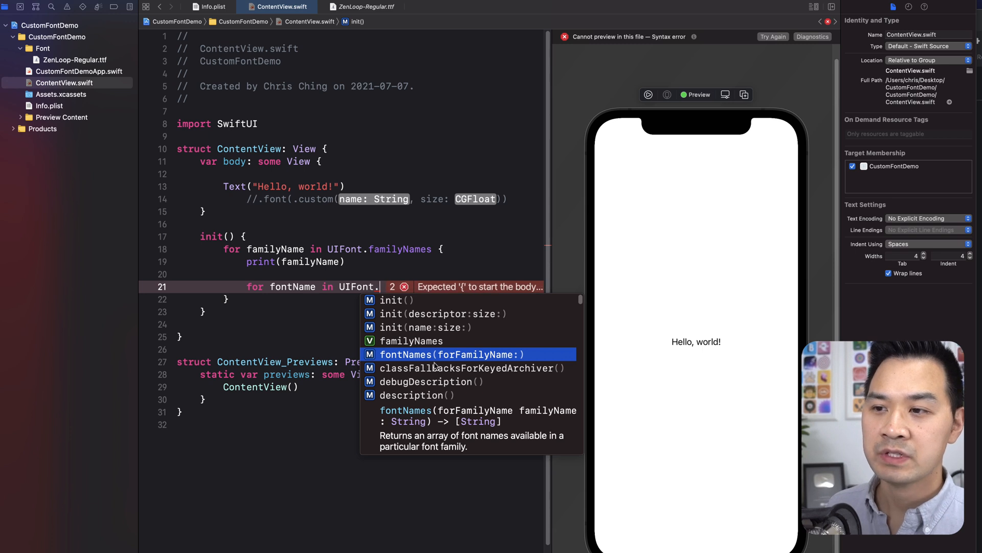
mouse_move(488, 357)
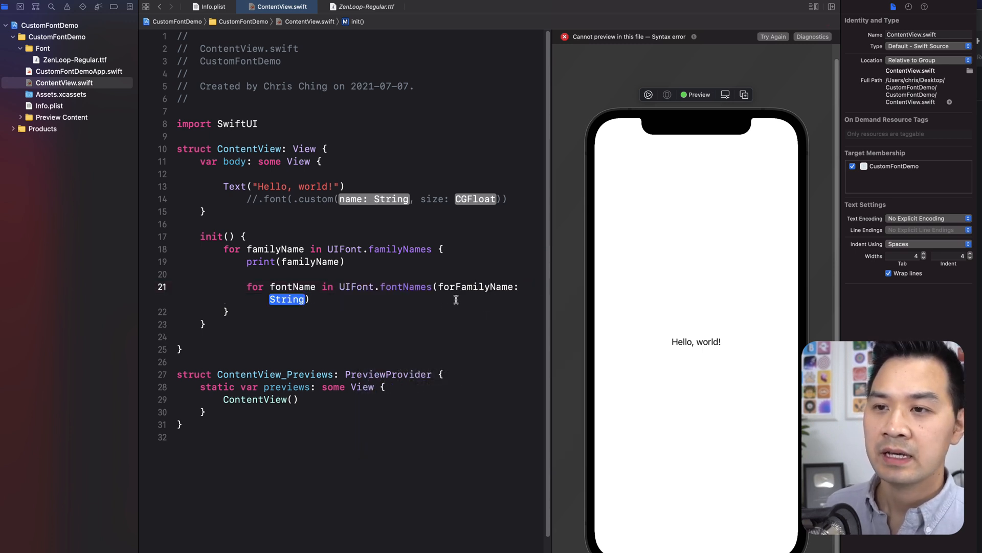
text(familyName)
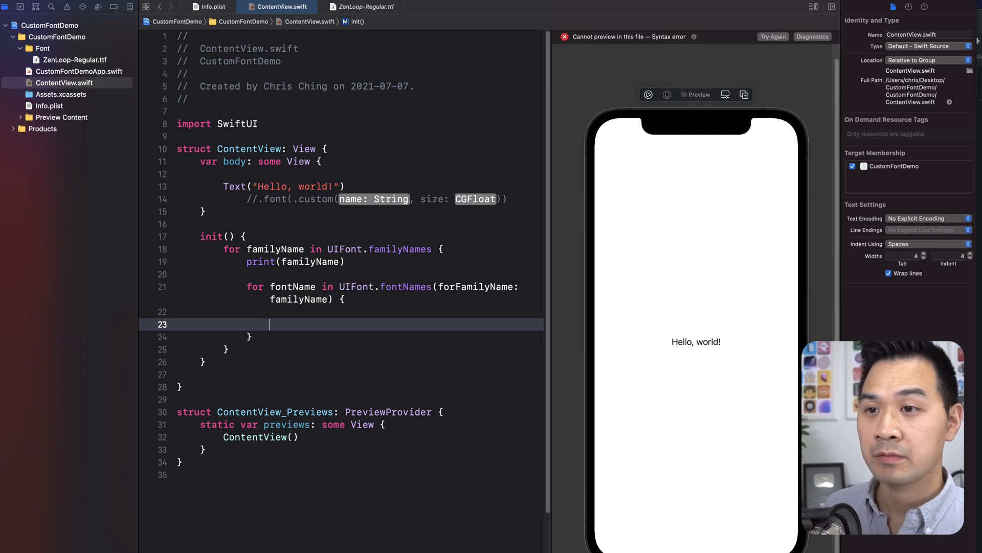
text(print("--)
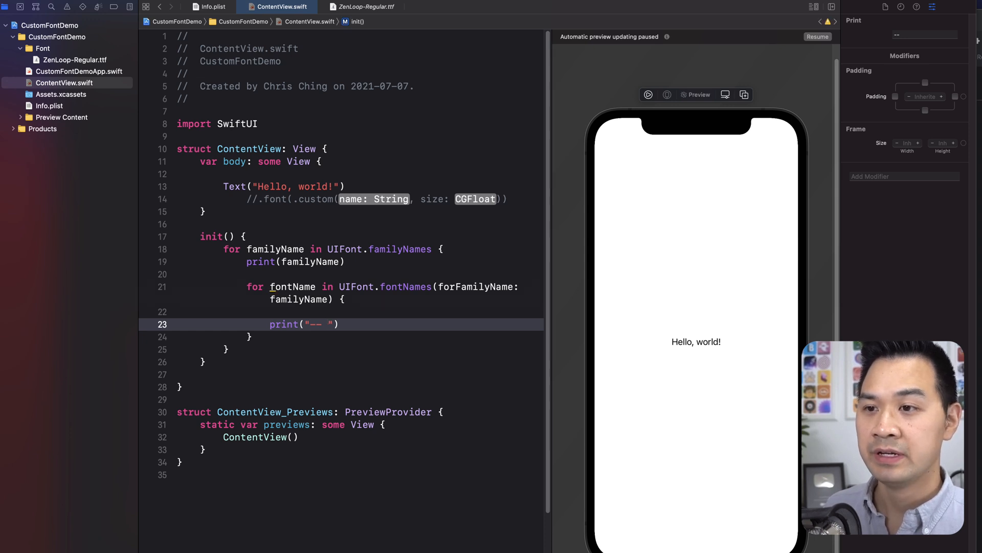
text(\(fontName)
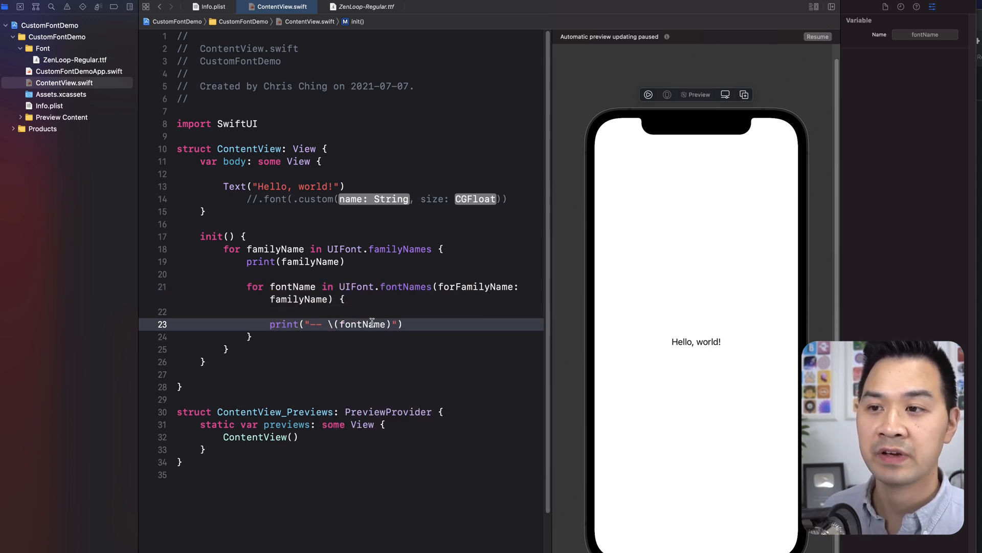
click(275, 249)
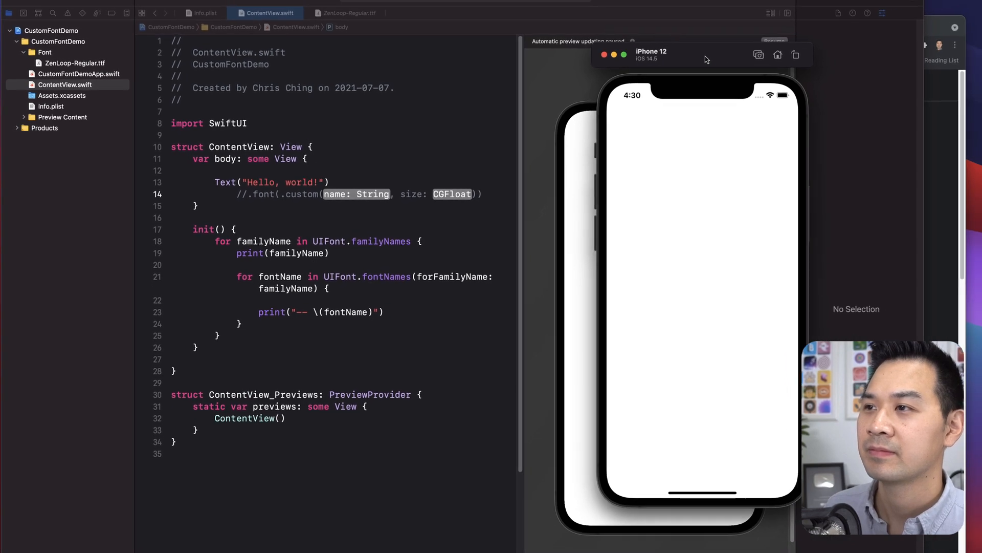
Run on the iPhone 12 simulator and scroll the console to find ZenLoop-Regular
click(96, 8)
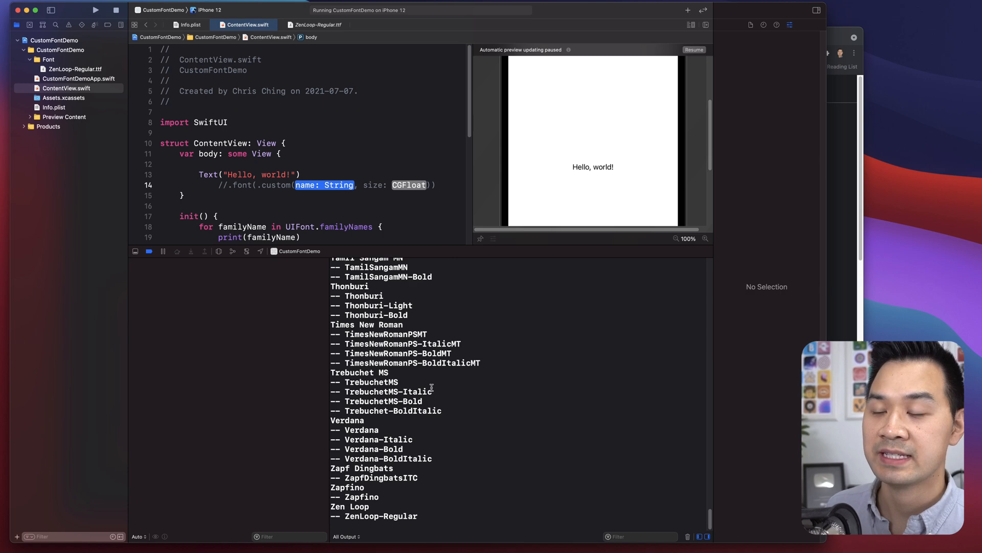
scroll(up, 3)
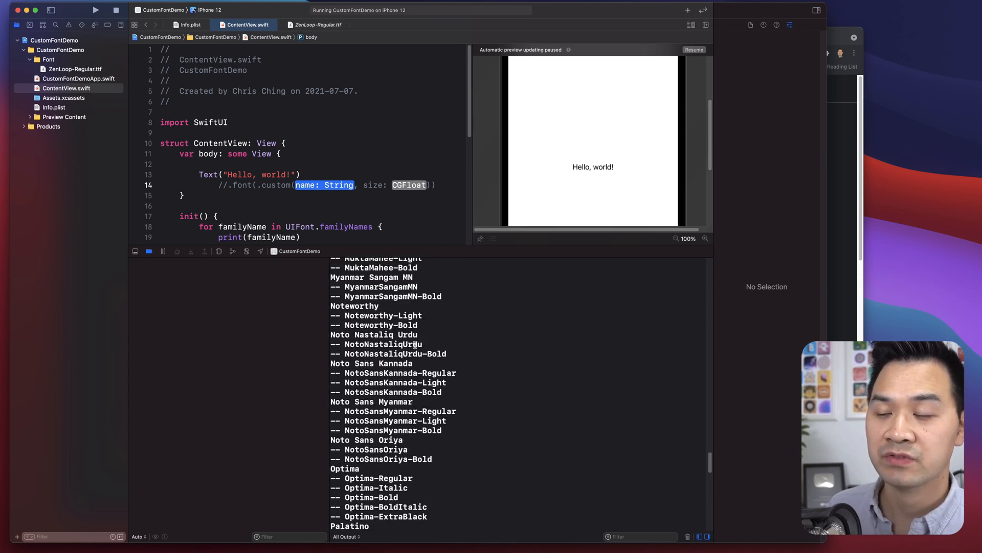
scroll(up, 3)
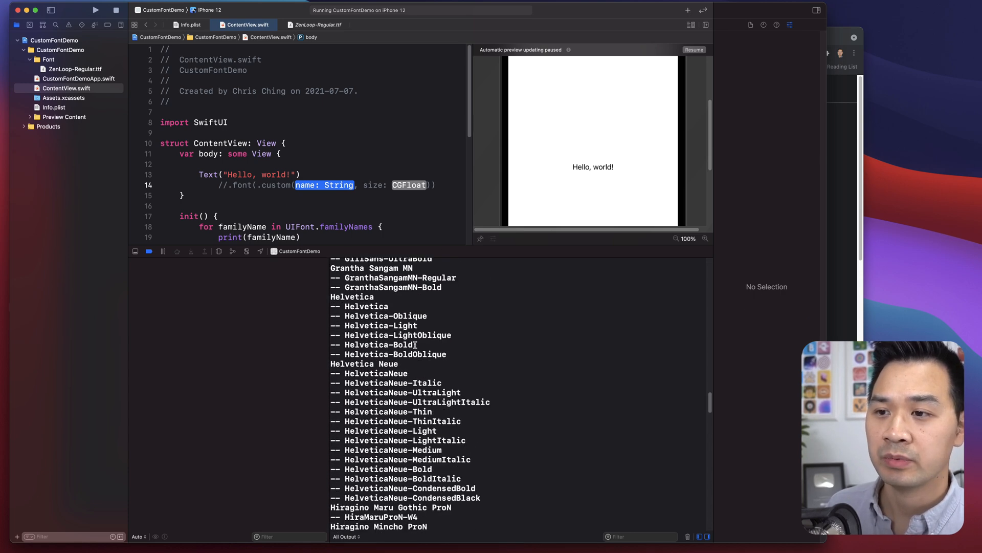
scroll(up, 3)
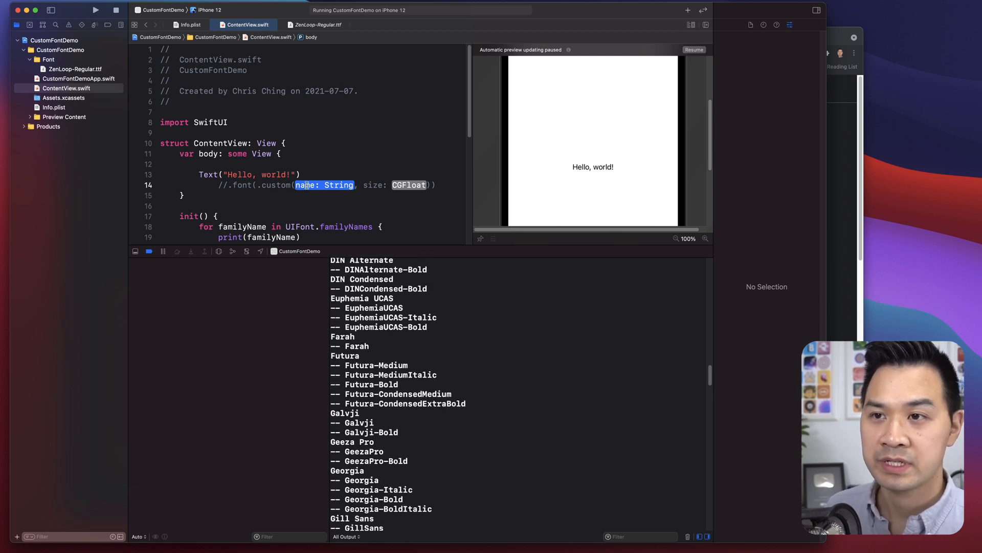
scroll(down, 3)
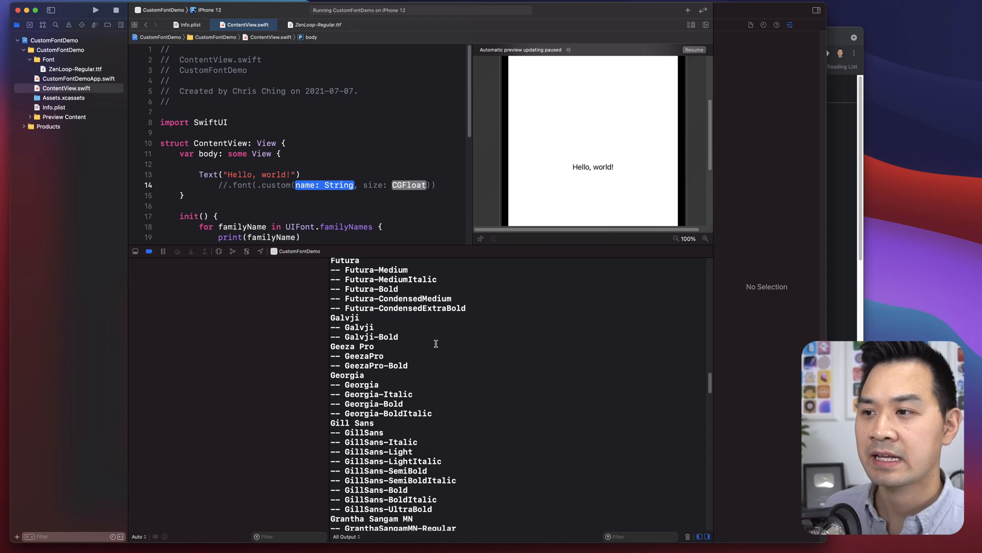
scroll(down, 3)
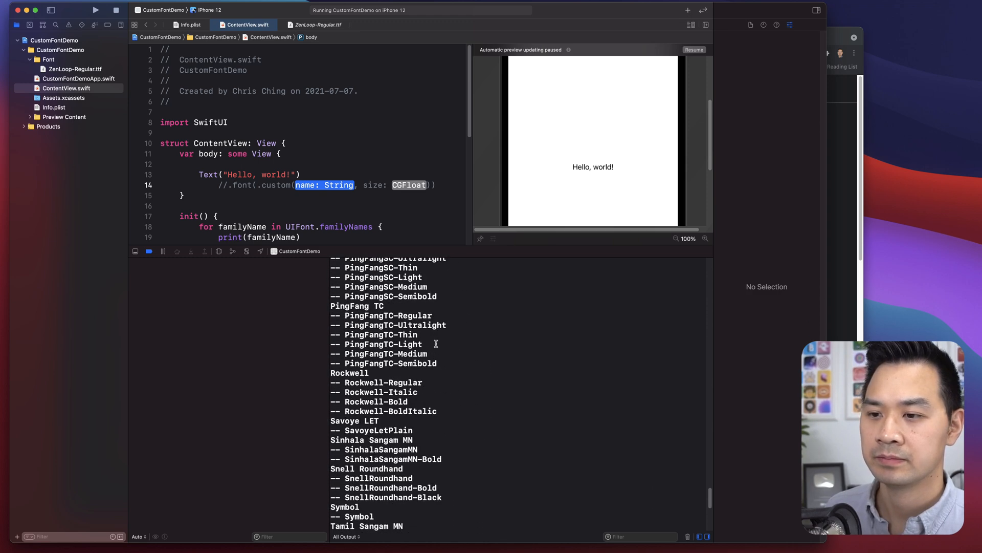
scroll(down, 3)
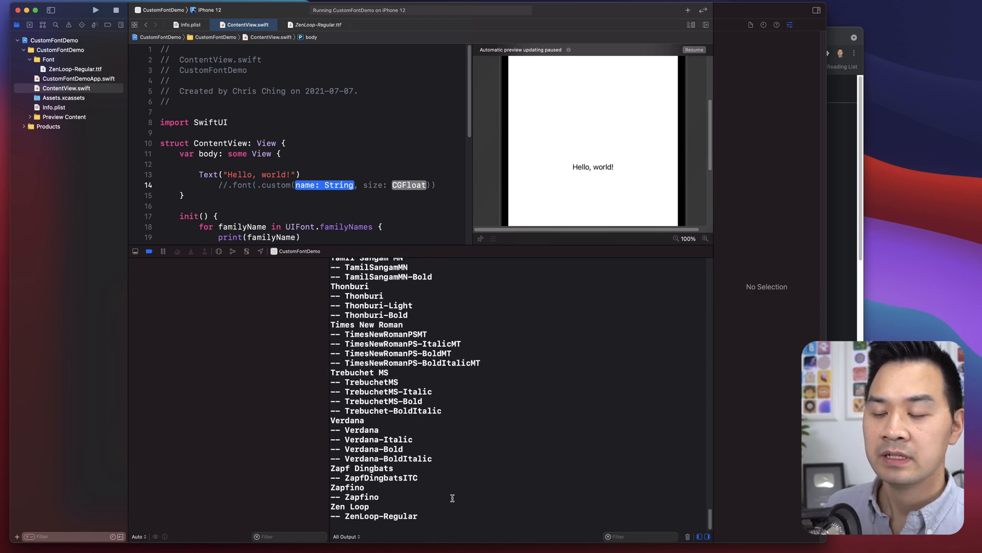
mouse_move(447, 492)
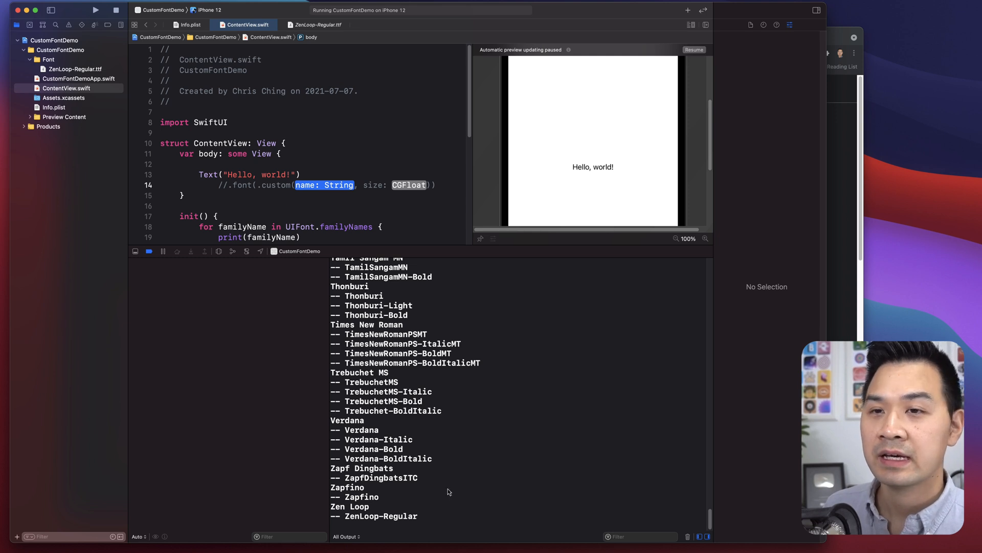
click(54, 107)
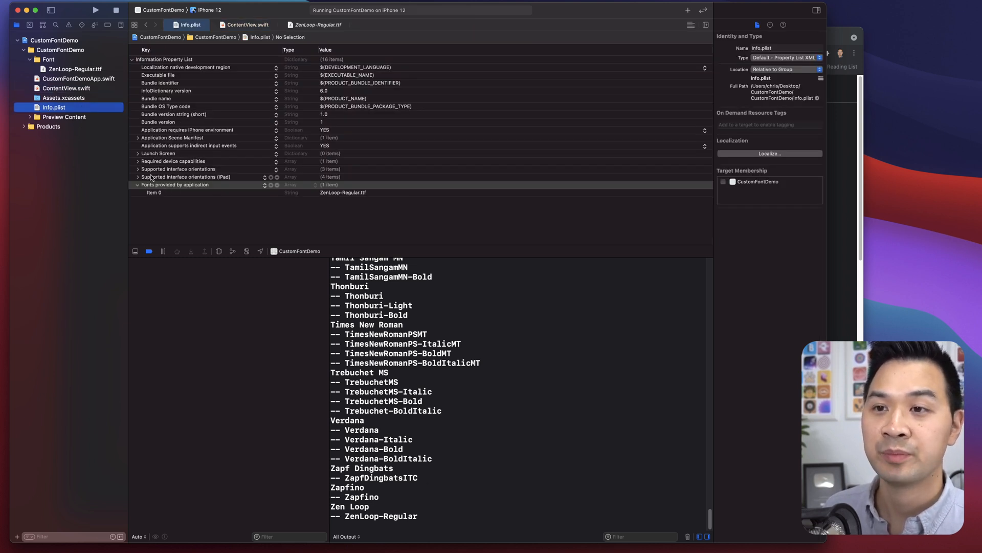
mouse_move(367, 201)
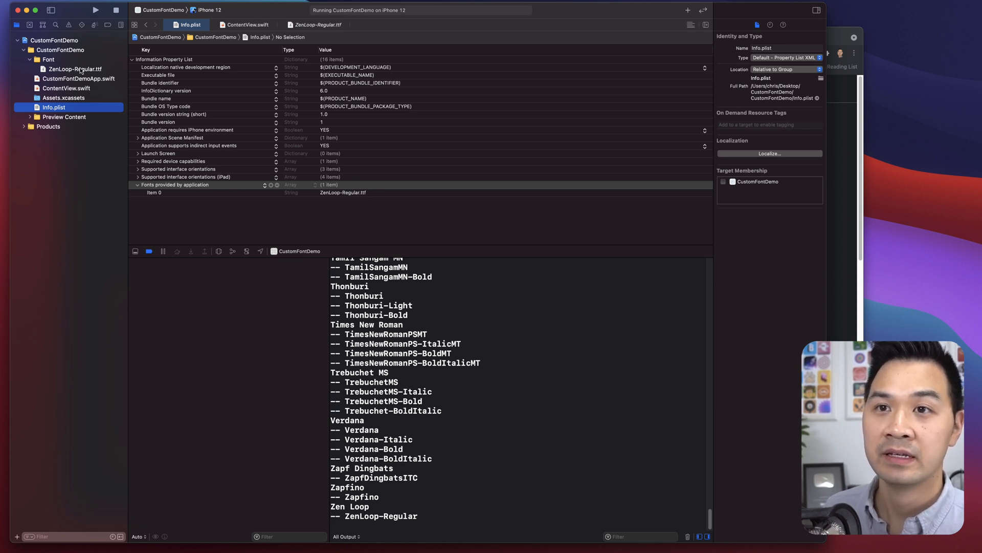
mouse_move(107, 84)
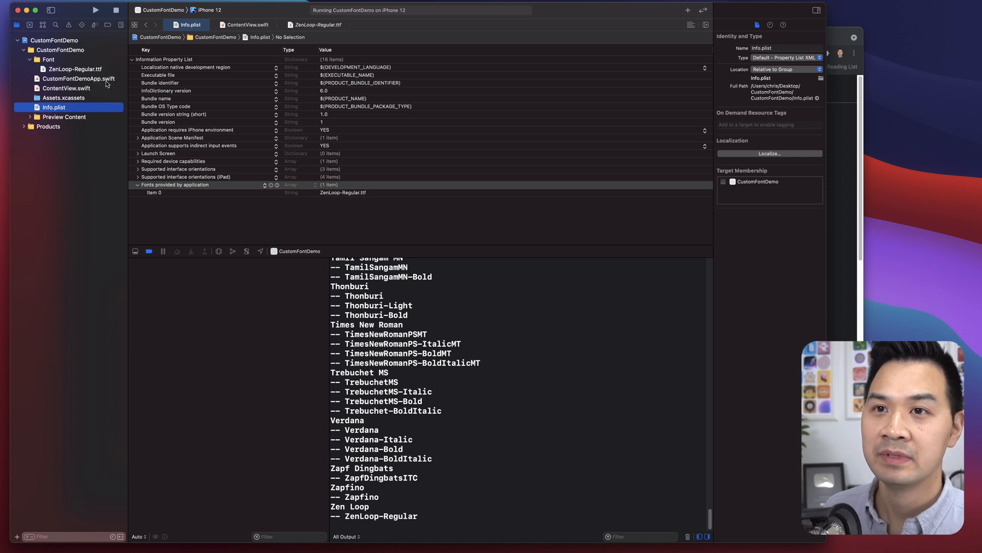
mouse_move(105, 84)
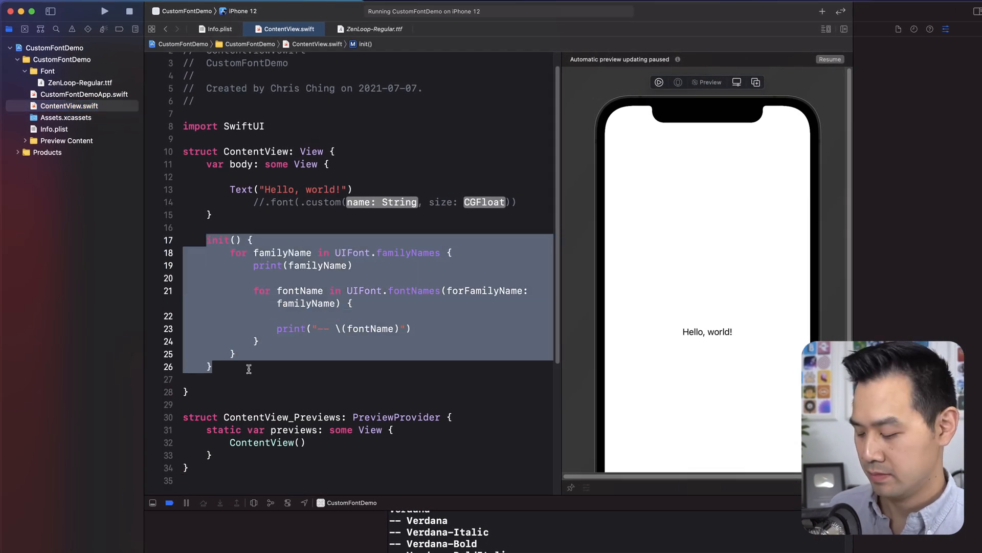
Wrap init() in /* */, use .font(.custom("ZenLoop-Regular", size: 16)), and run
key(cmd+/)
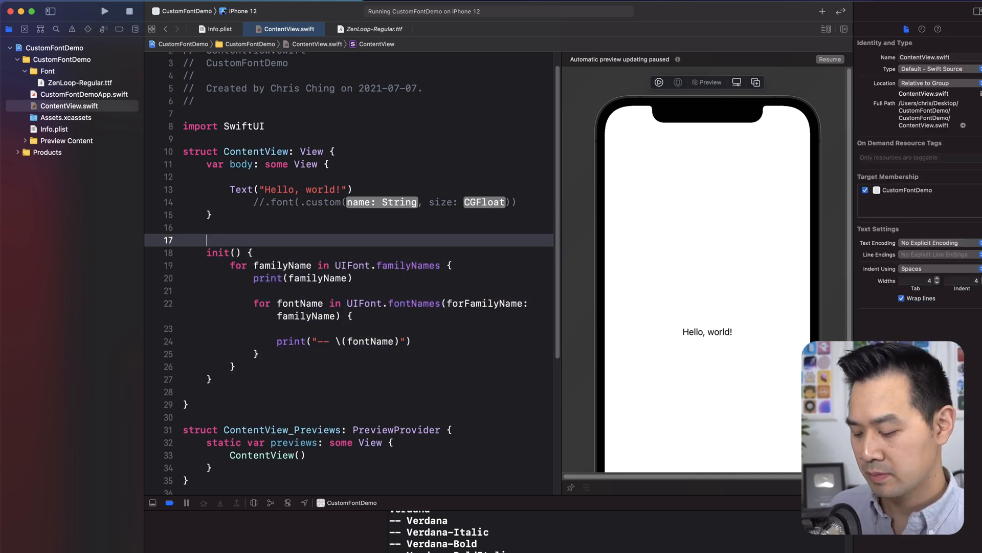
text(/*)
text(*/)
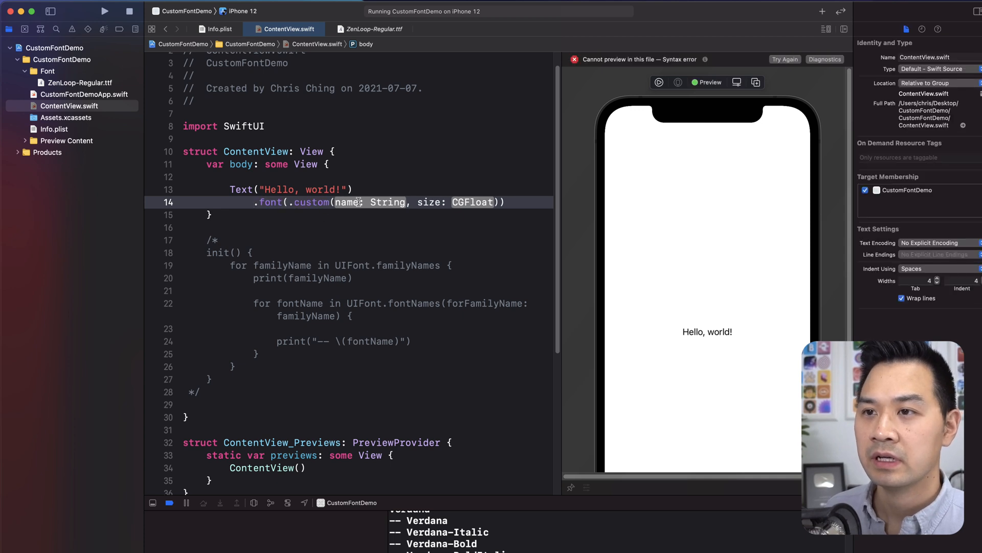
text("ZenLoop-Regular")
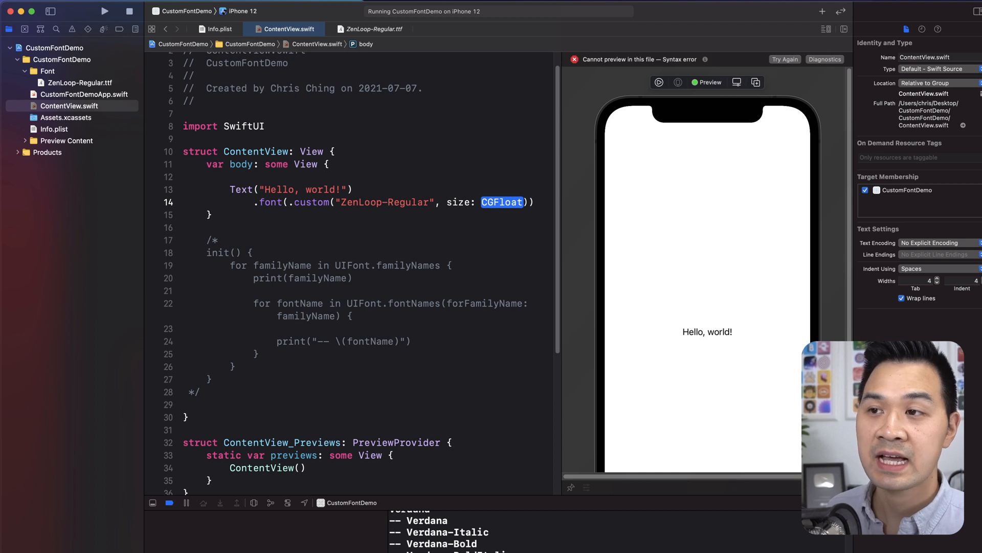
text(16)
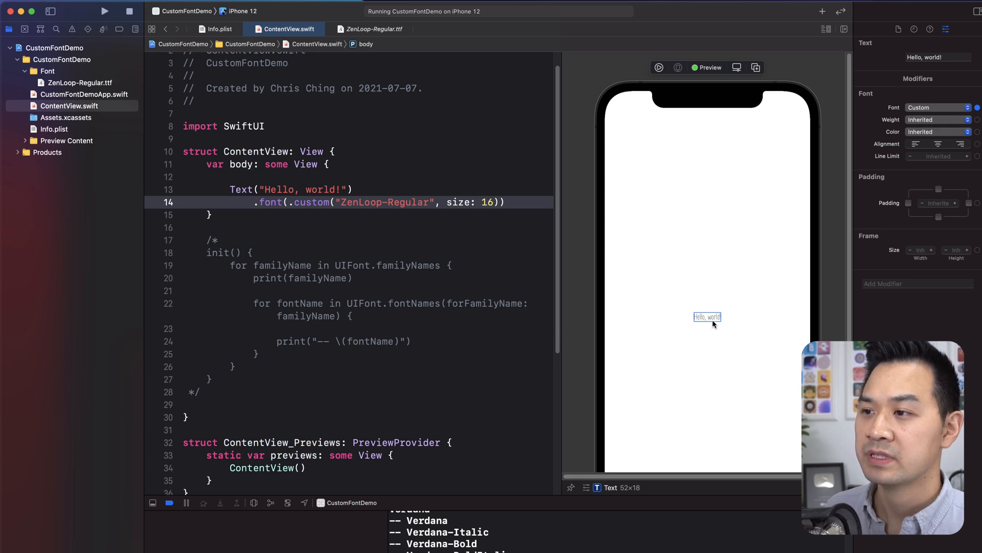
click(104, 11)
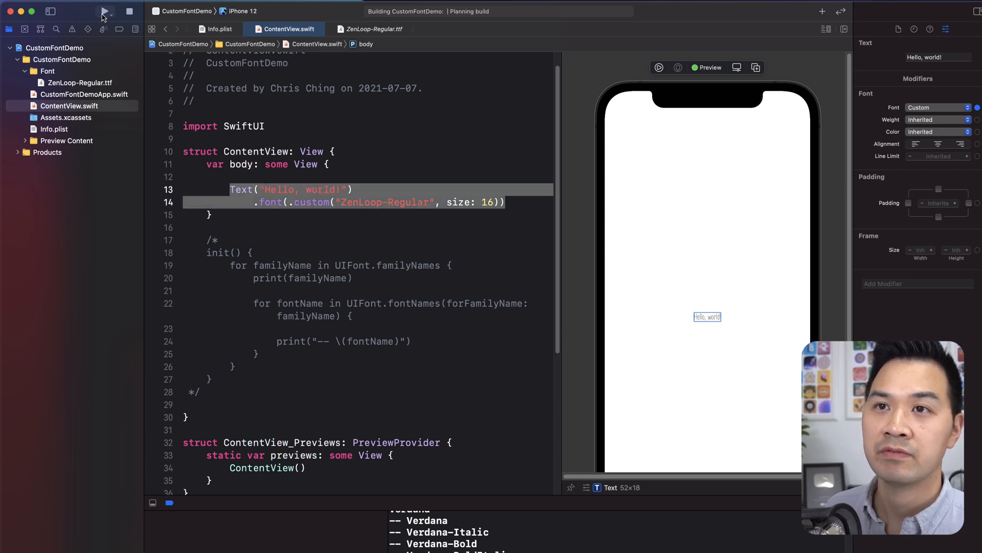
click(104, 11)
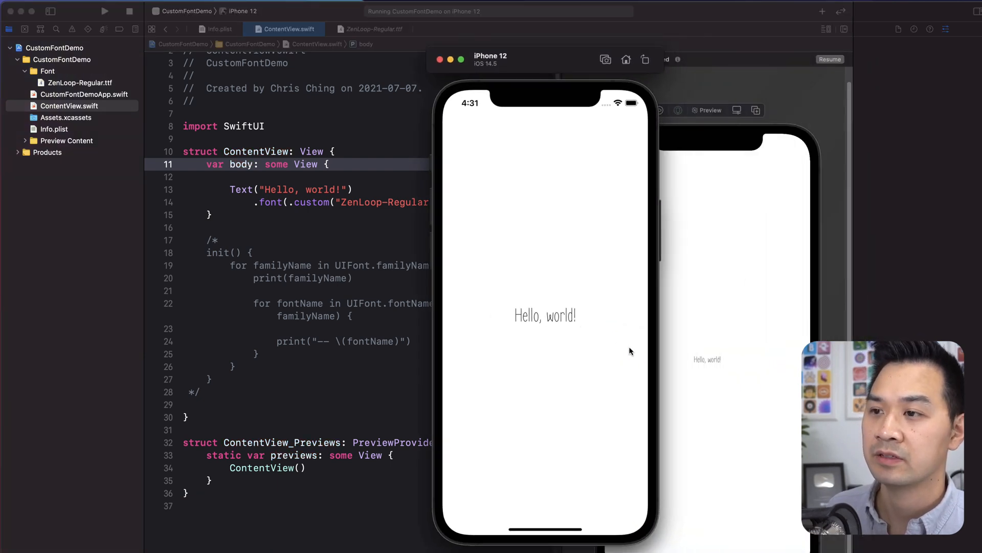
mouse_move(572, 334)
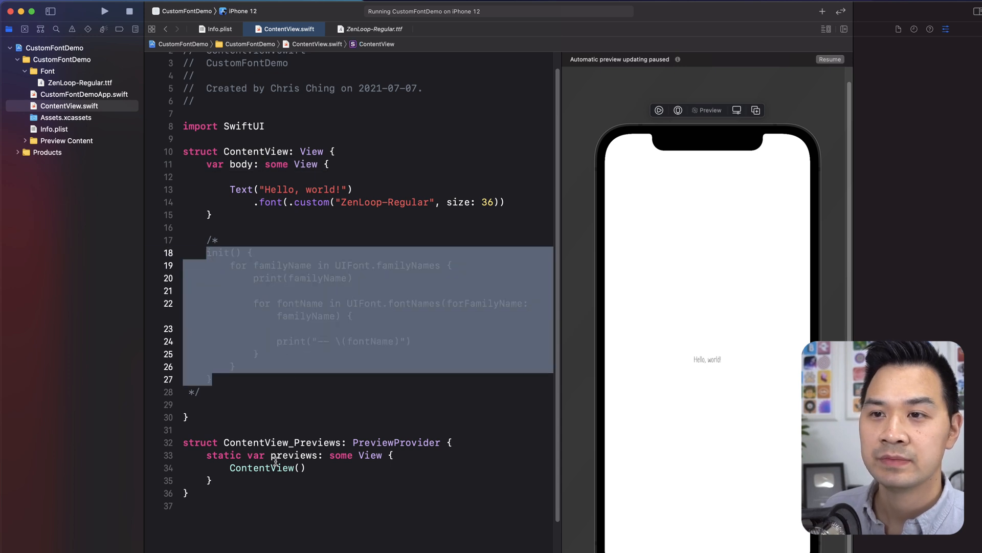
mouse_move(229, 293)
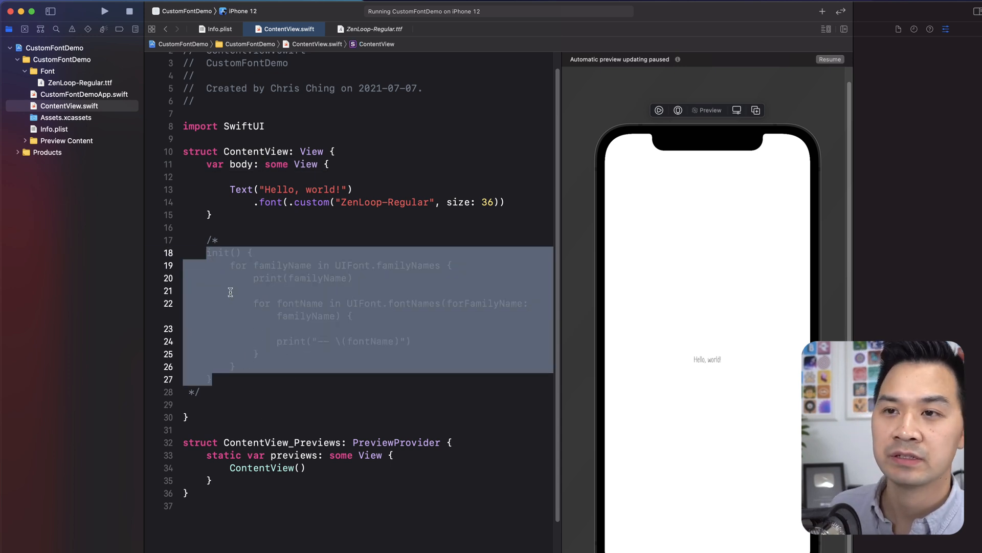
mouse_move(548, 320)
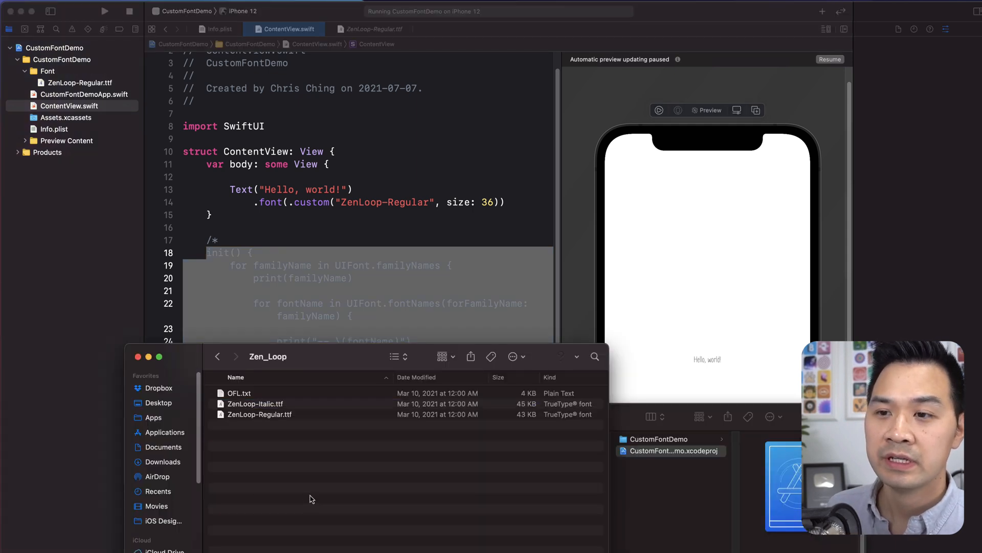
mouse_move(307, 416)
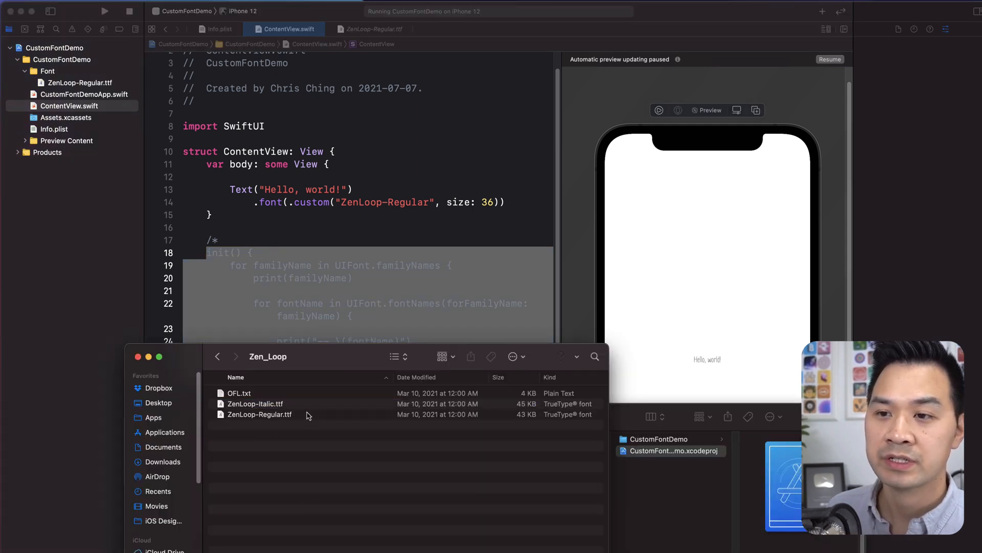
Open ZenLoop-Regular.ttf from Finder and install it as a Mac font
double_click(259, 414)
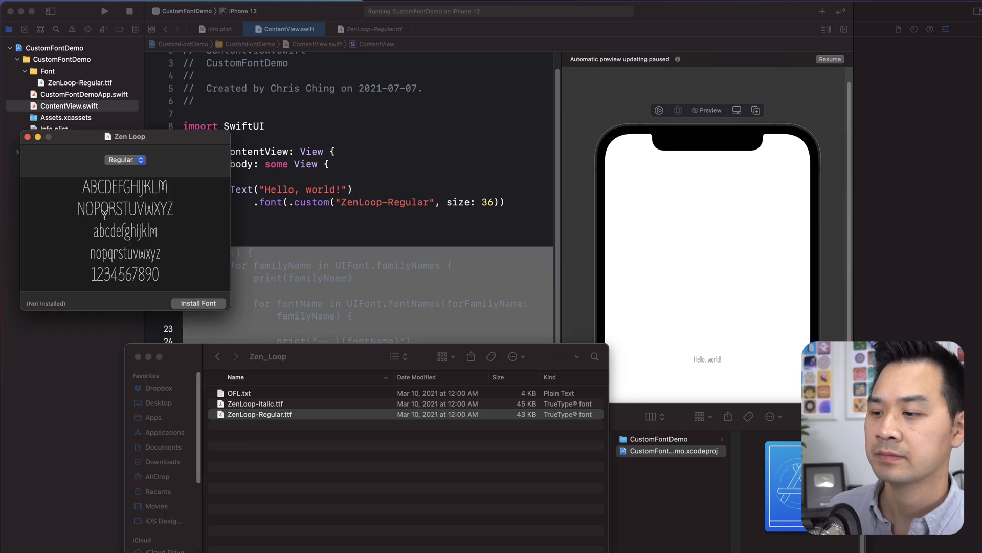
mouse_move(136, 165)
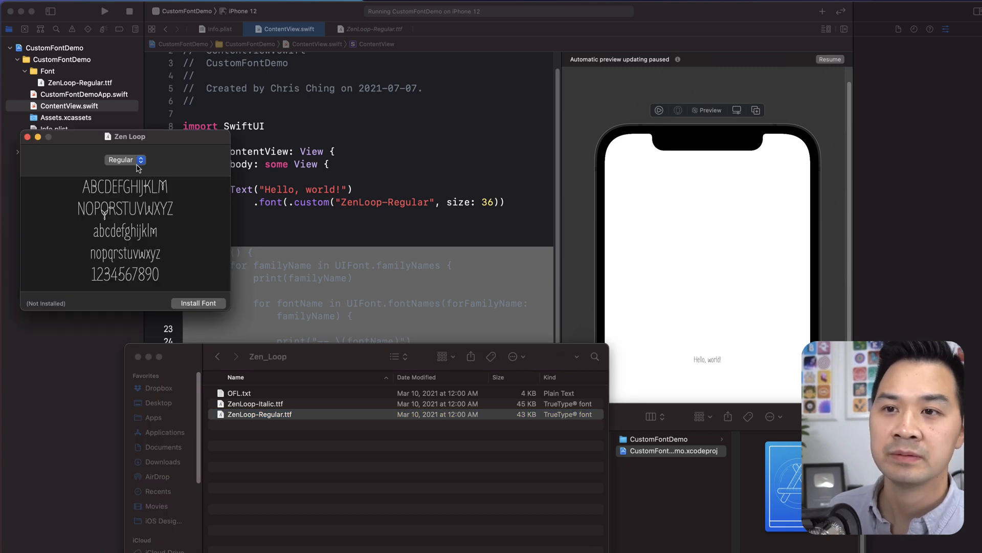
mouse_move(201, 306)
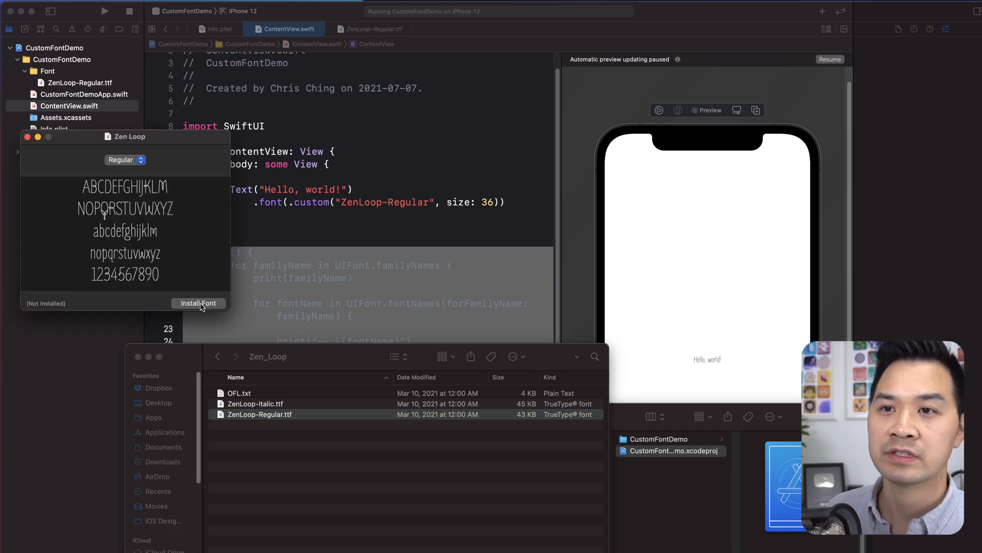
click(198, 302)
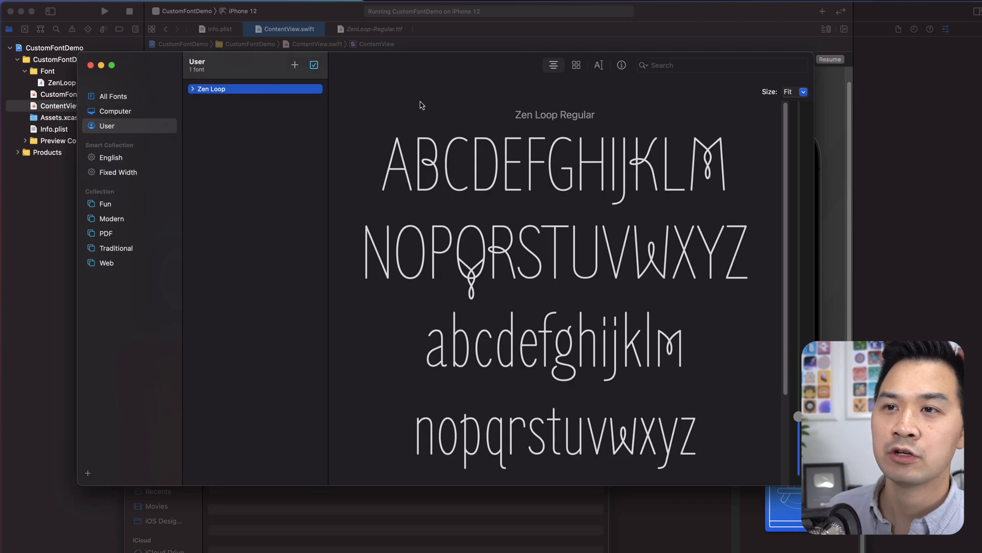
mouse_move(441, 107)
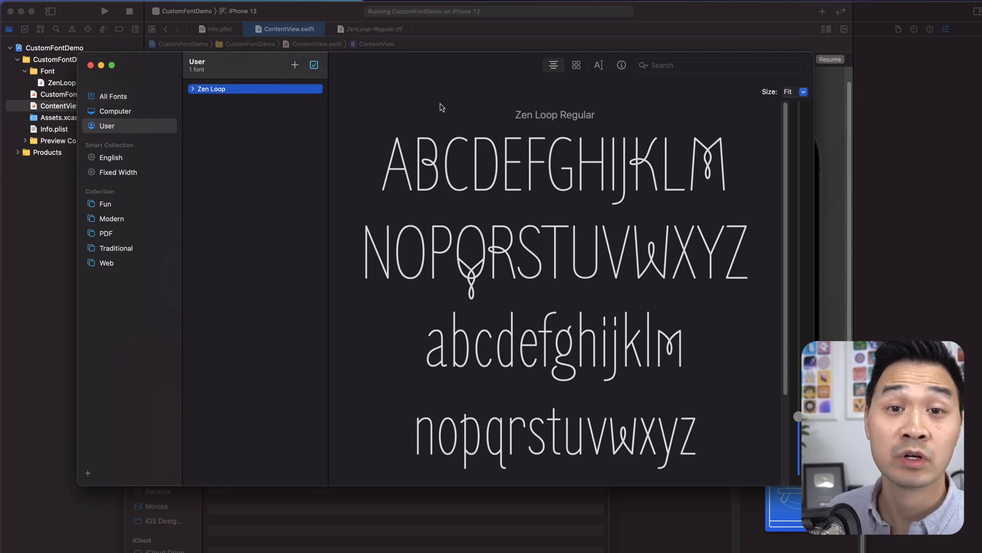
Show All Fonts in Font Book and expand Zen Loop to see its Regular style
click(25, 6)
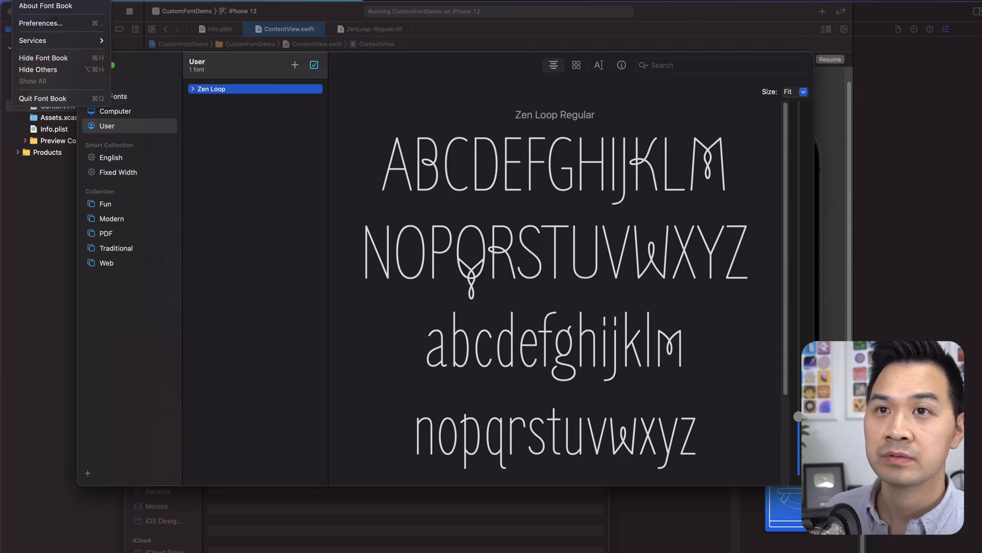
click(319, 191)
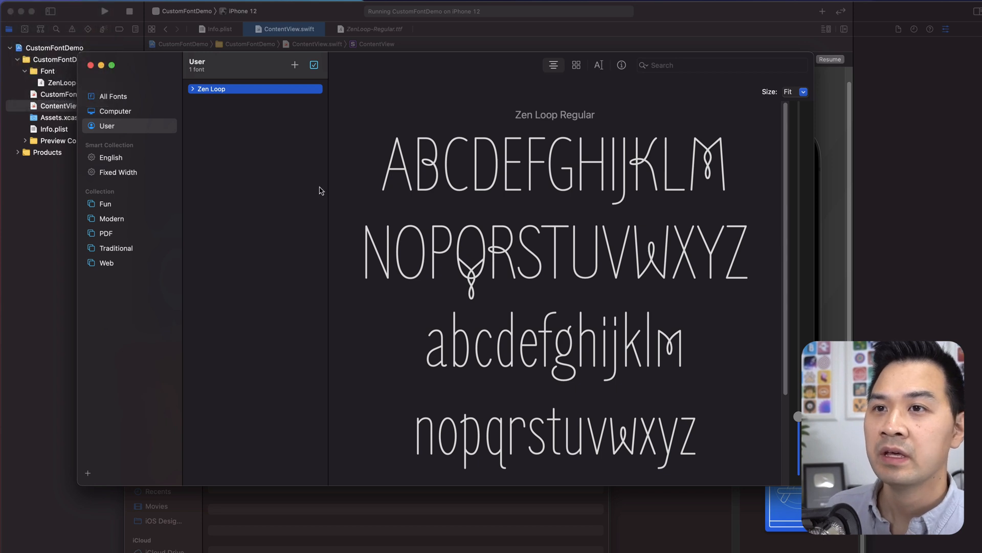
click(113, 96)
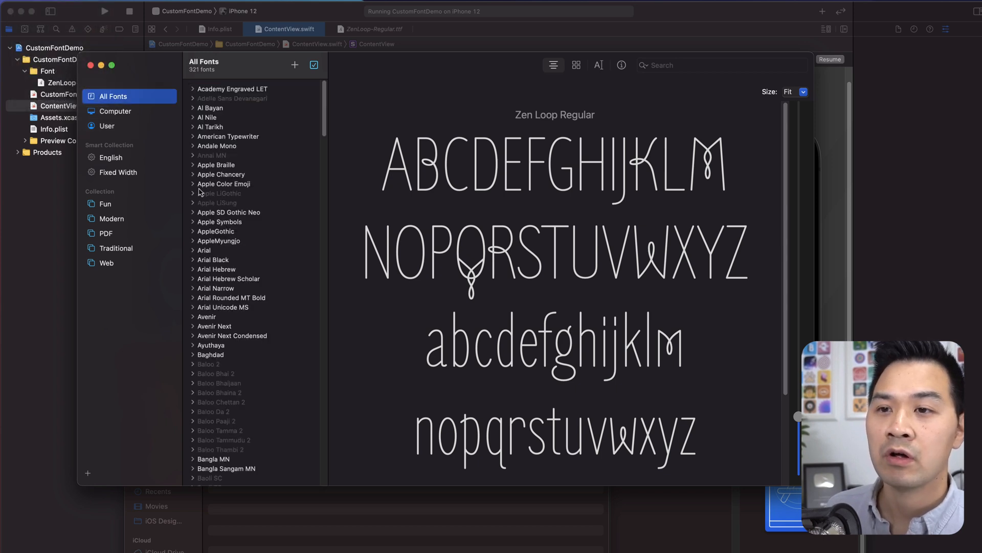
scroll(down, 3)
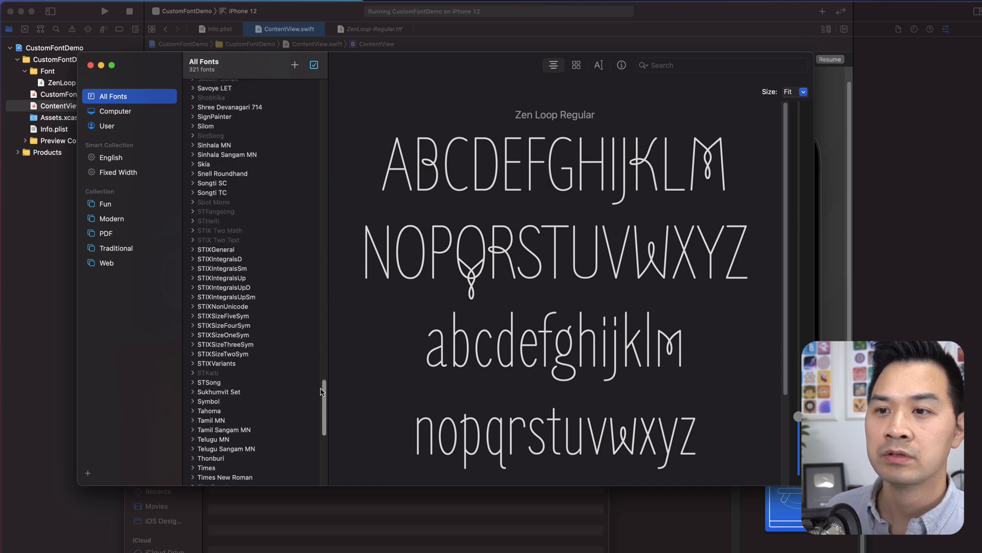
scroll(down, 3)
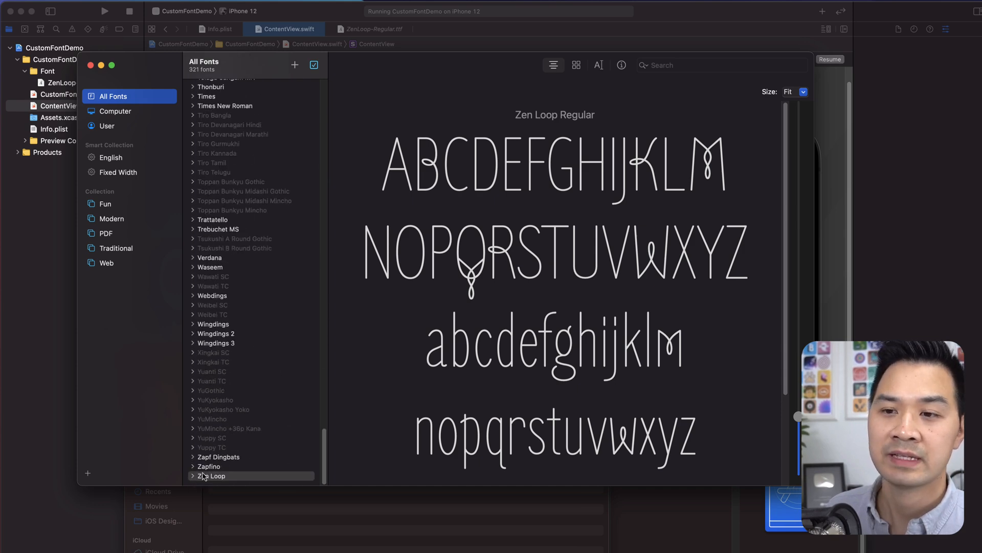
click(193, 476)
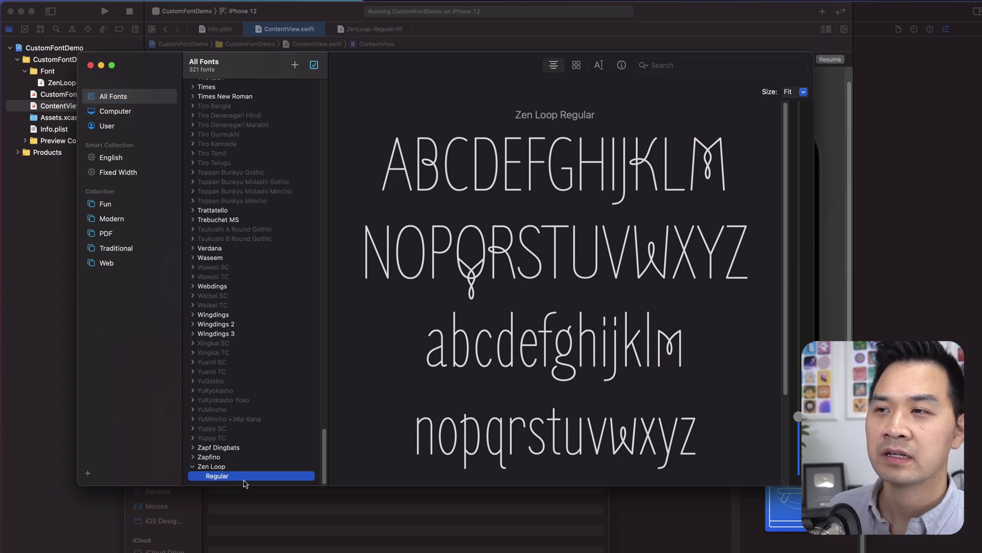
mouse_move(244, 475)
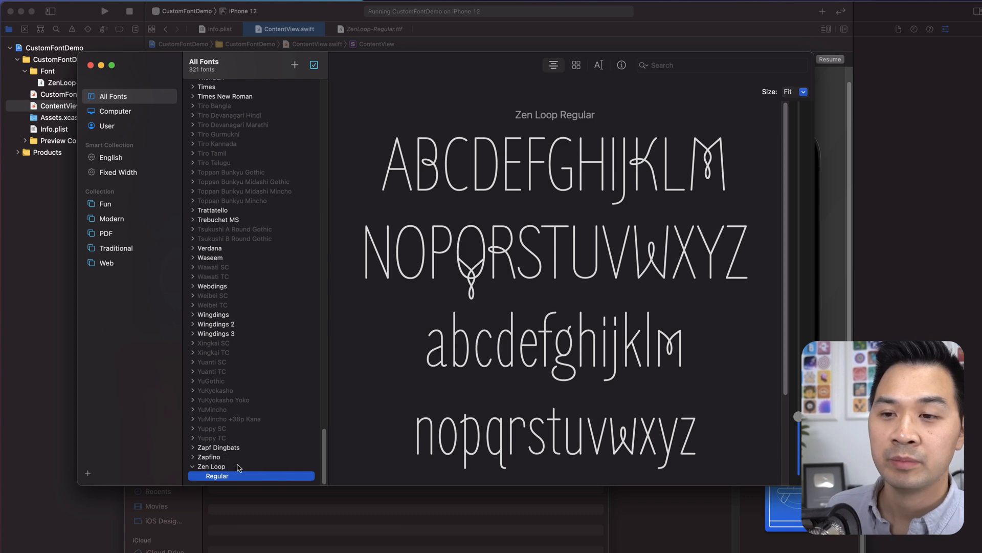
click(212, 467)
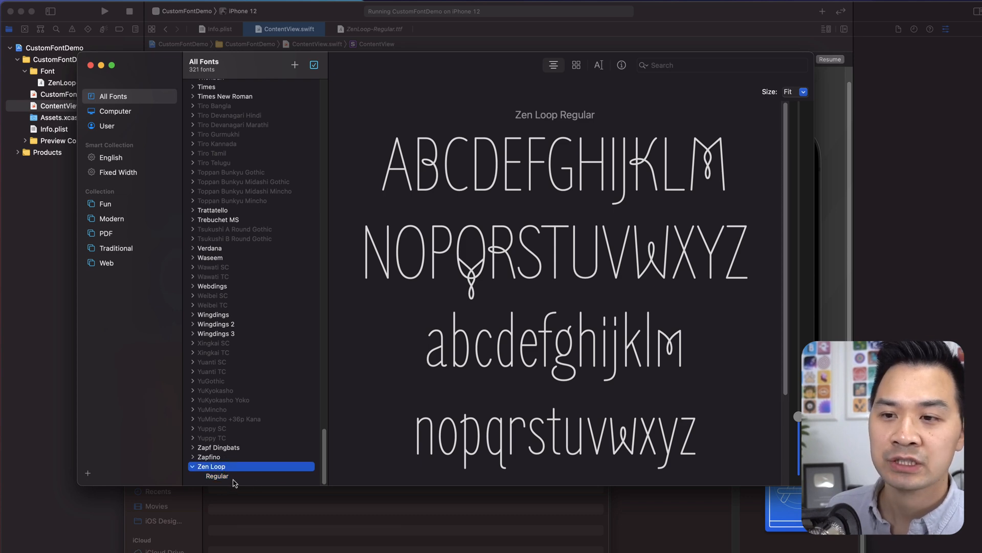
click(217, 475)
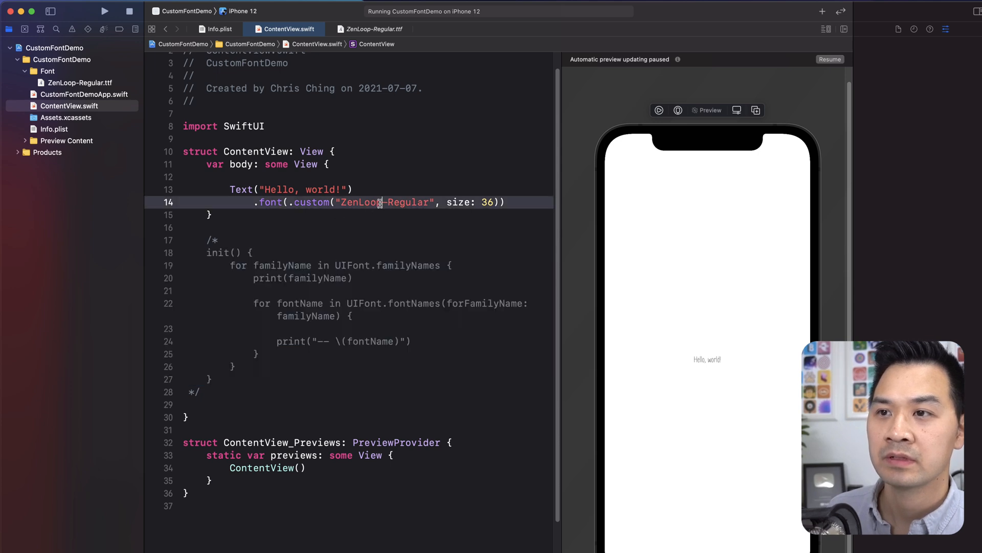
Select the "ZenLoop-Regular" font name string on line 14 of ContentView
click(707, 359)
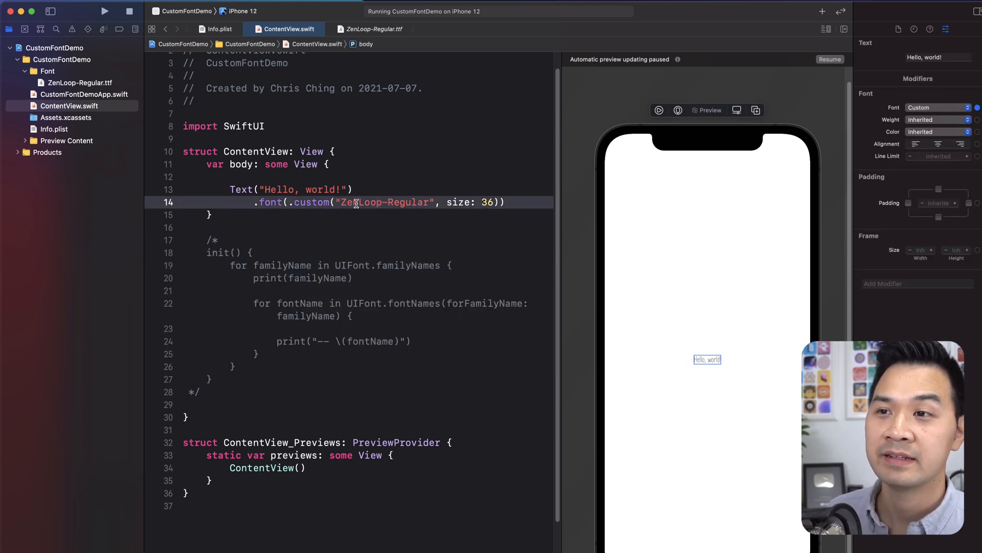
mouse_move(377, 245)
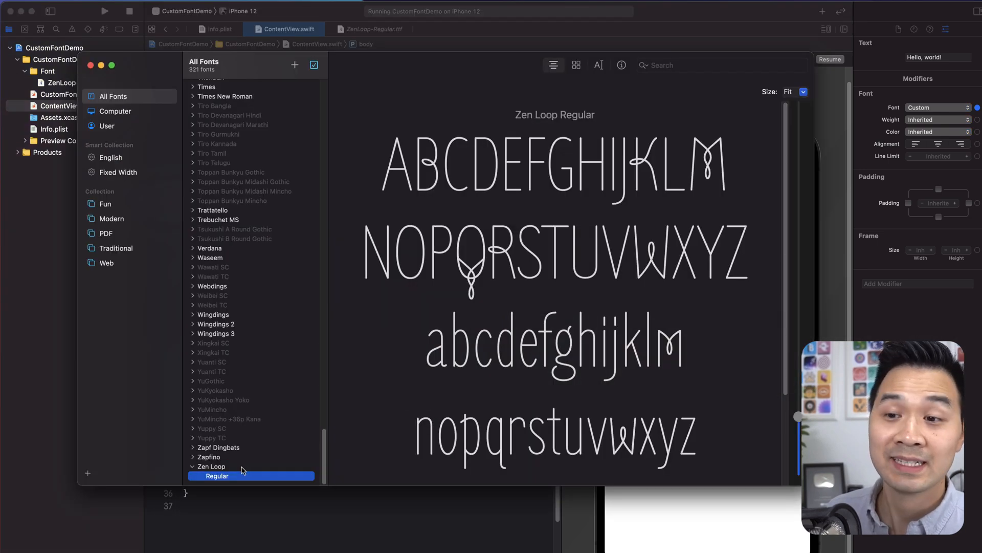
mouse_move(241, 460)
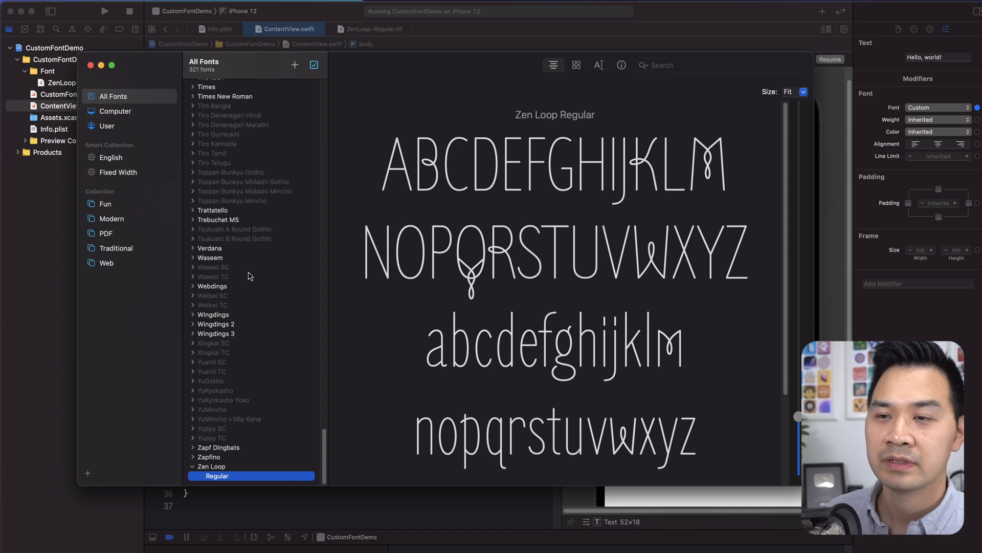
mouse_move(196, 461)
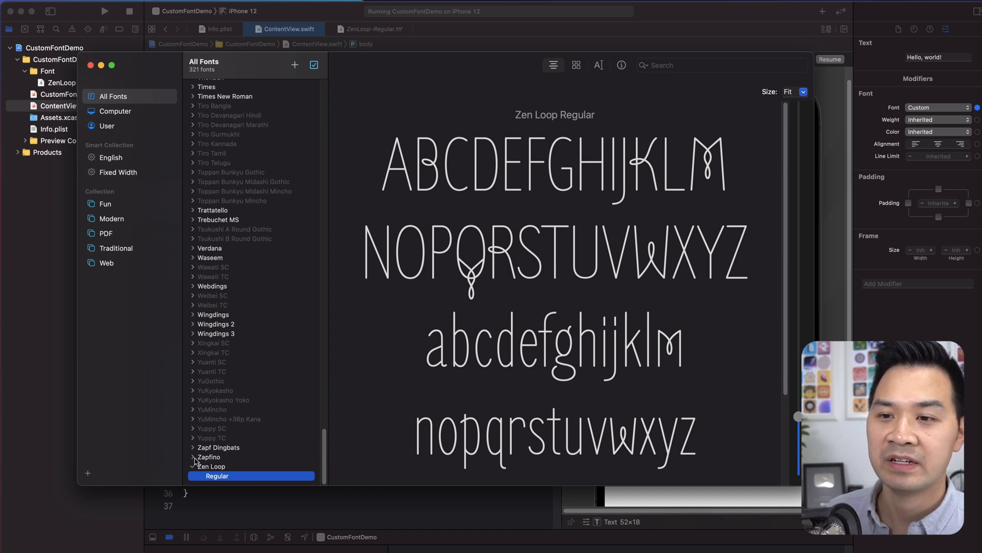
Expand the Zapfino family and preview its Regular style
click(209, 447)
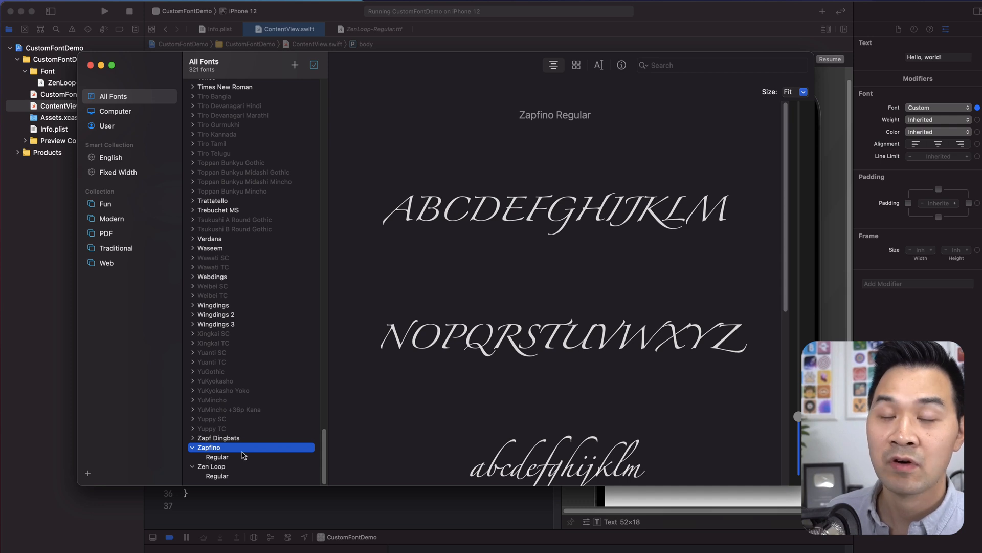
click(218, 457)
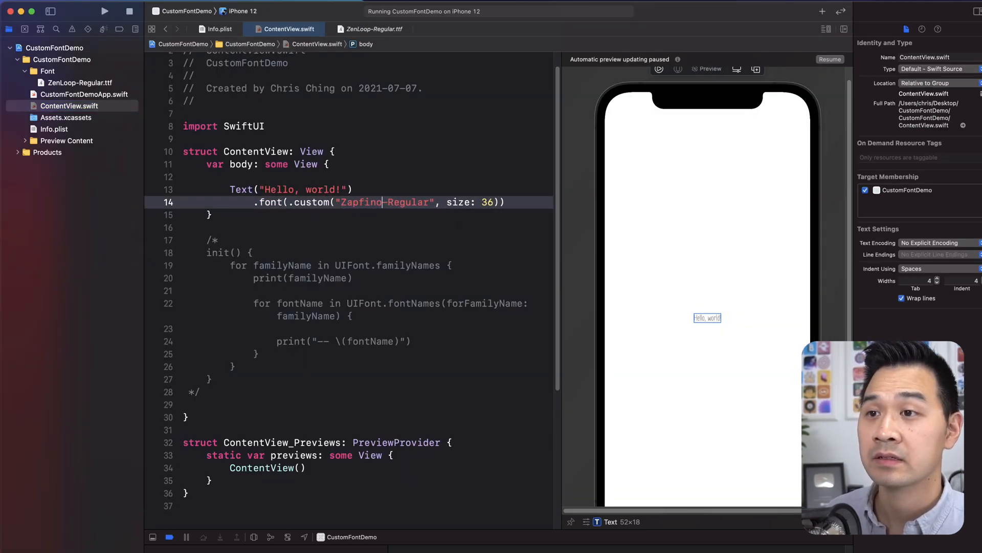
Use Zapfino-Regular as the custom font, resume the preview, and begin editing the init block
click(947, 29)
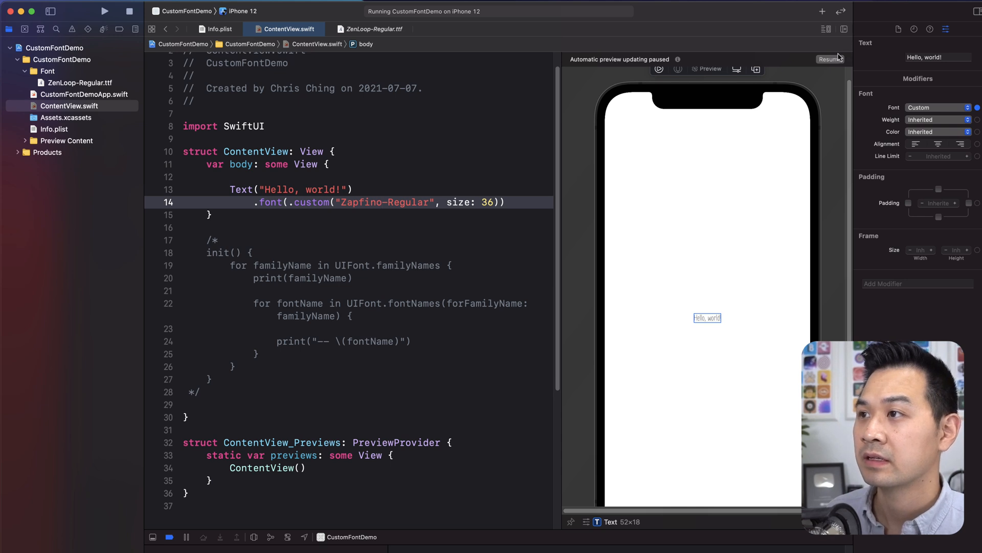
click(829, 59)
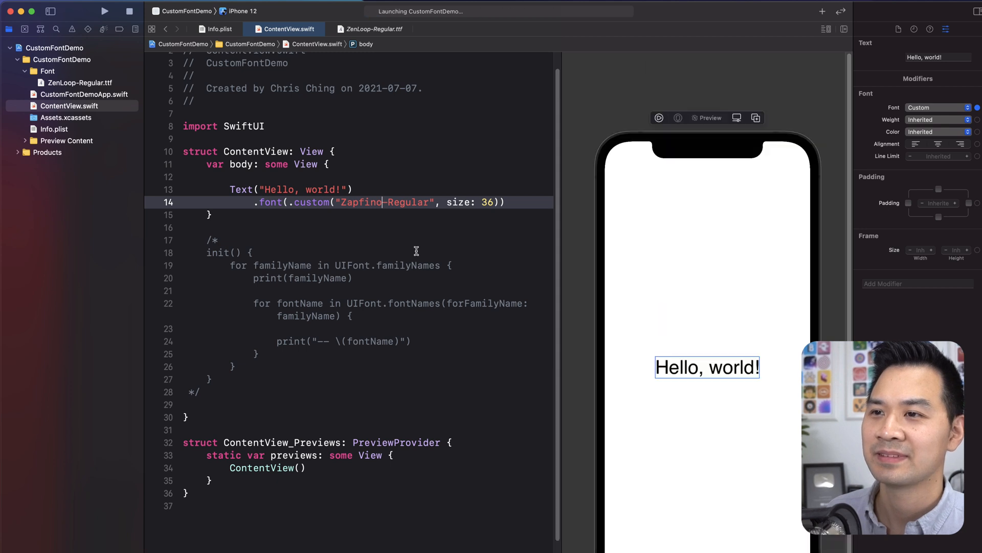
click(105, 11)
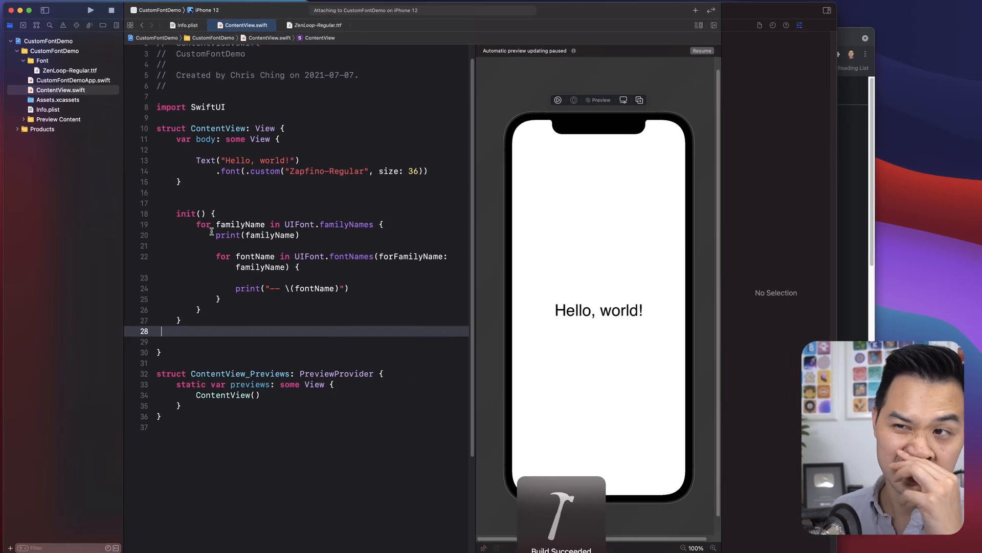
Read Zapfino's font name in the console, then select the font name in code
click(89, 10)
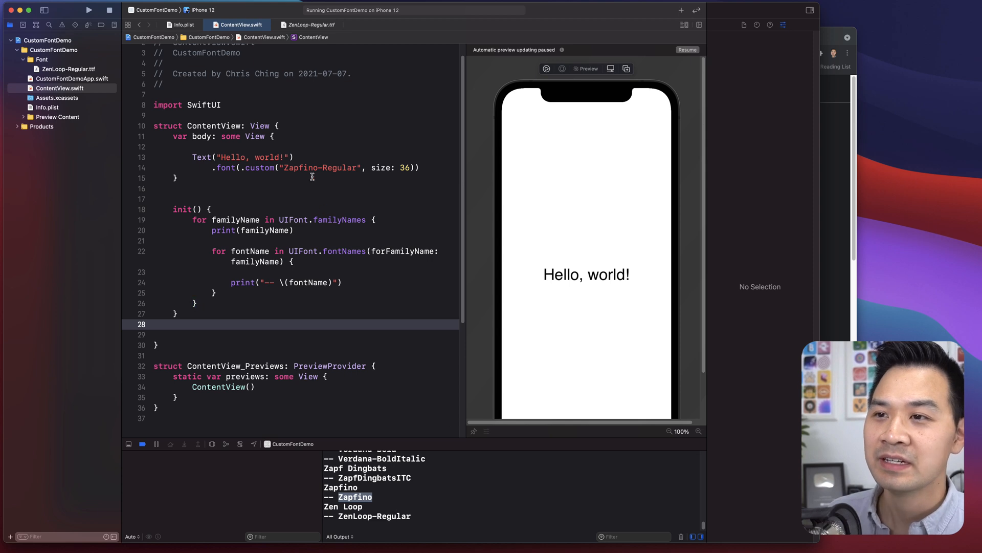
click(586, 274)
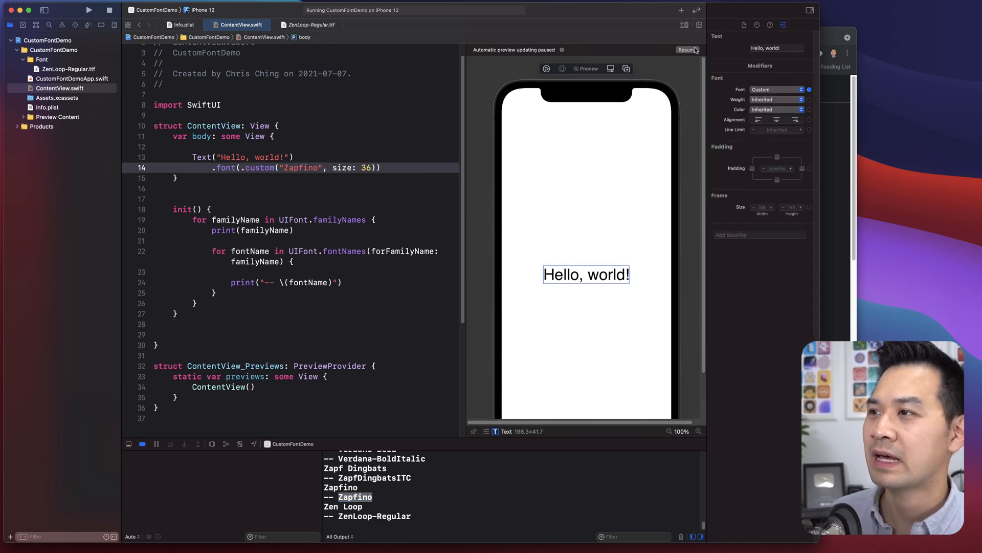
Resume the preview with "Zapfino" and return to Font Book
click(687, 50)
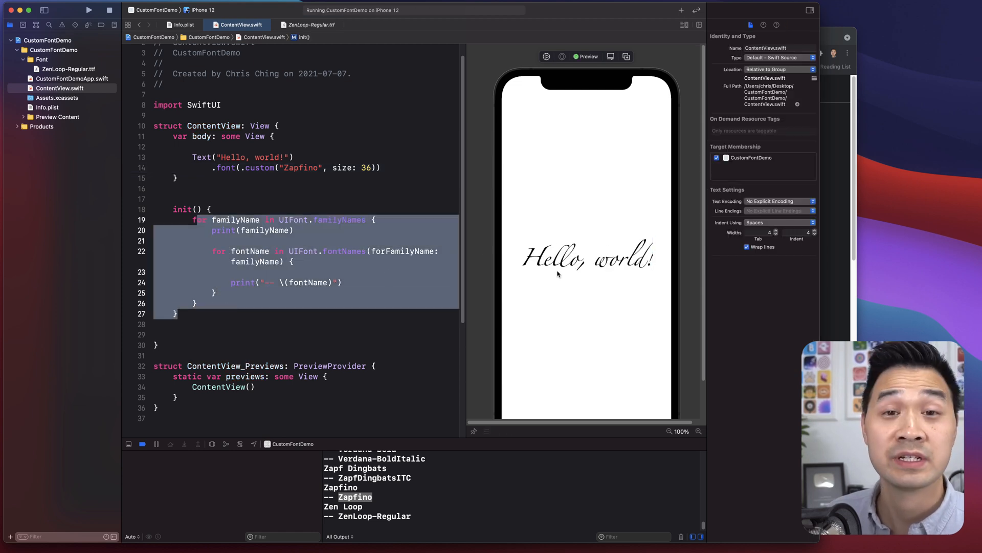
mouse_move(511, 266)
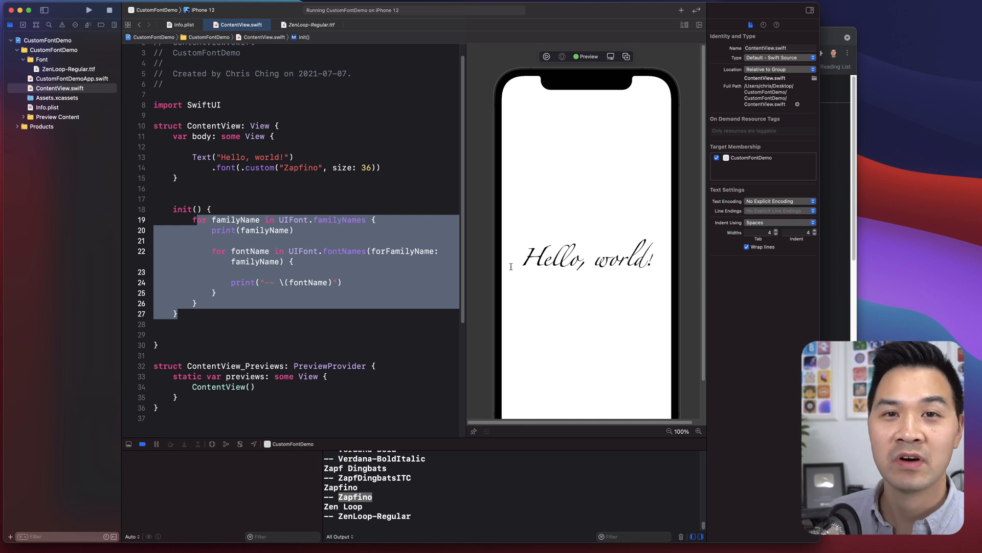
click(295, 229)
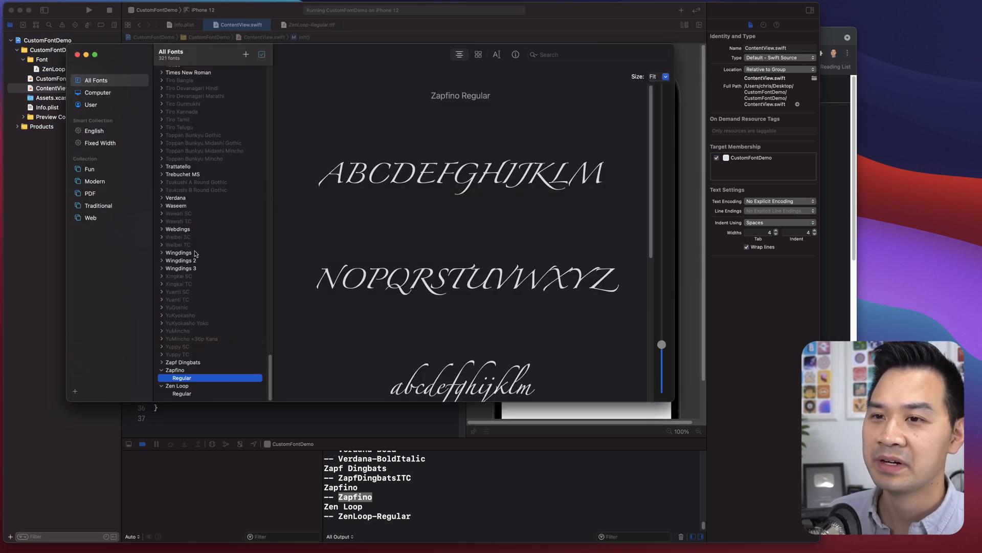
mouse_move(174, 290)
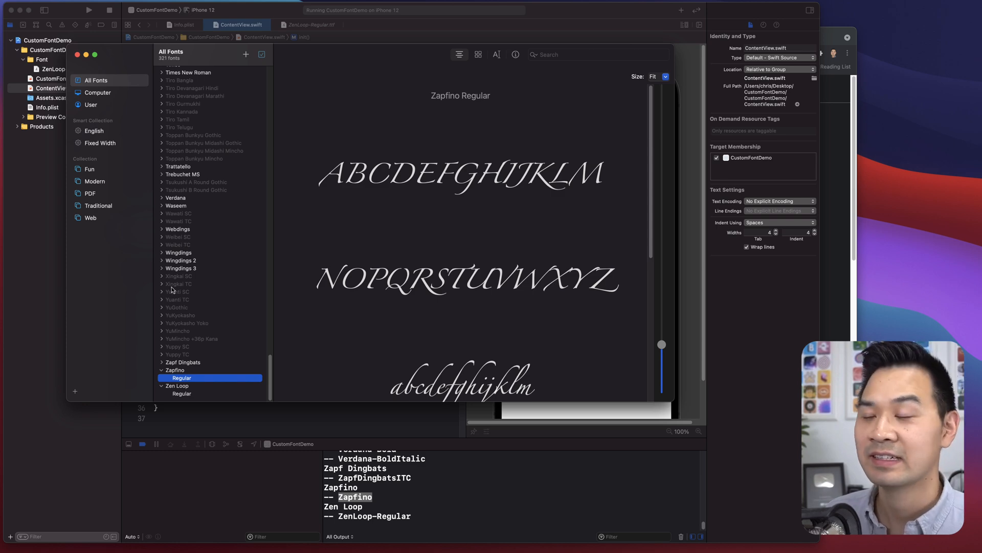